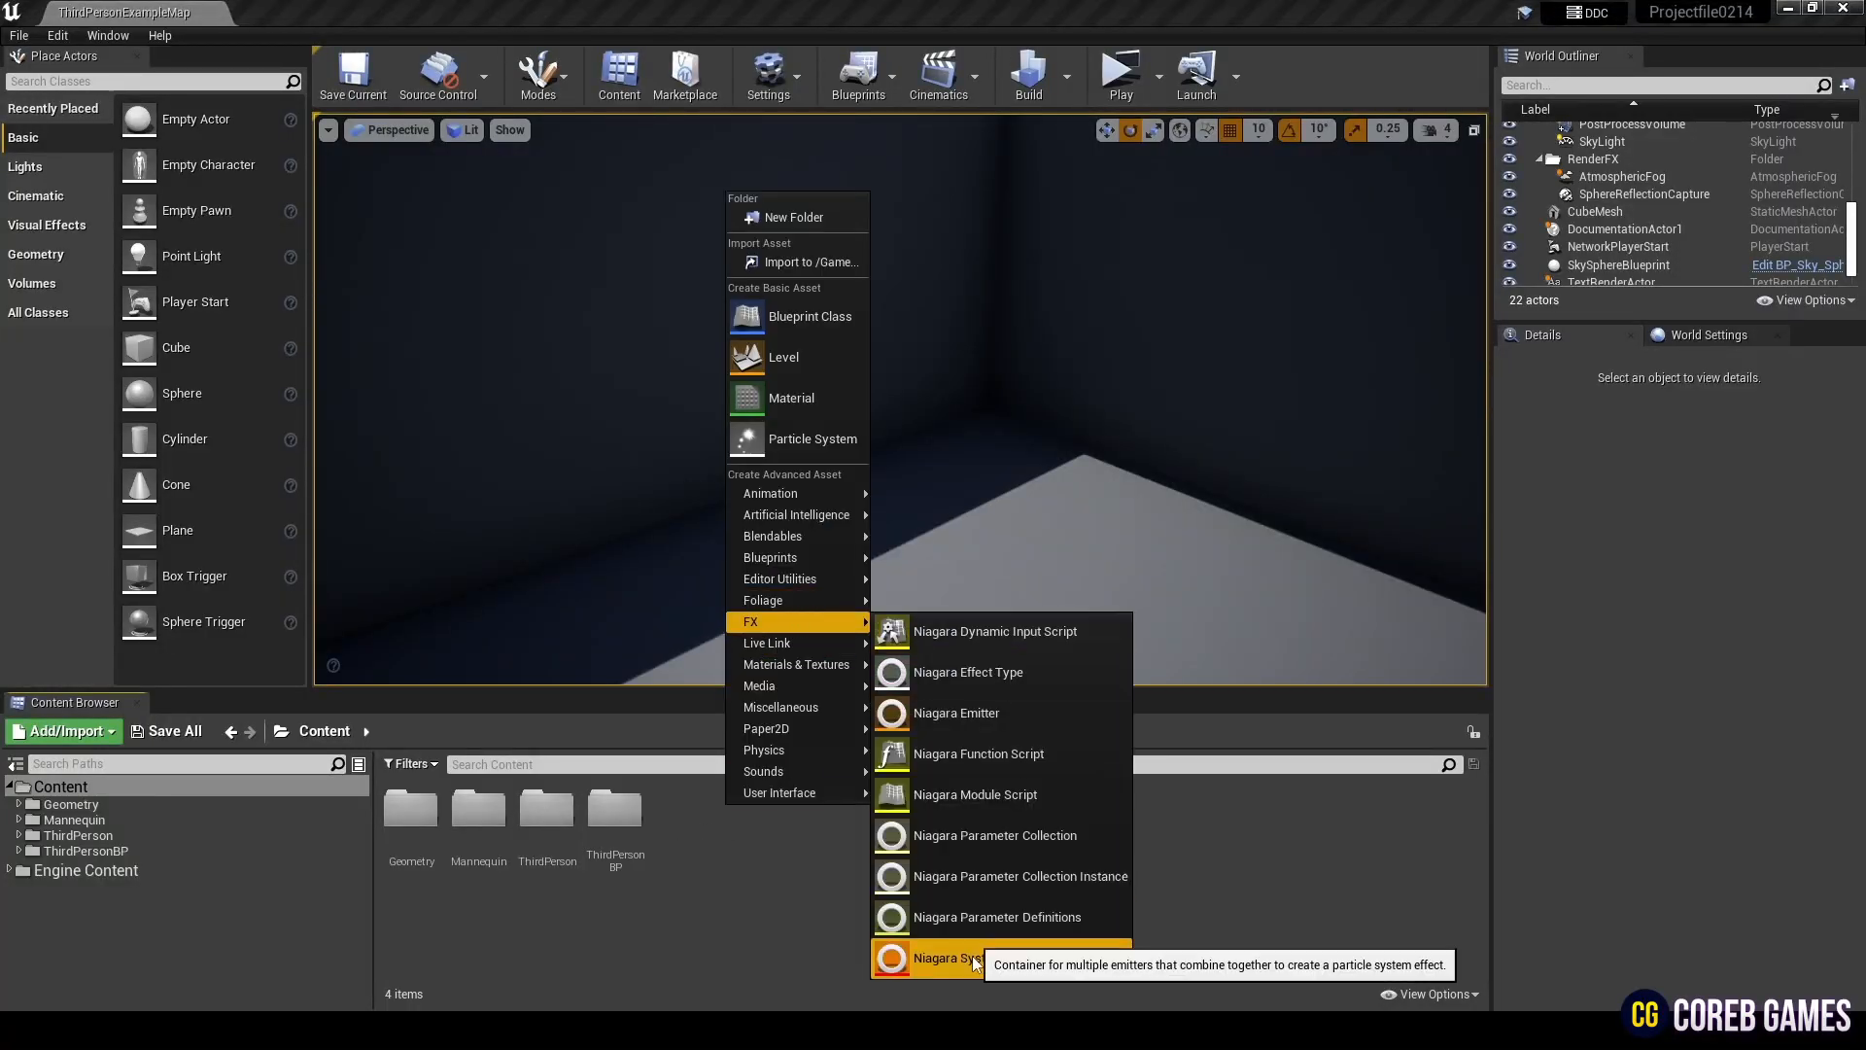
# Step: Create a Niagara system from the Empty emitter template and name it NS_Torus
pyautogui.click(948, 958)
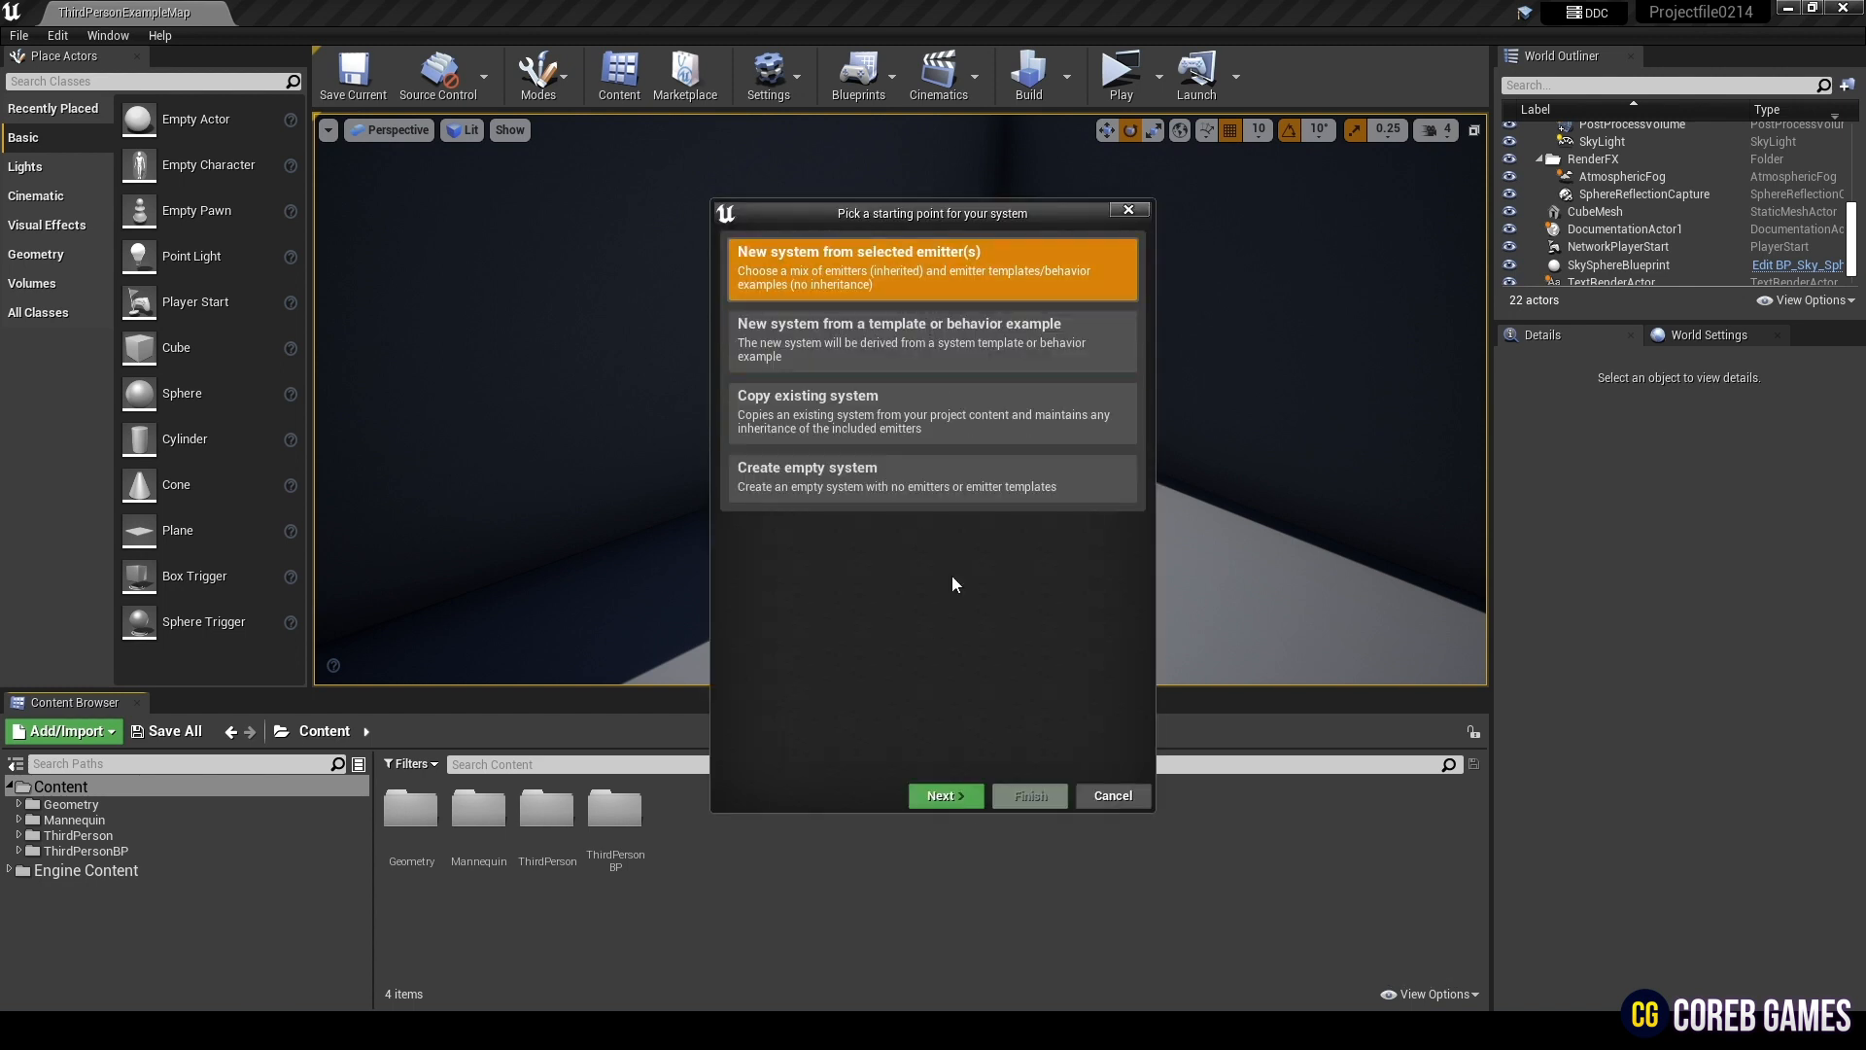
pyautogui.click(945, 795)
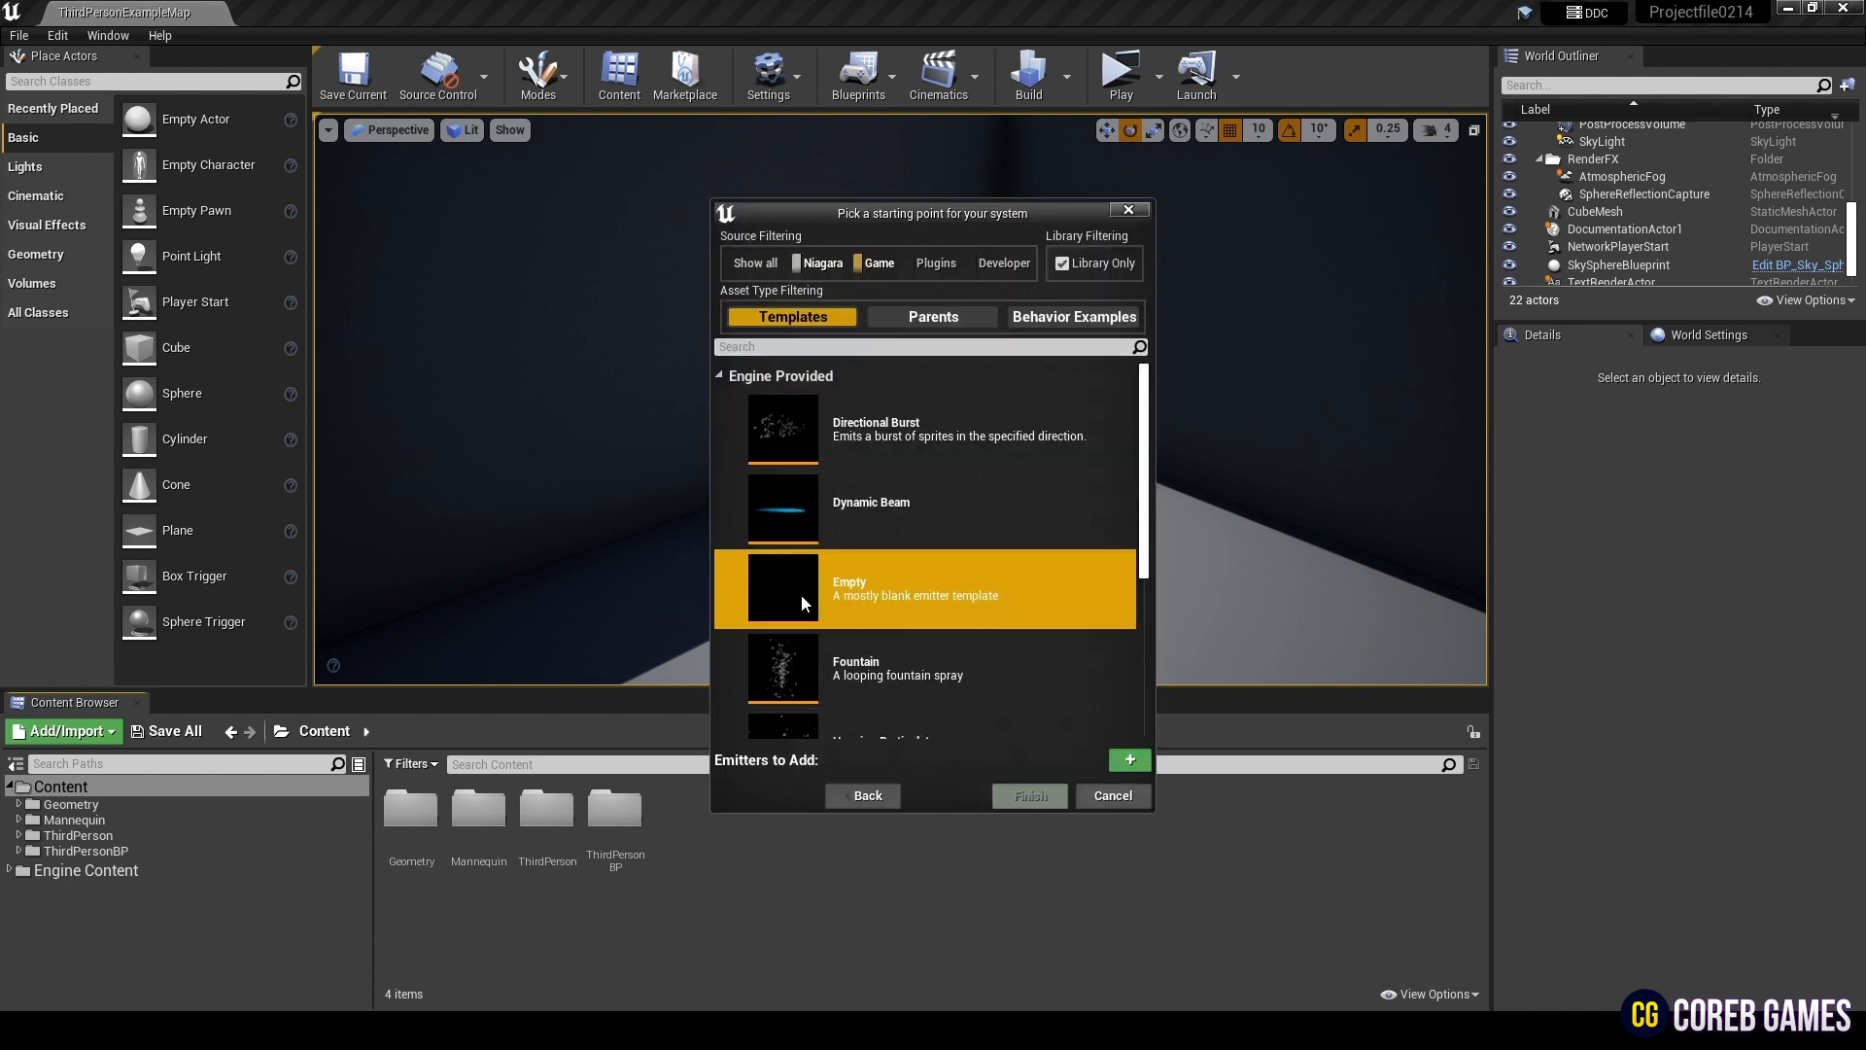
pyautogui.click(1128, 760)
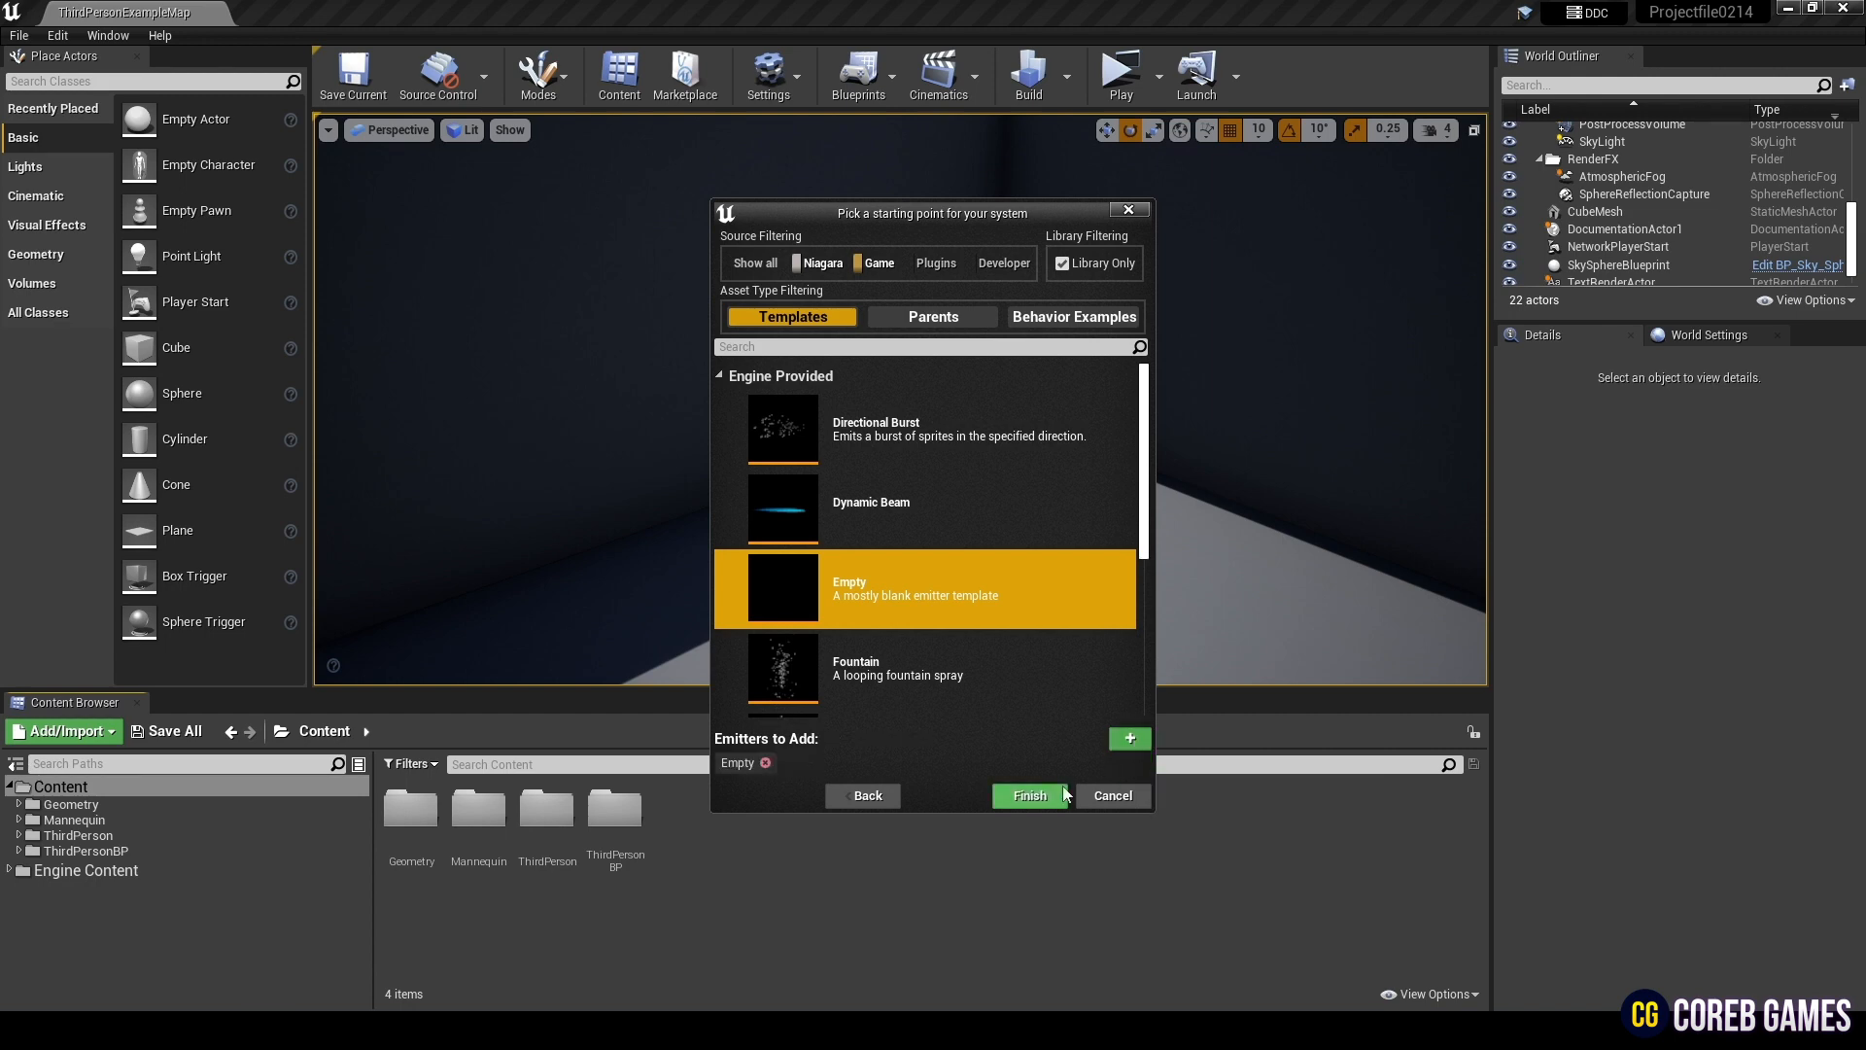
pyautogui.click(1029, 795)
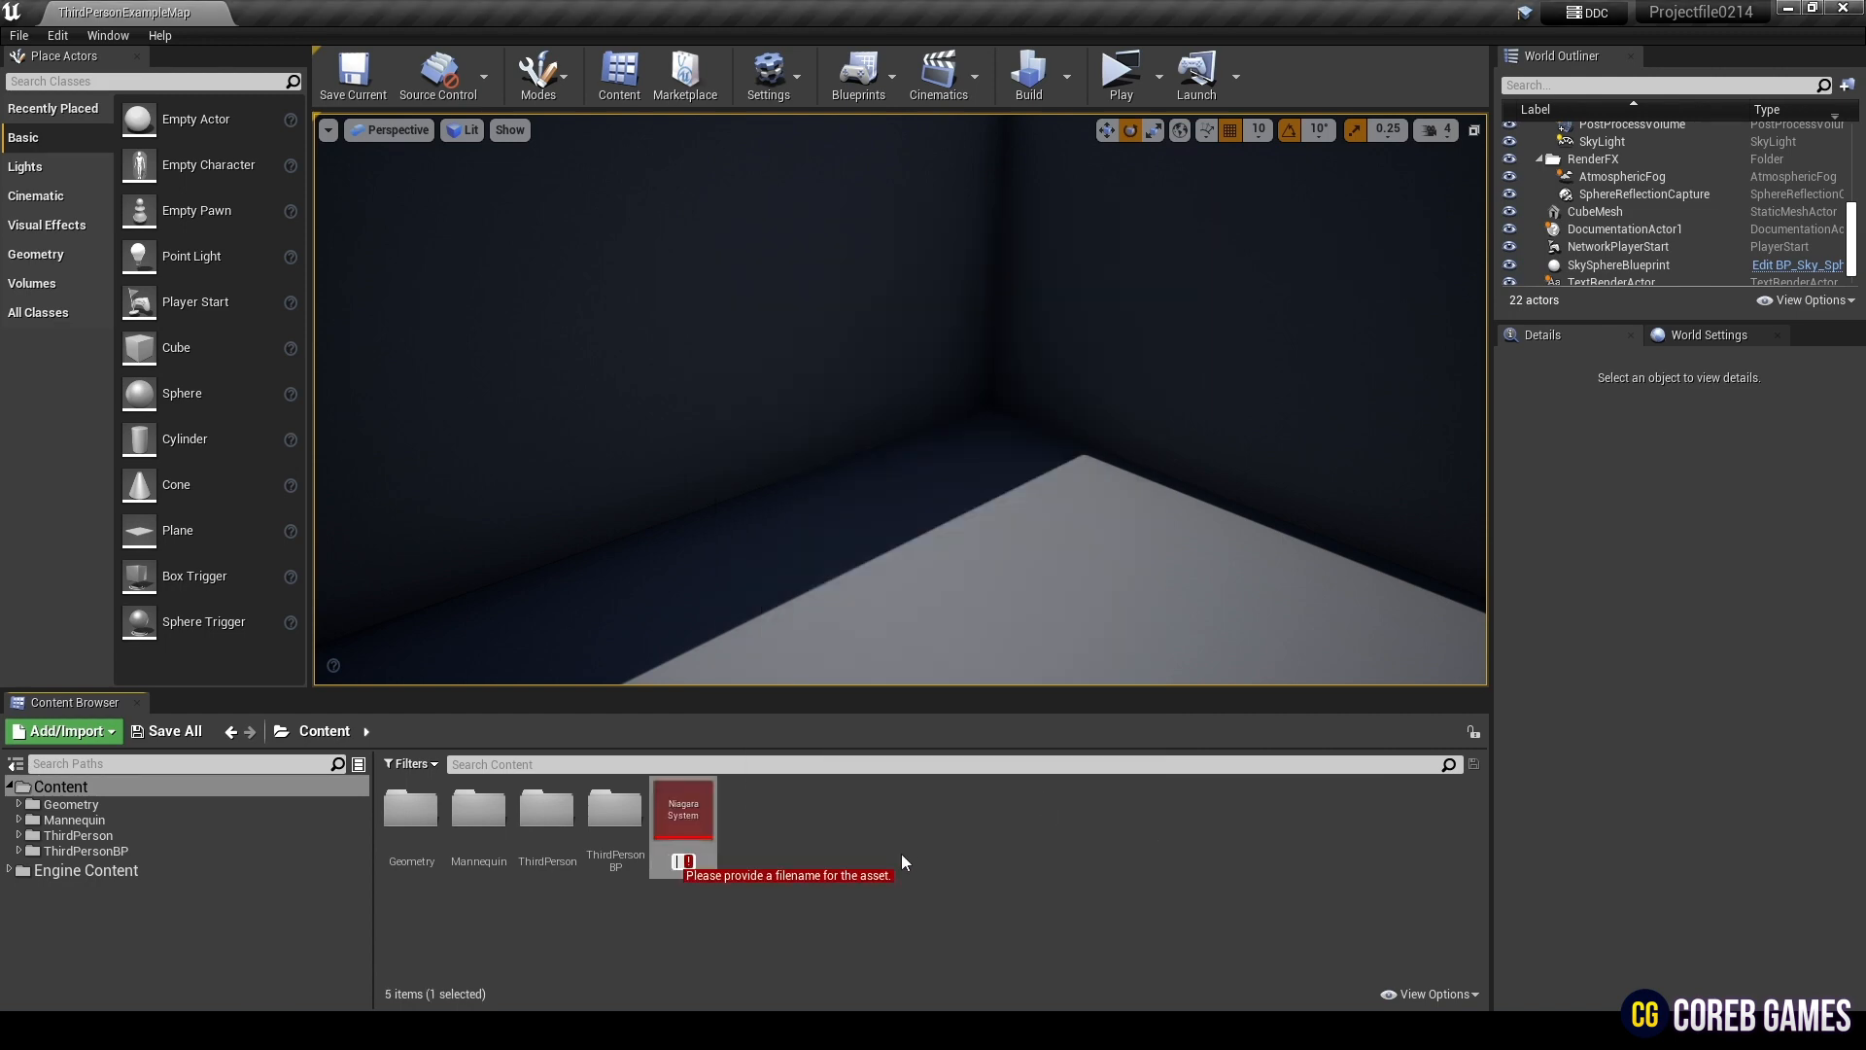
pyautogui.write('NS_Torus')
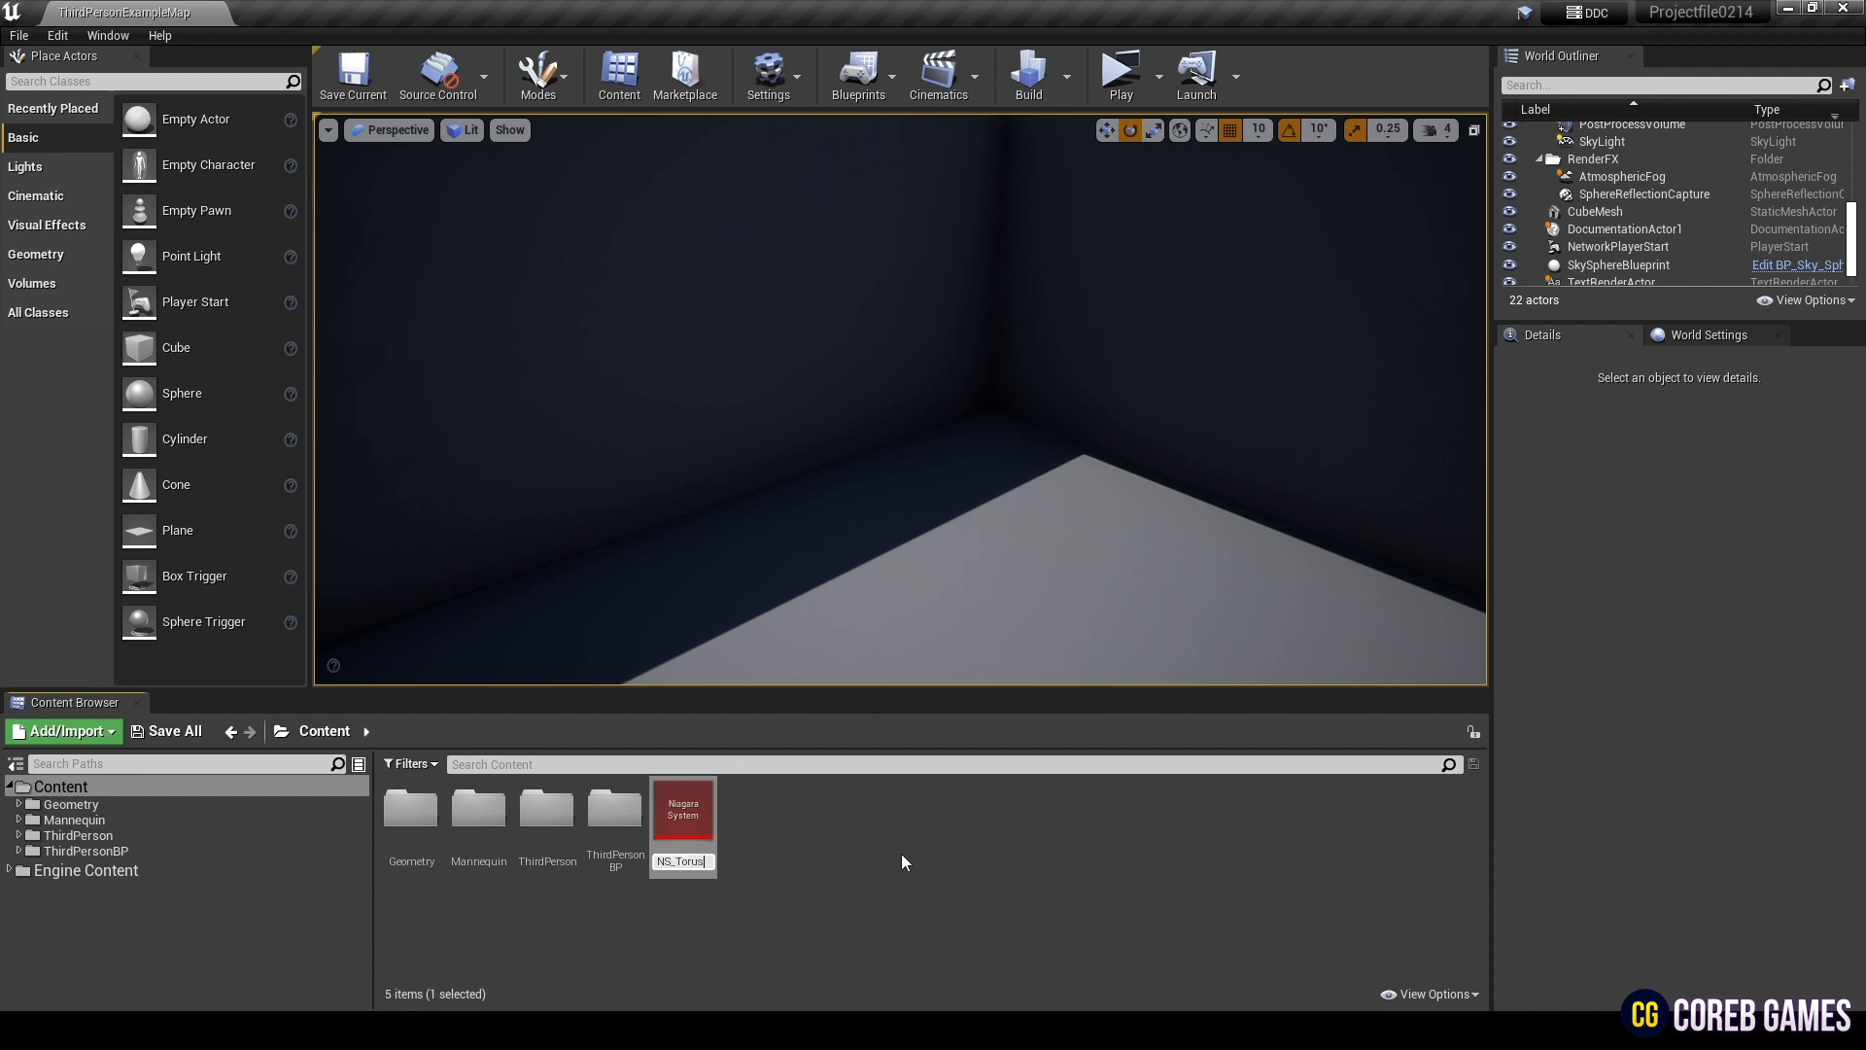
# Step: Add a Spawn Rate module to the Empty emitter, fix its dependency, and set the rate to 200000
pyautogui.doubleClick(682, 805)
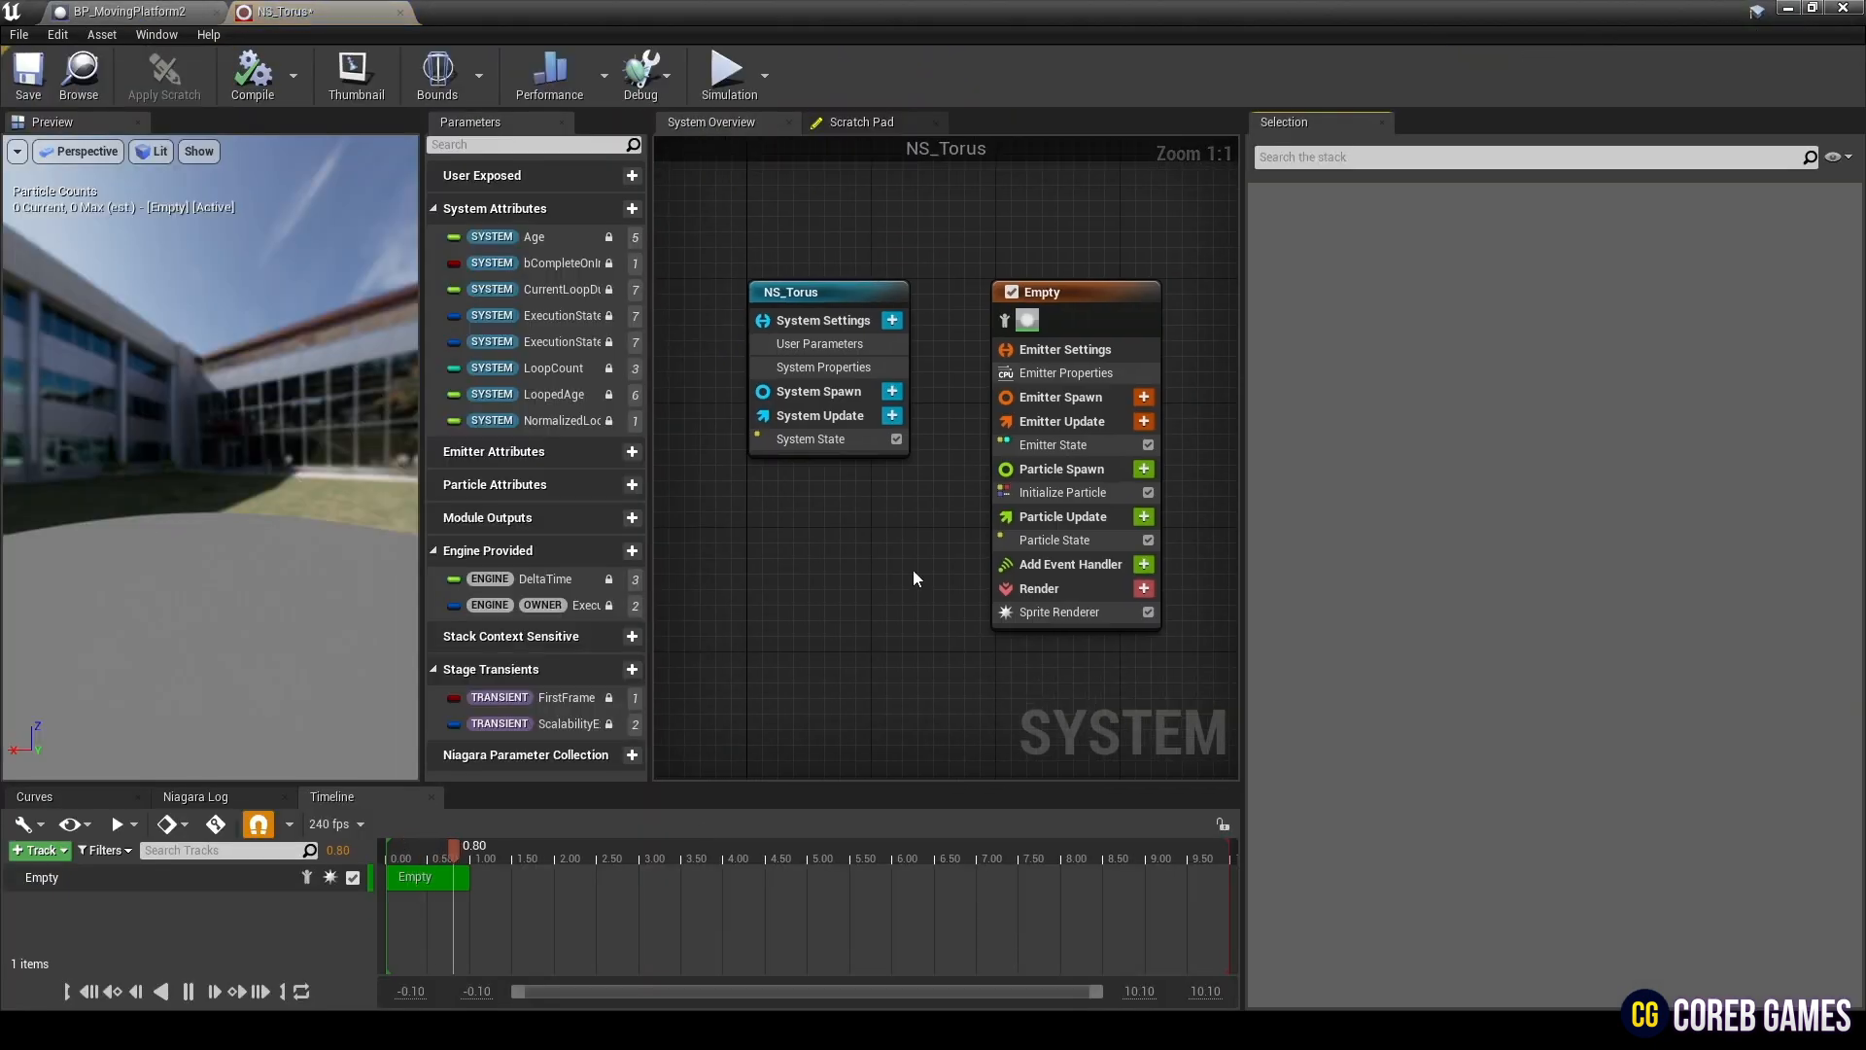
pyautogui.click(1040, 292)
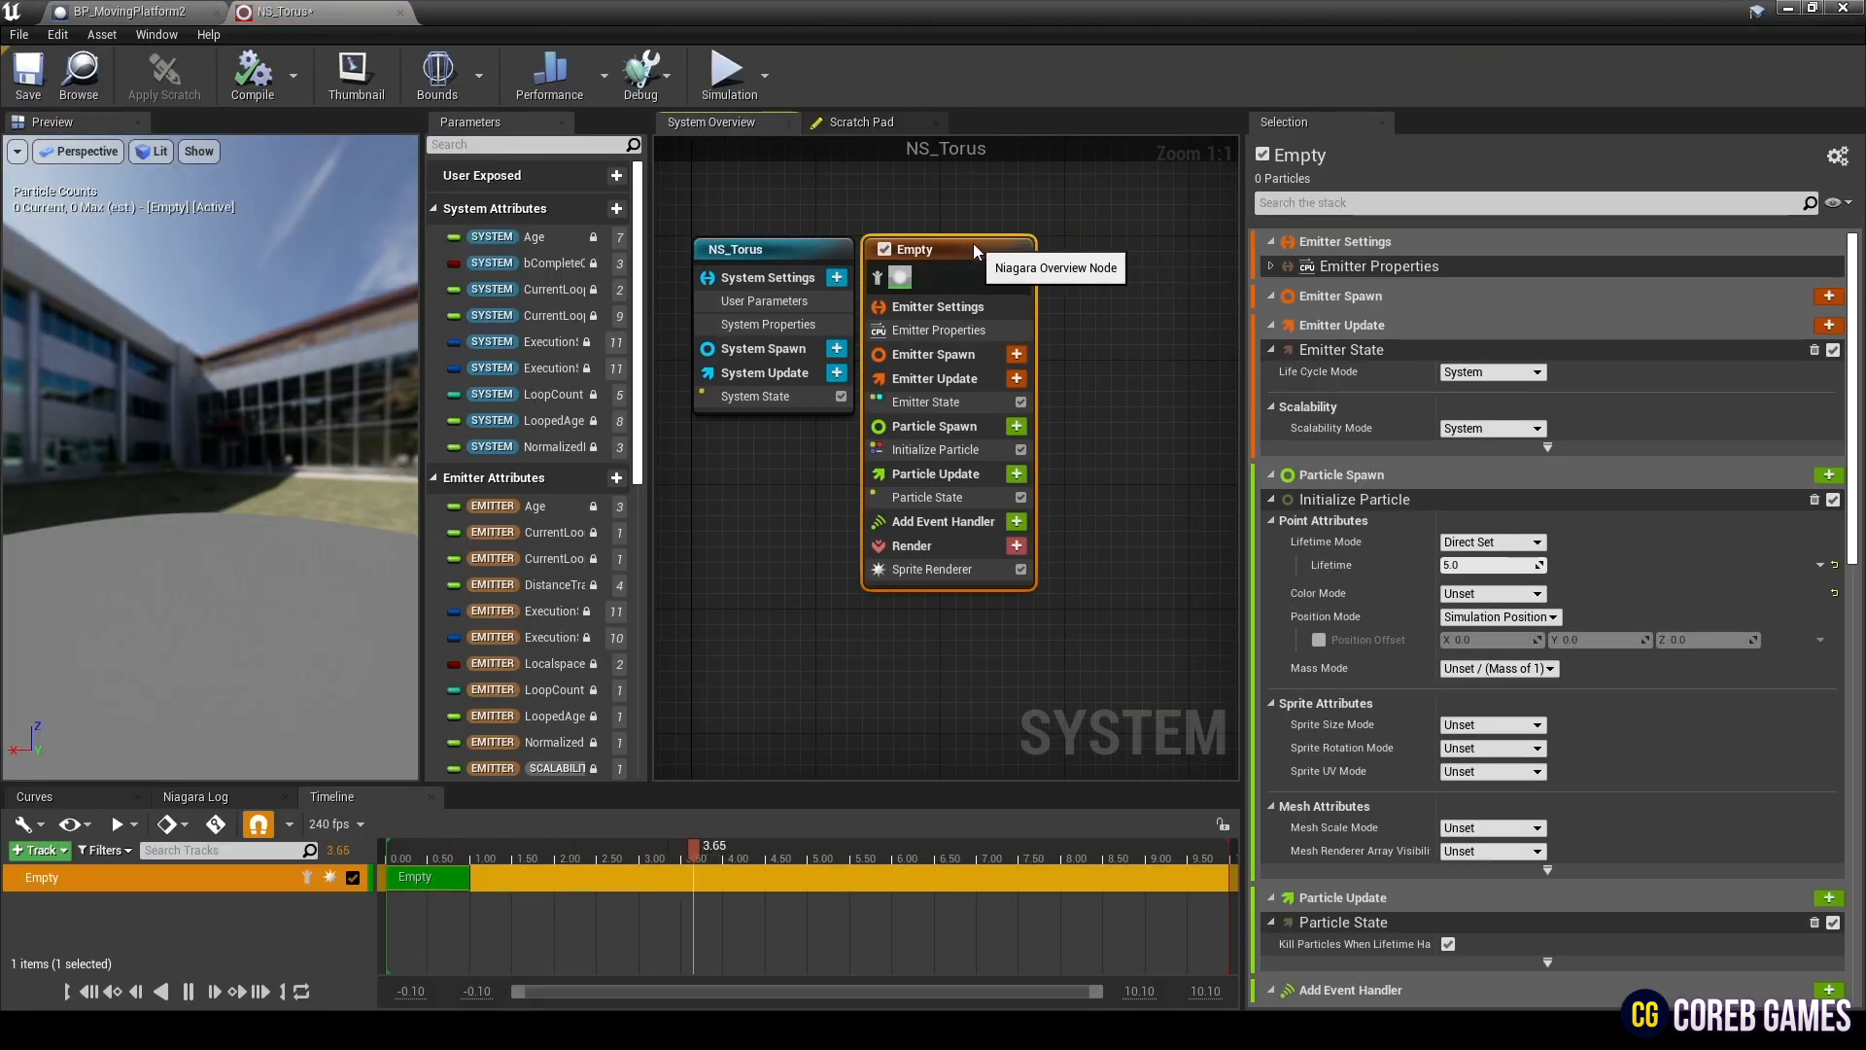
pyautogui.click(1016, 354)
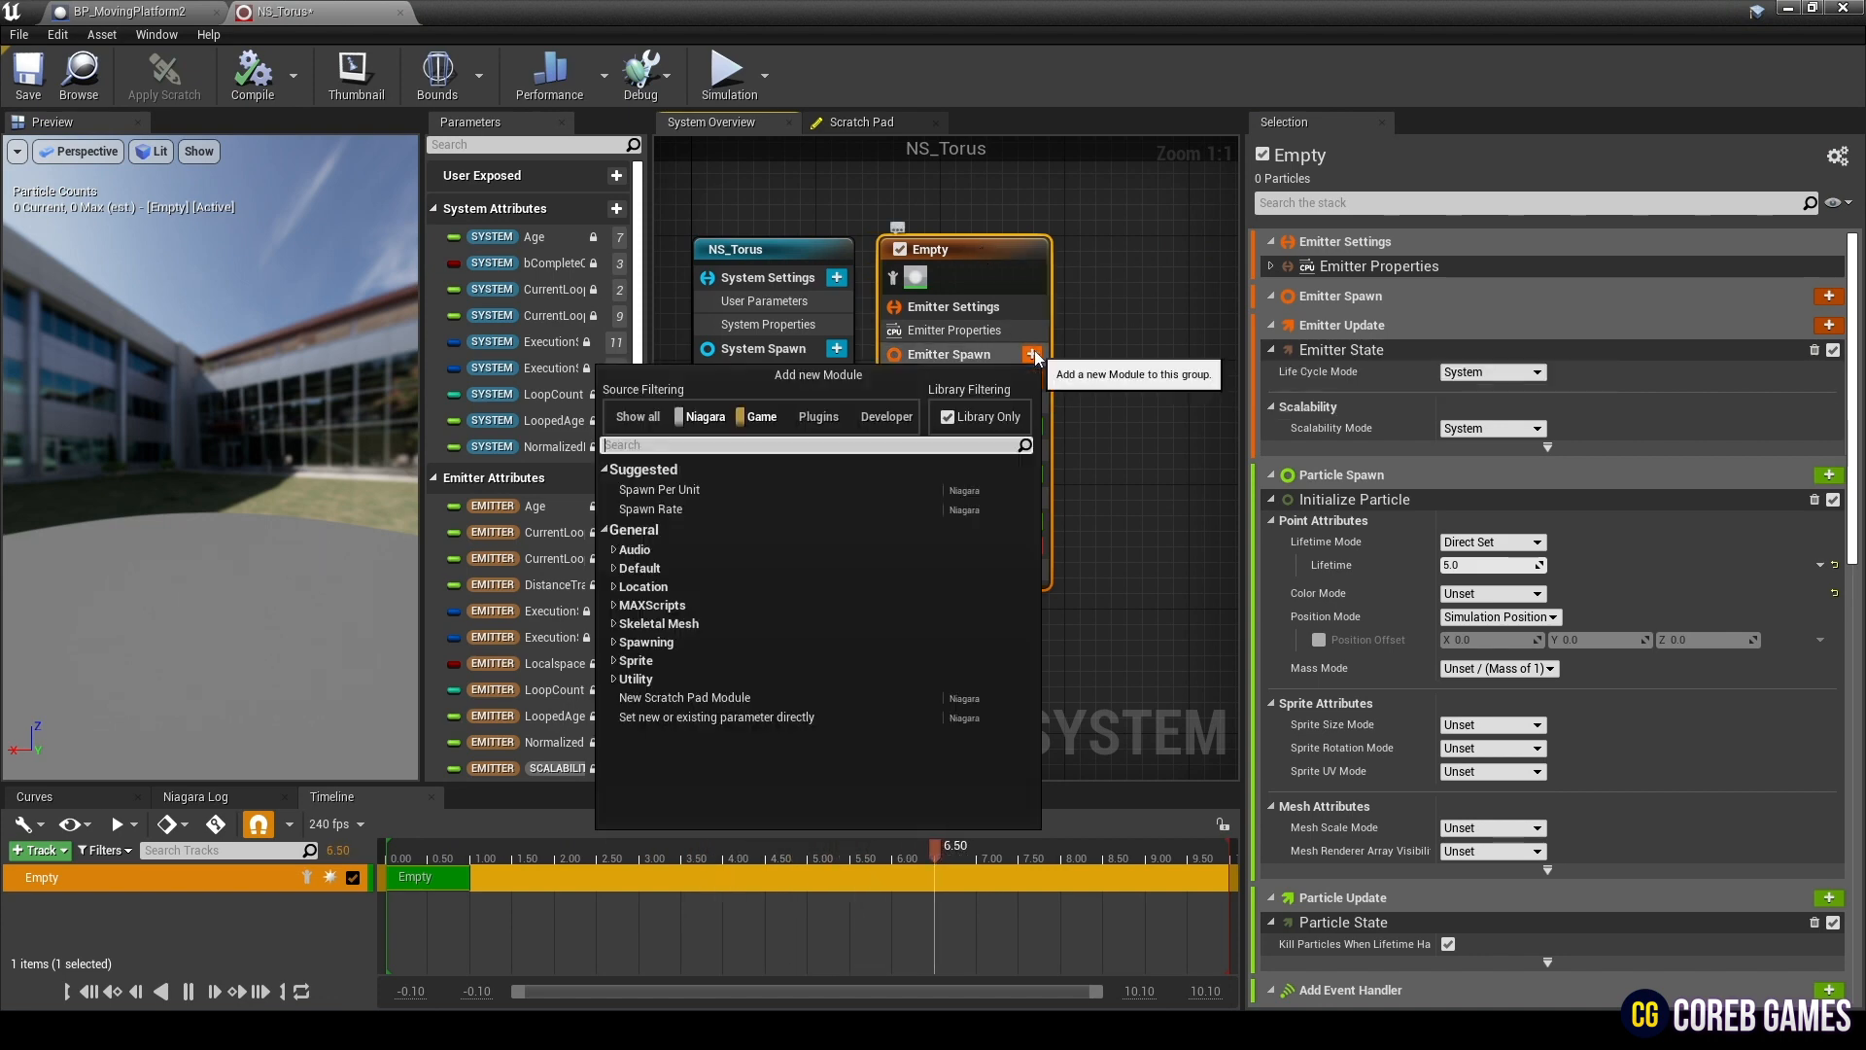
pyautogui.write('sp')
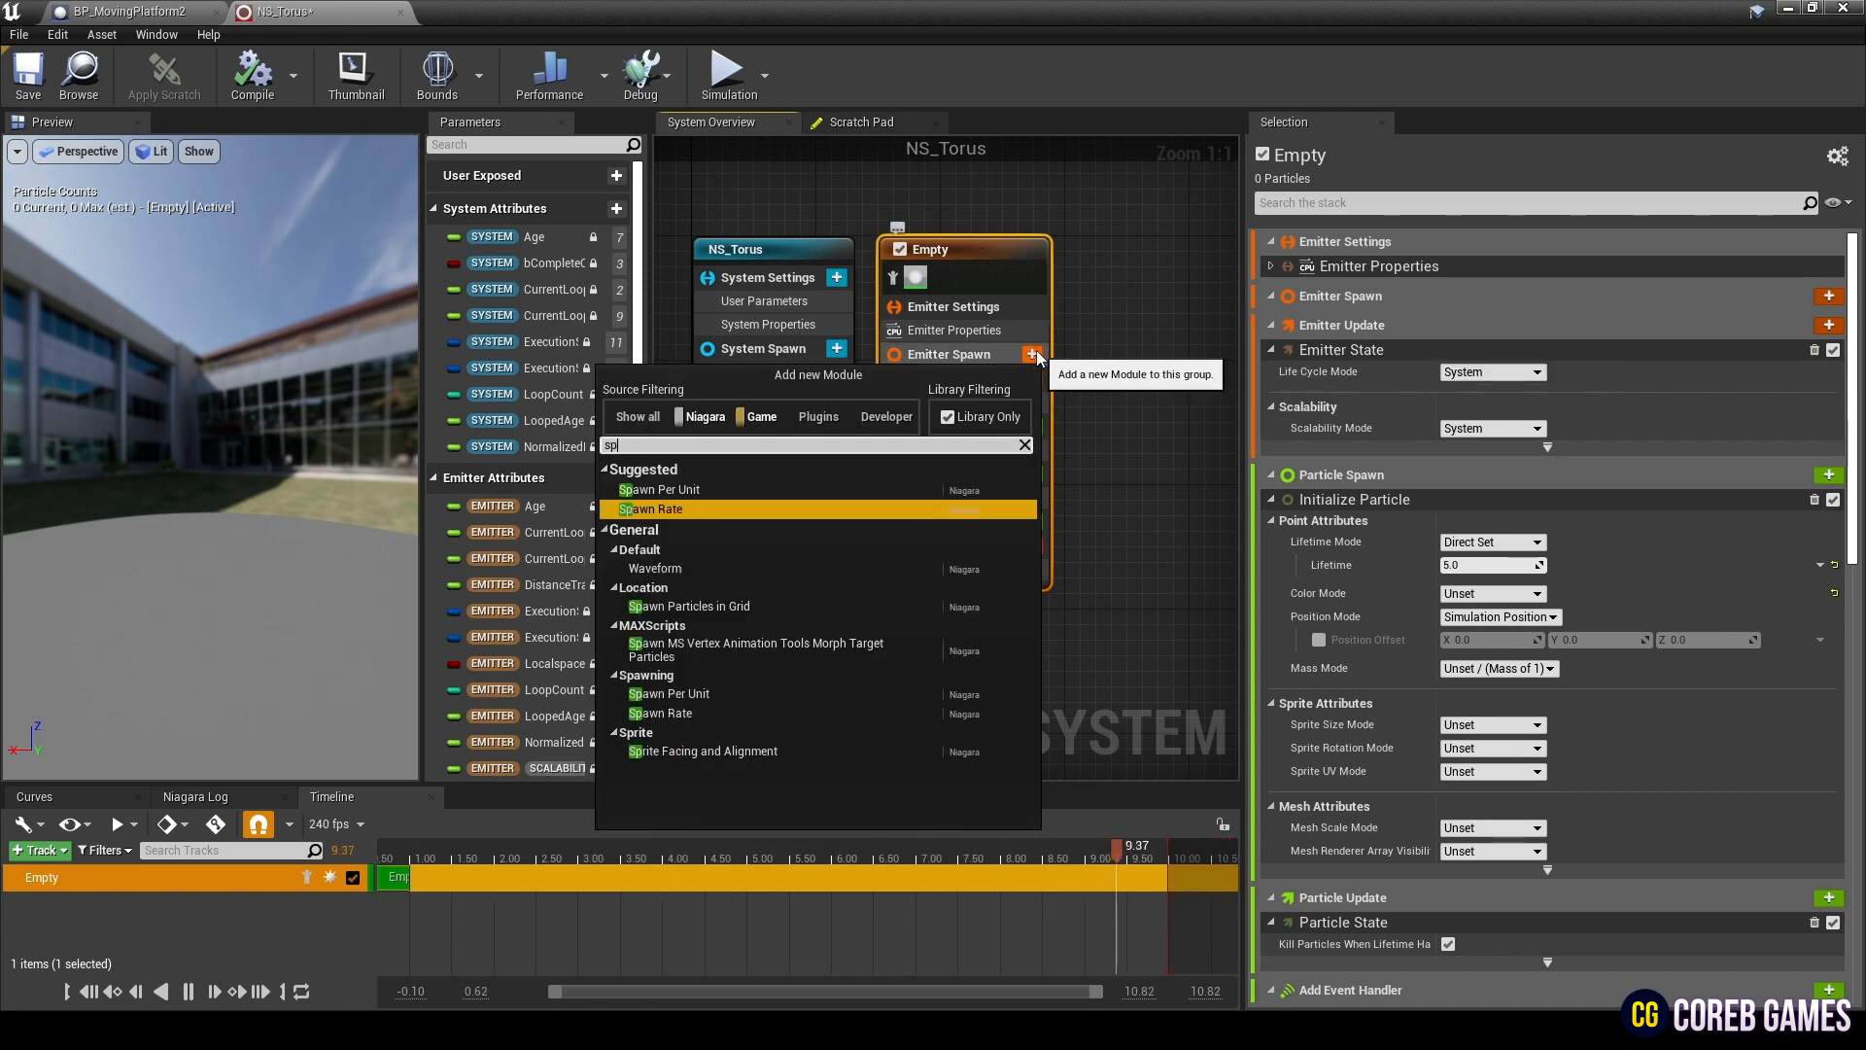
pyautogui.click(654, 508)
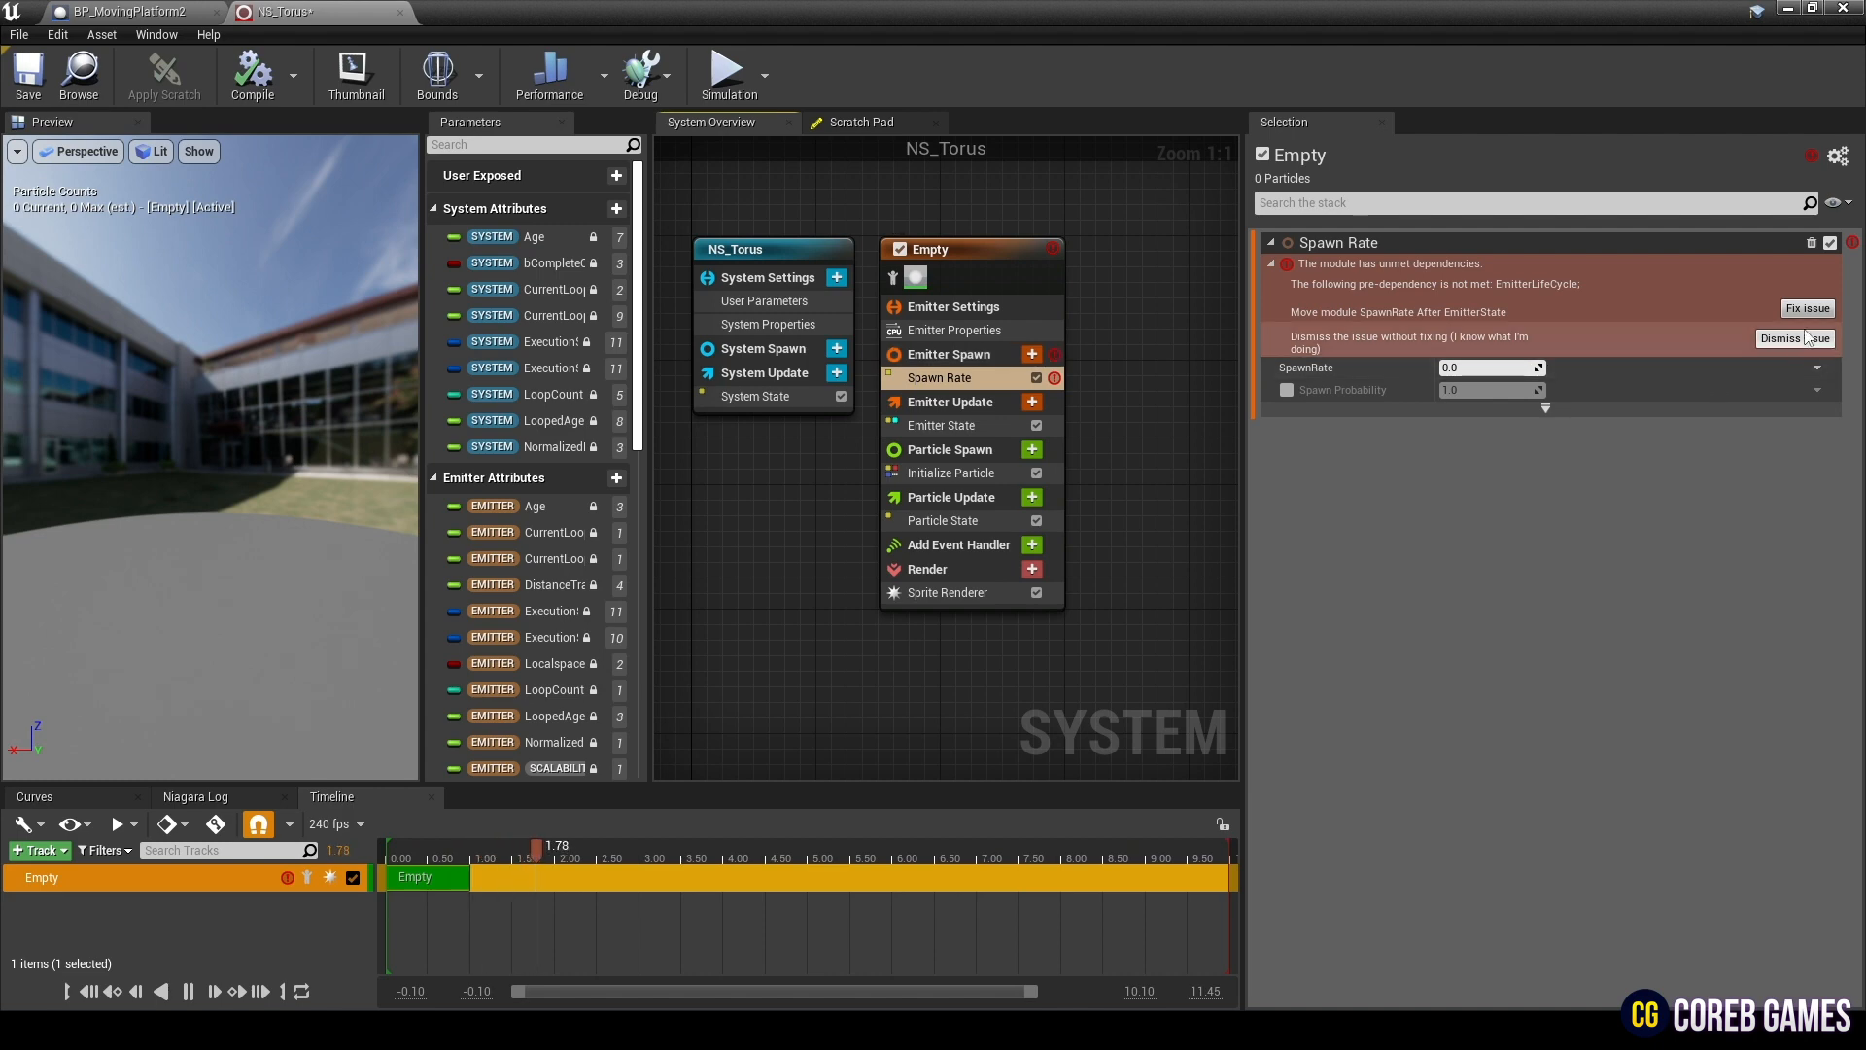
pyautogui.click(1781, 338)
pyautogui.write('20000')
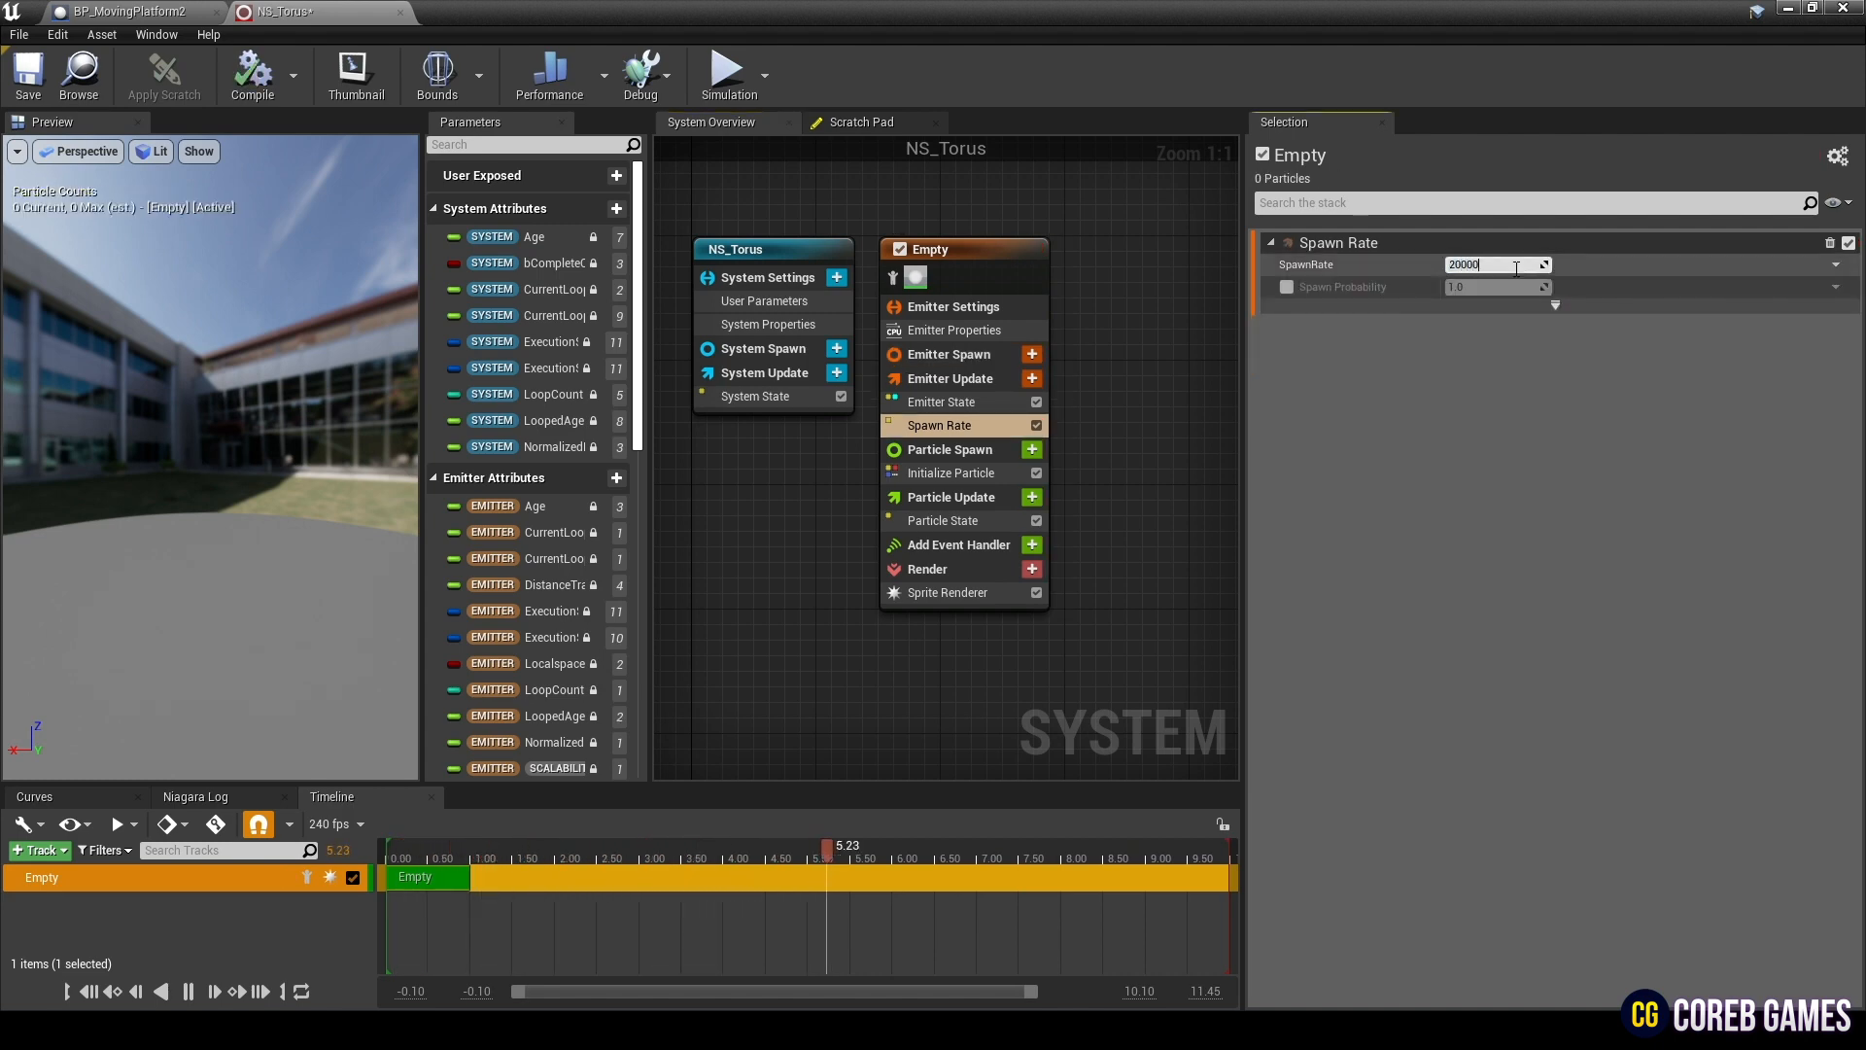
pyautogui.click(946, 591)
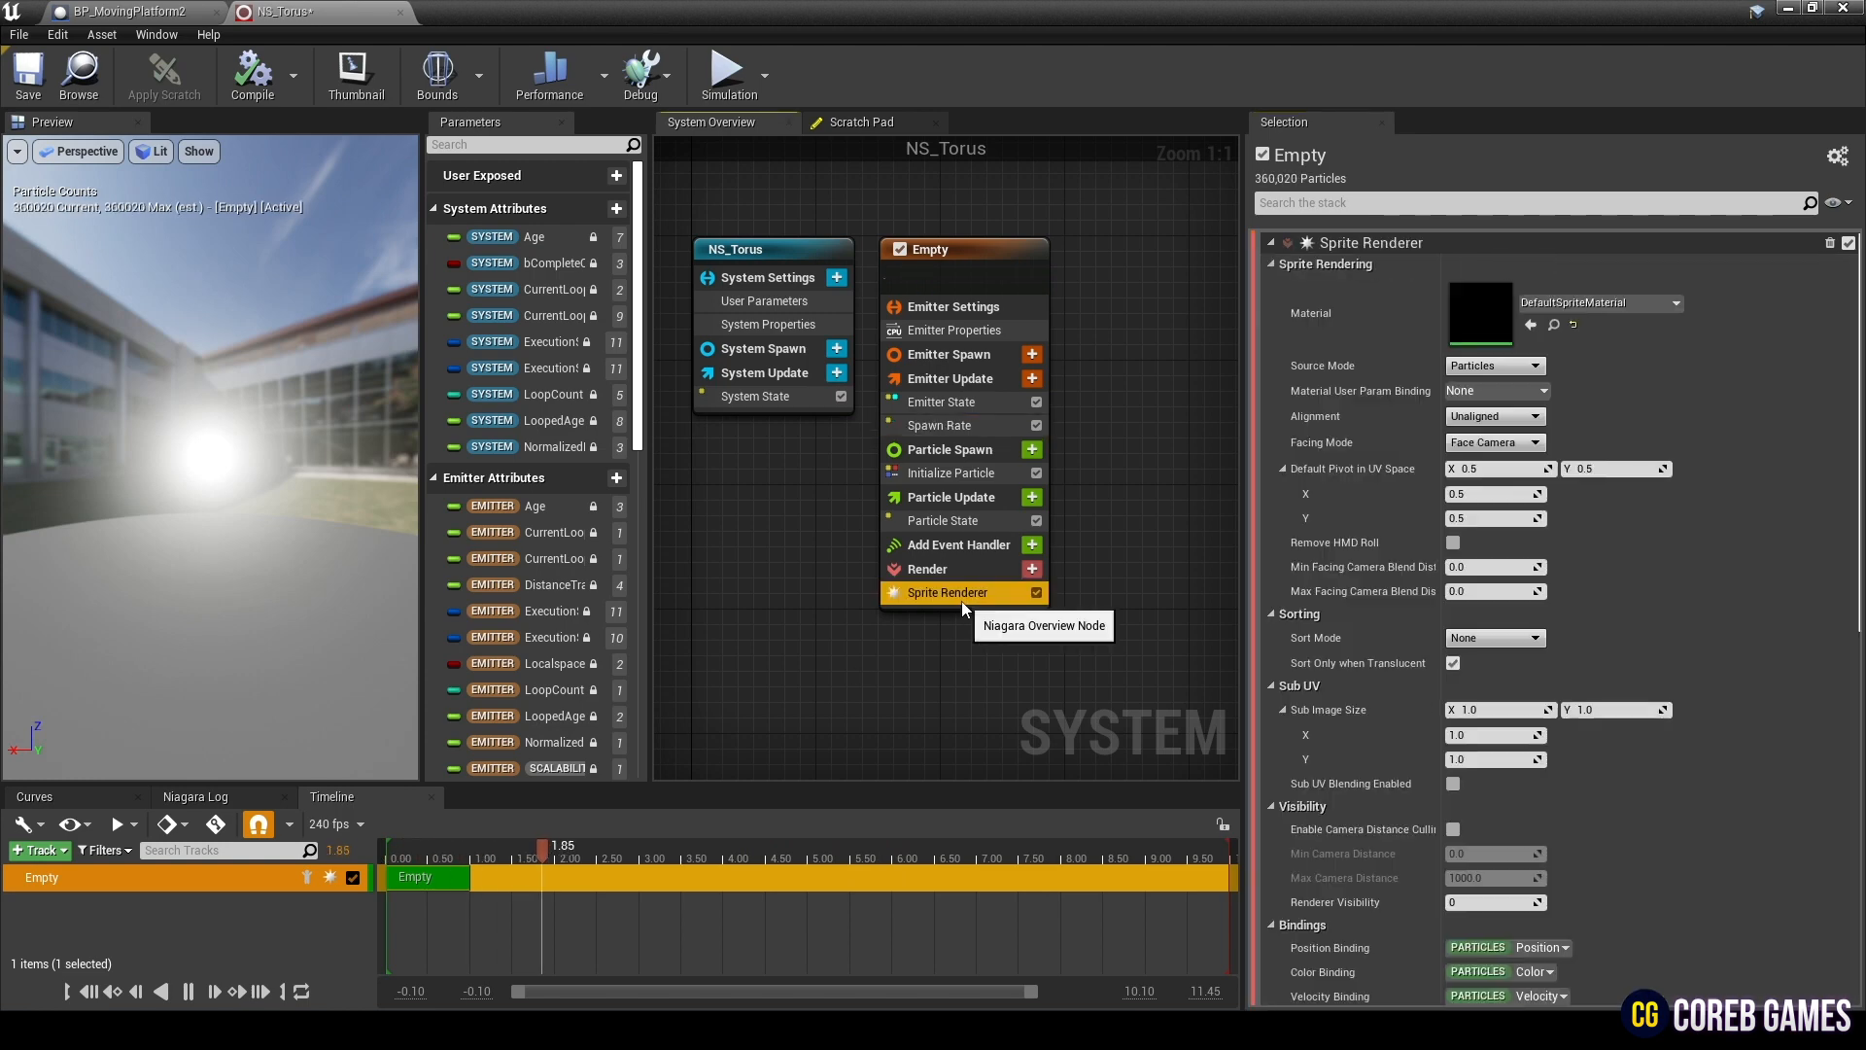
pyautogui.click(939, 425)
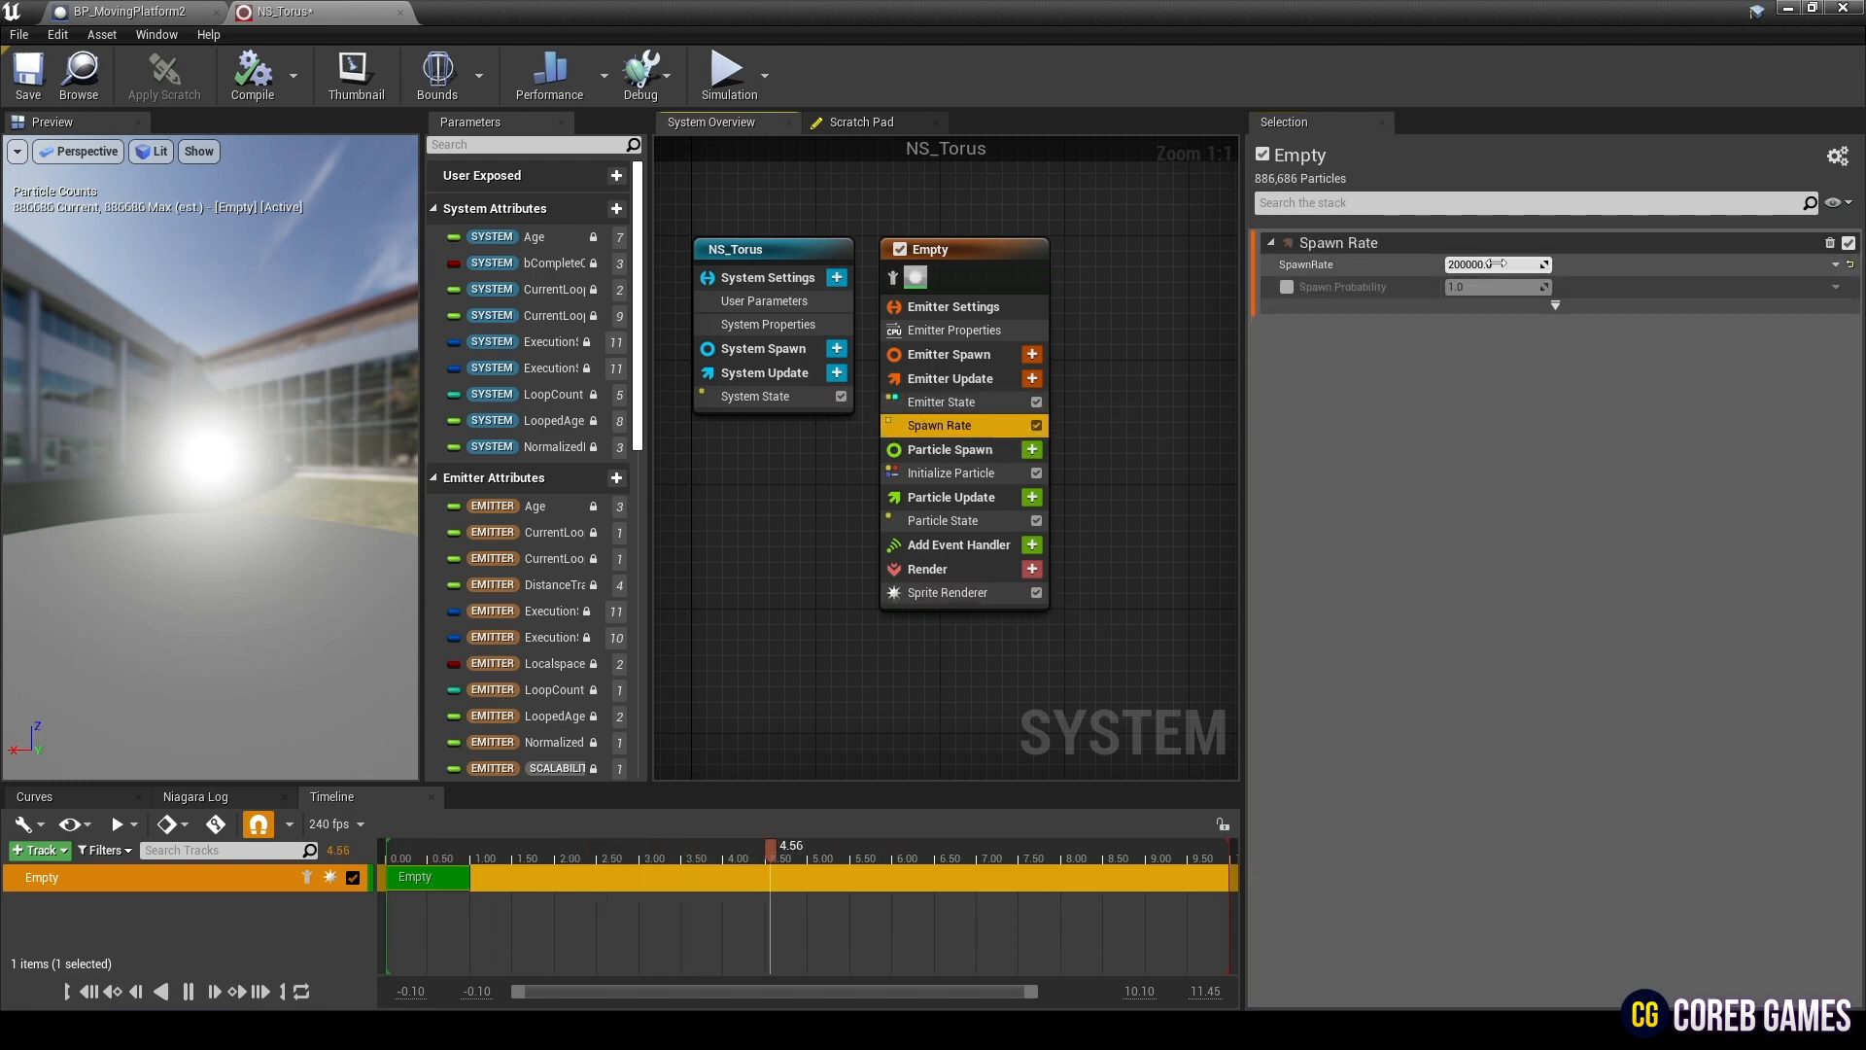
# Step: Switch the emitter's Sim Target to GPUCompute Sim with Fixed Bounds enabled
pyautogui.click(953, 330)
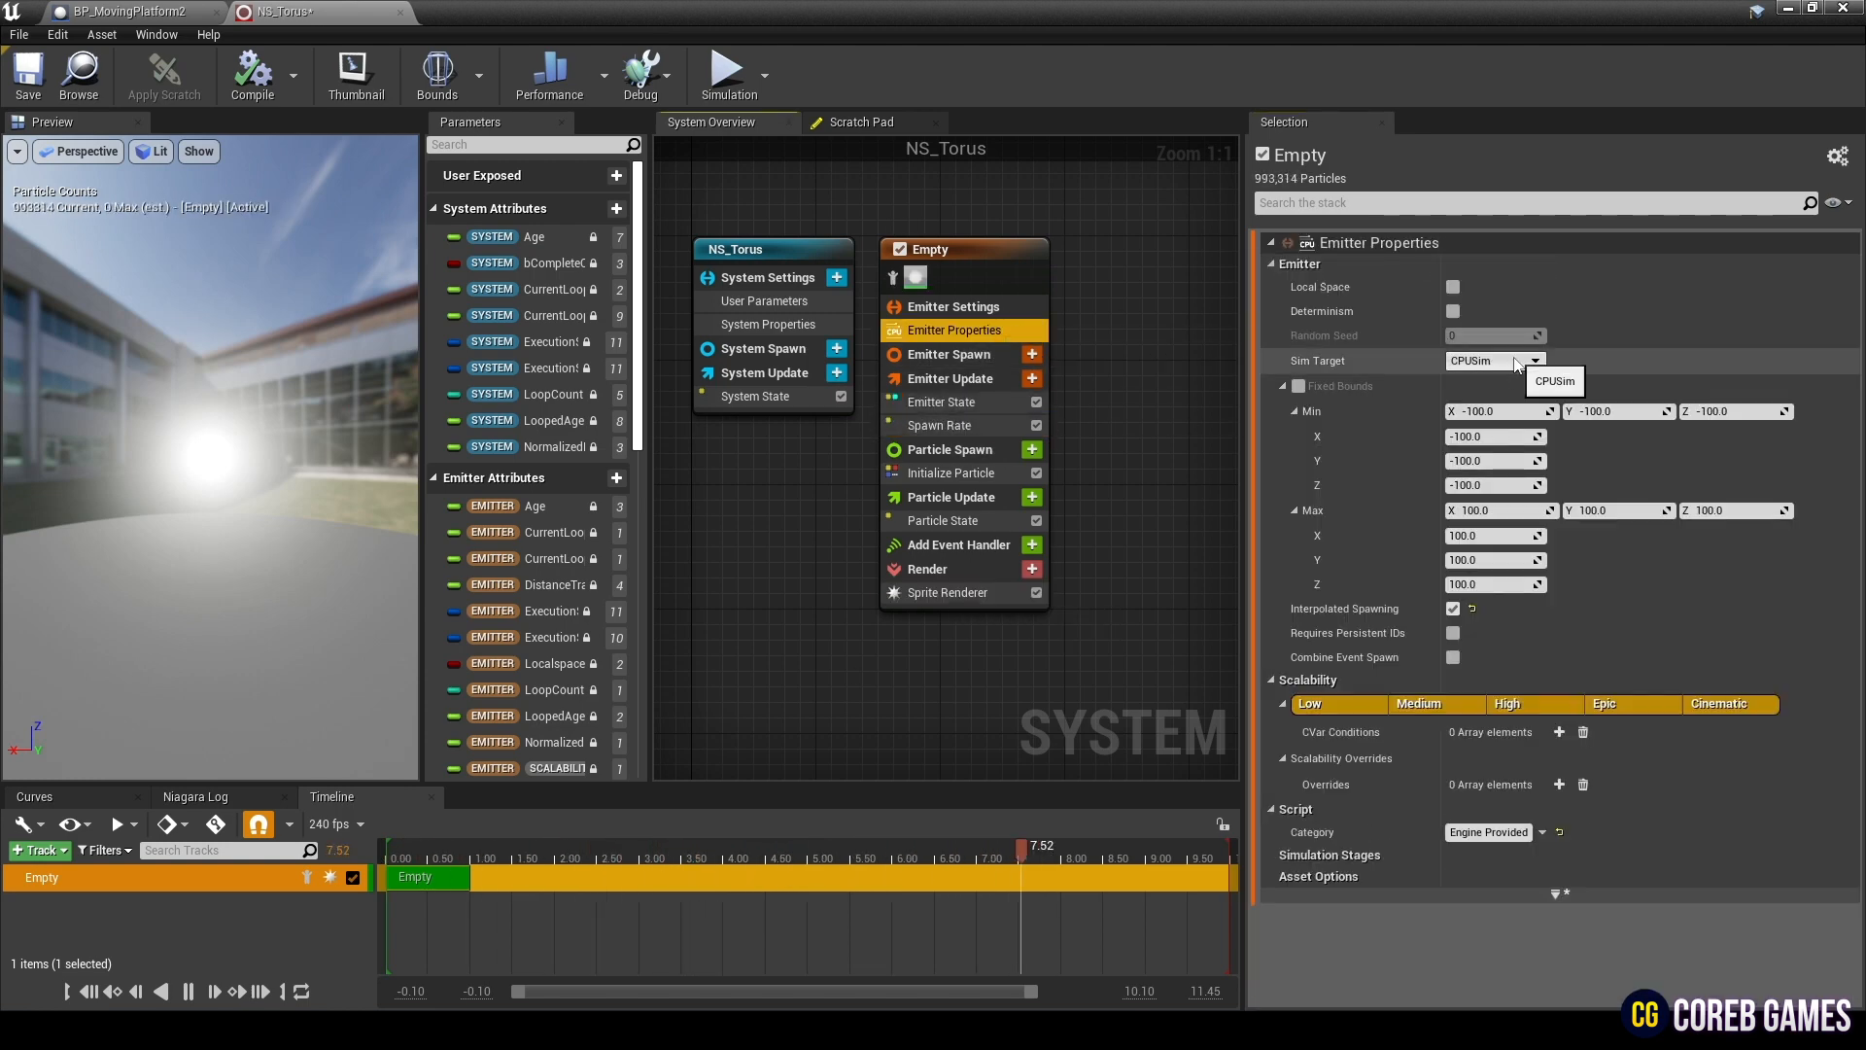
pyautogui.click(1534, 362)
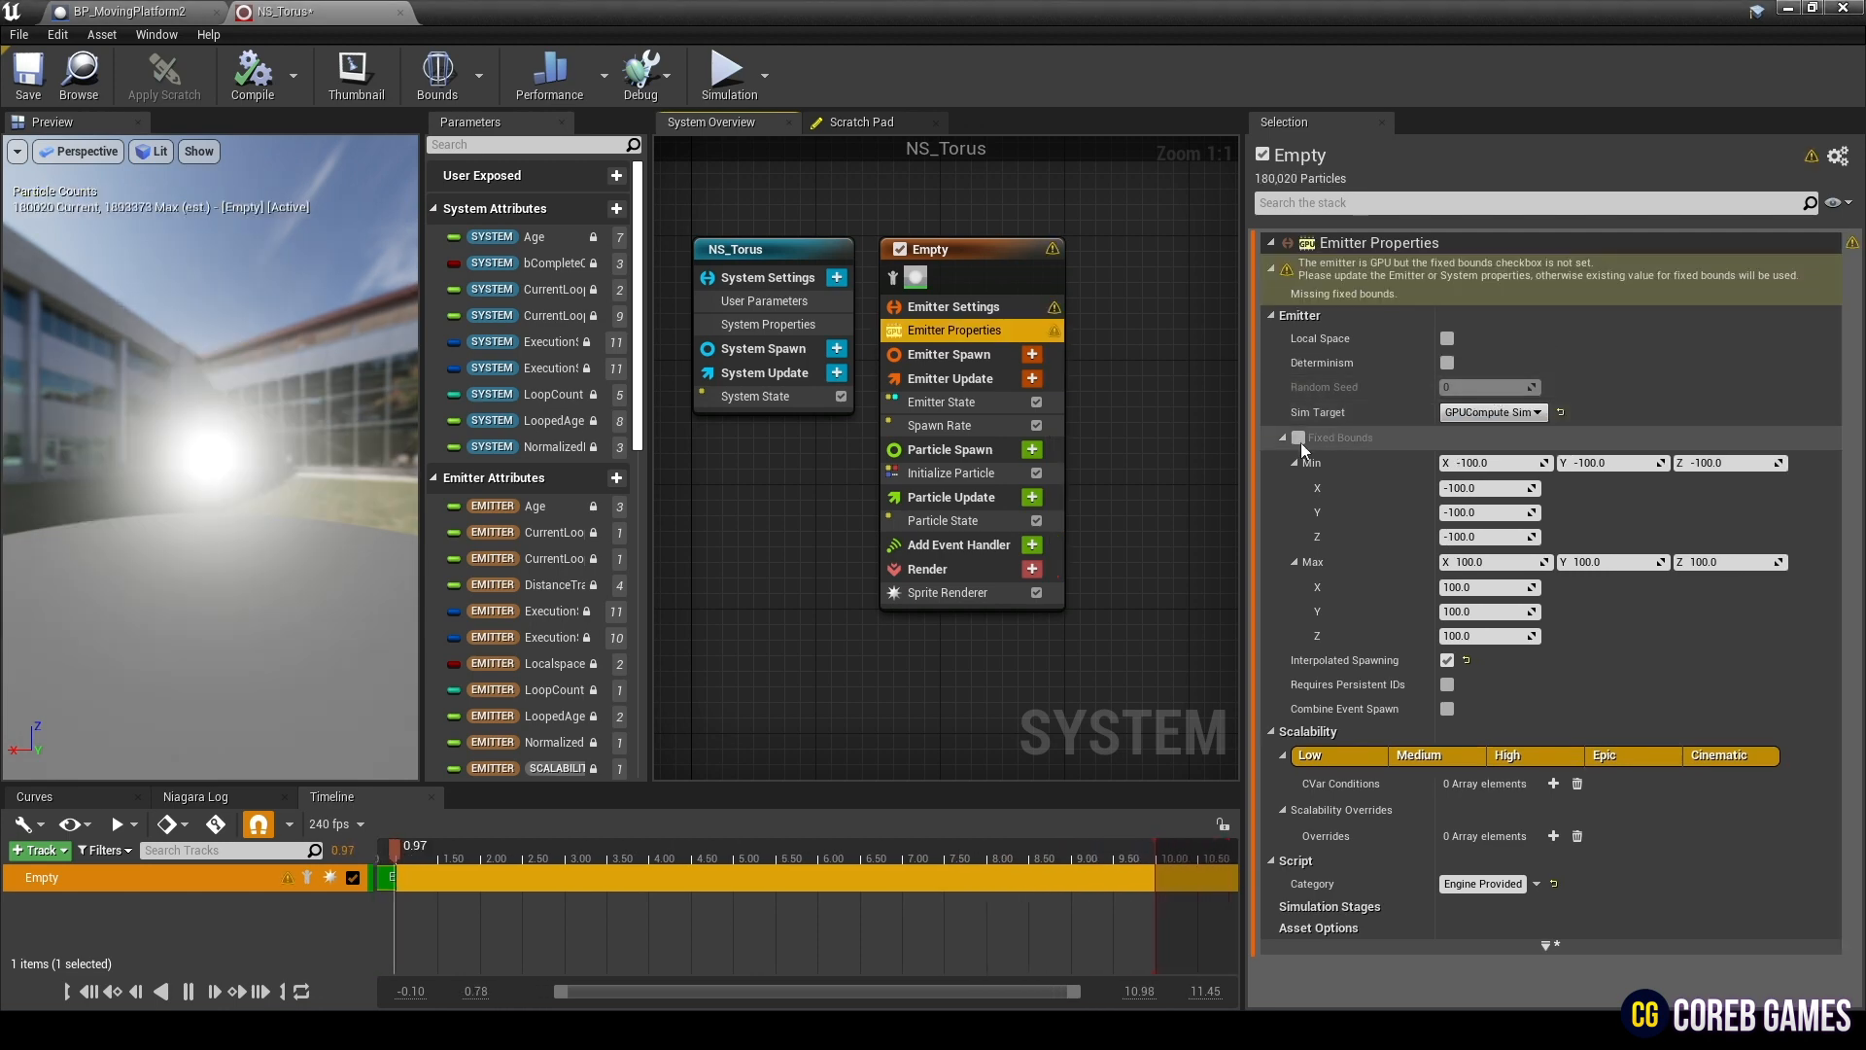
pyautogui.click(1298, 437)
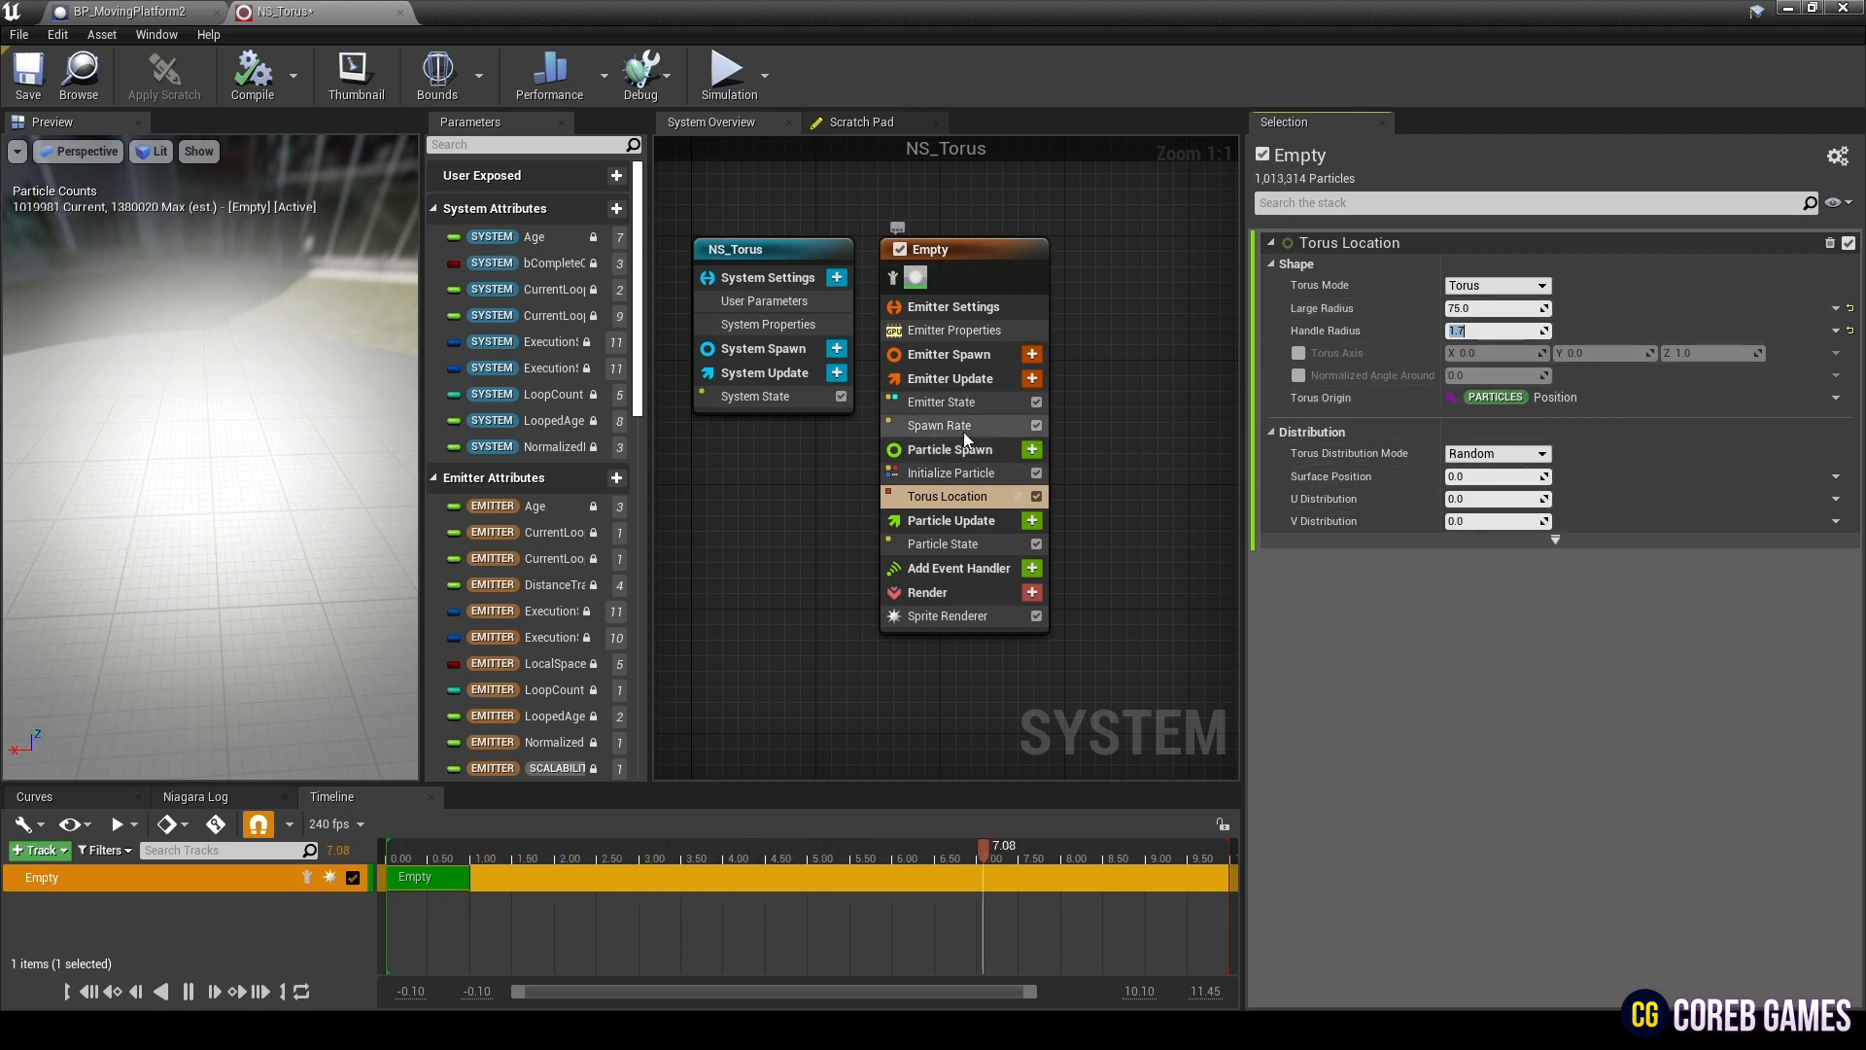
# Step: In Initialize Particle, set random lifetime 0.9–1.5 and random uniform sprite size 0.2–0.45
pyautogui.click(950, 472)
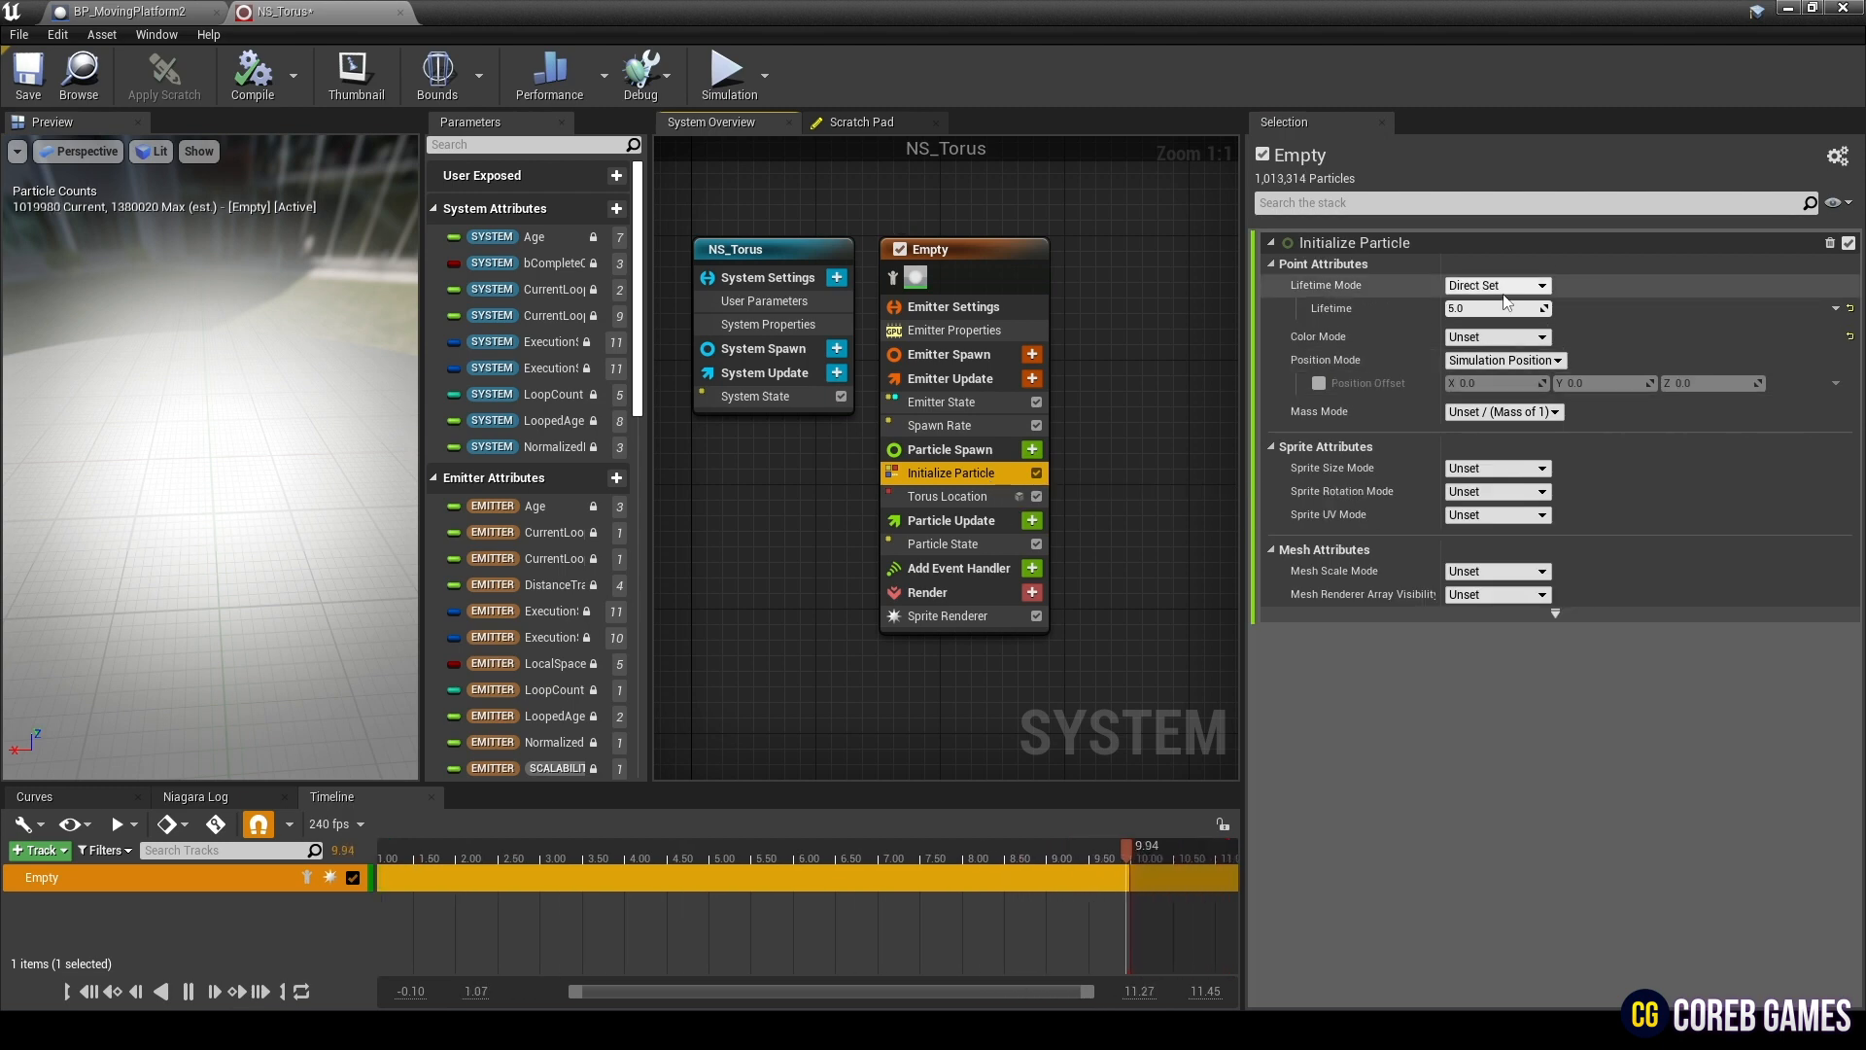
pyautogui.click(1495, 284)
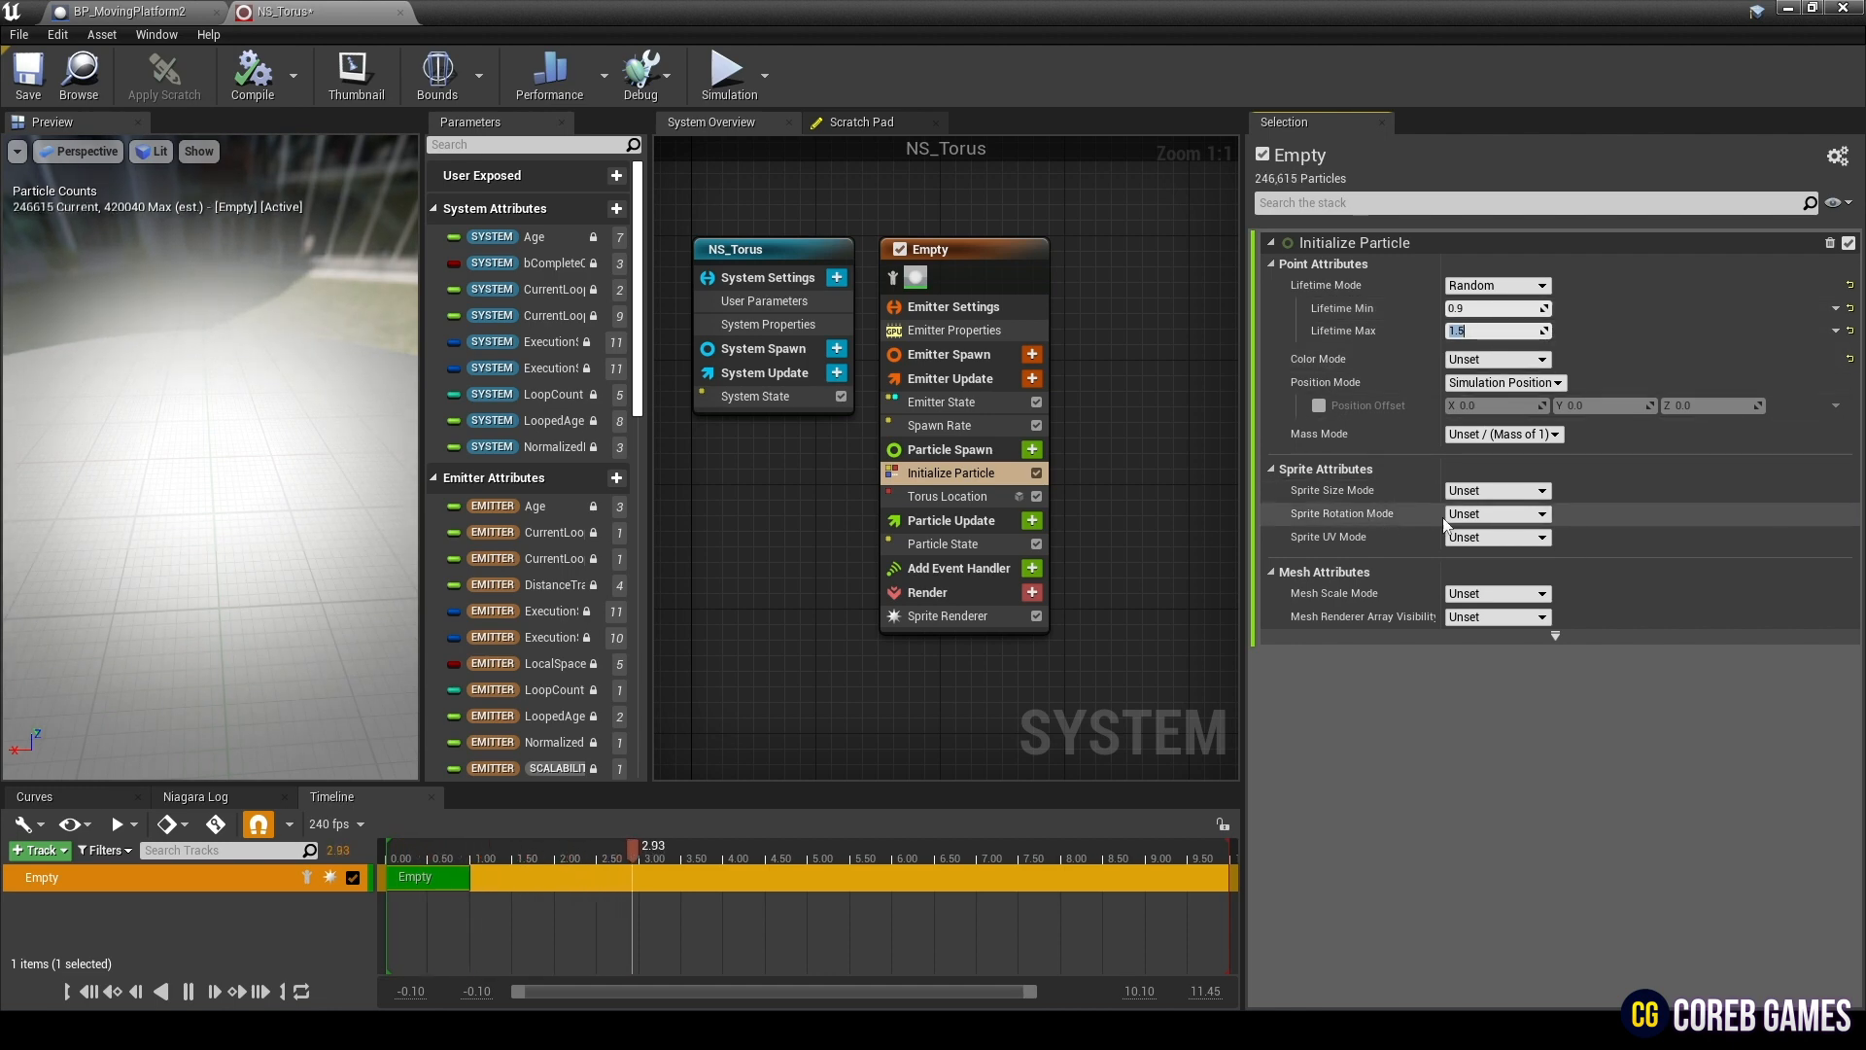
pyautogui.click(1496, 490)
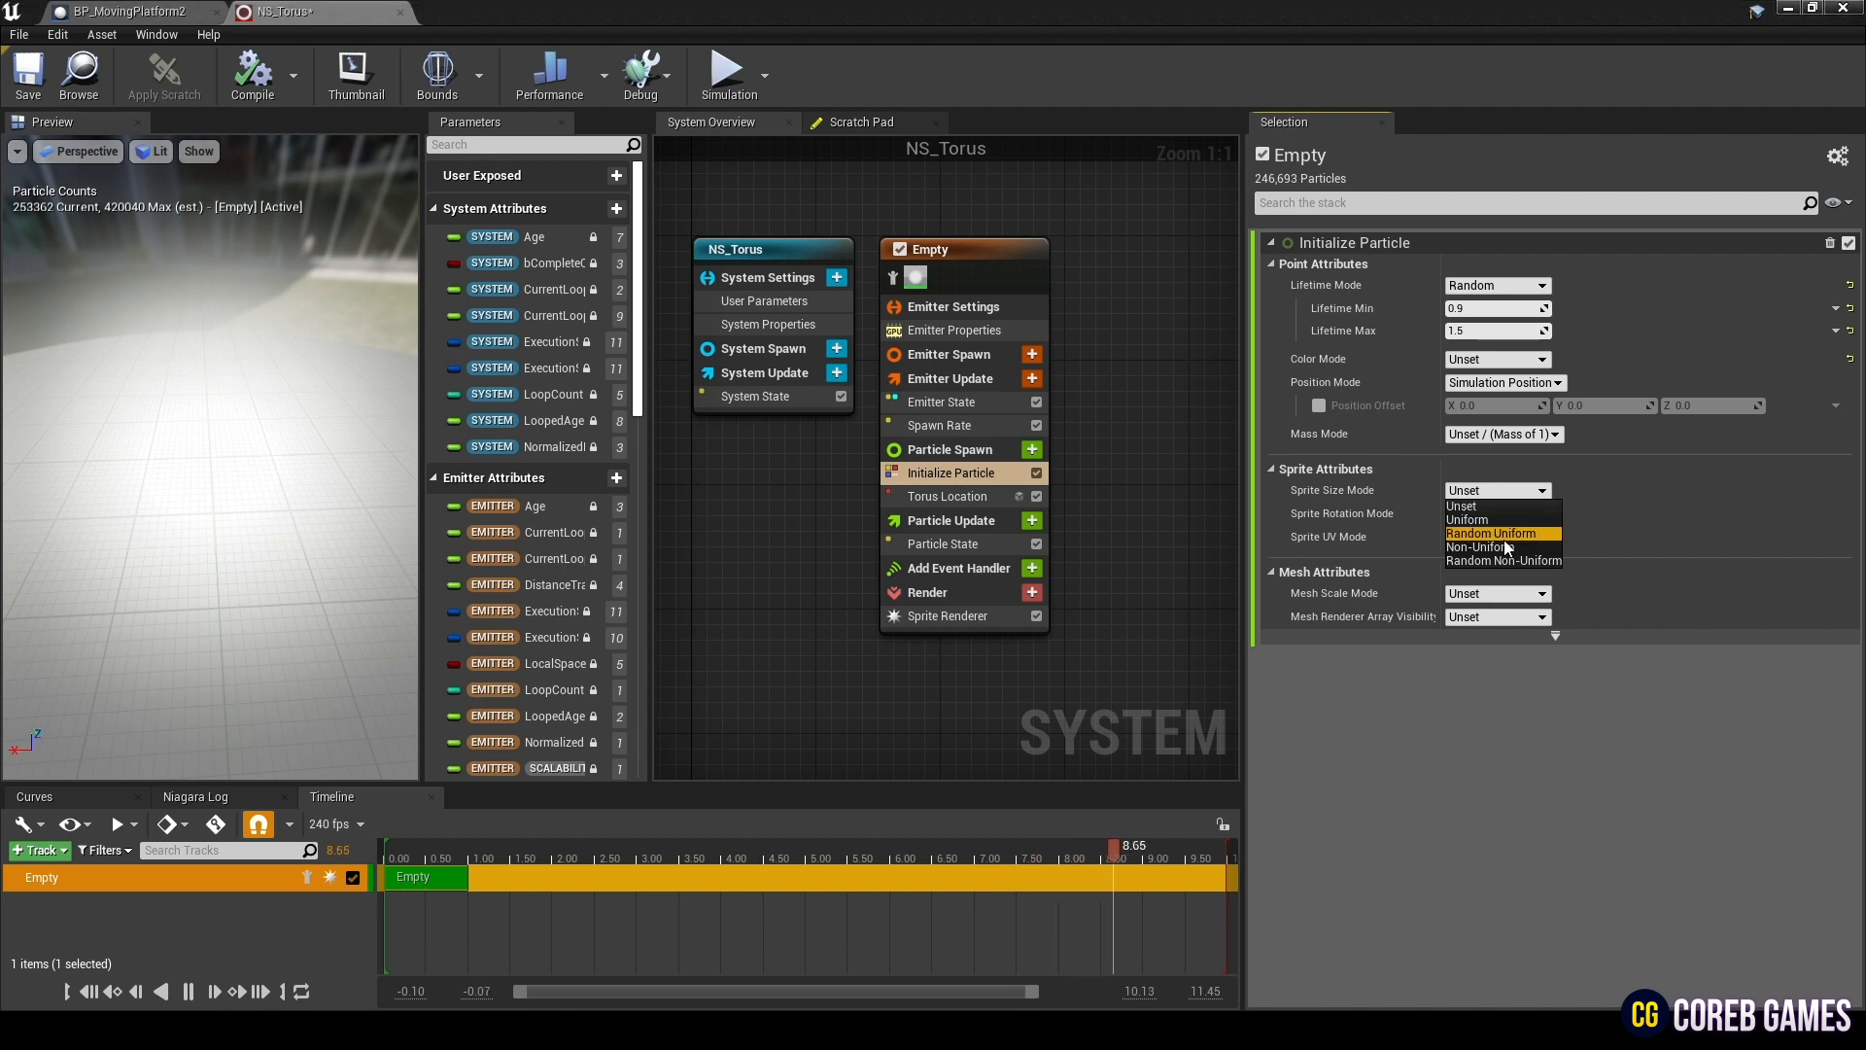
pyautogui.click(1487, 532)
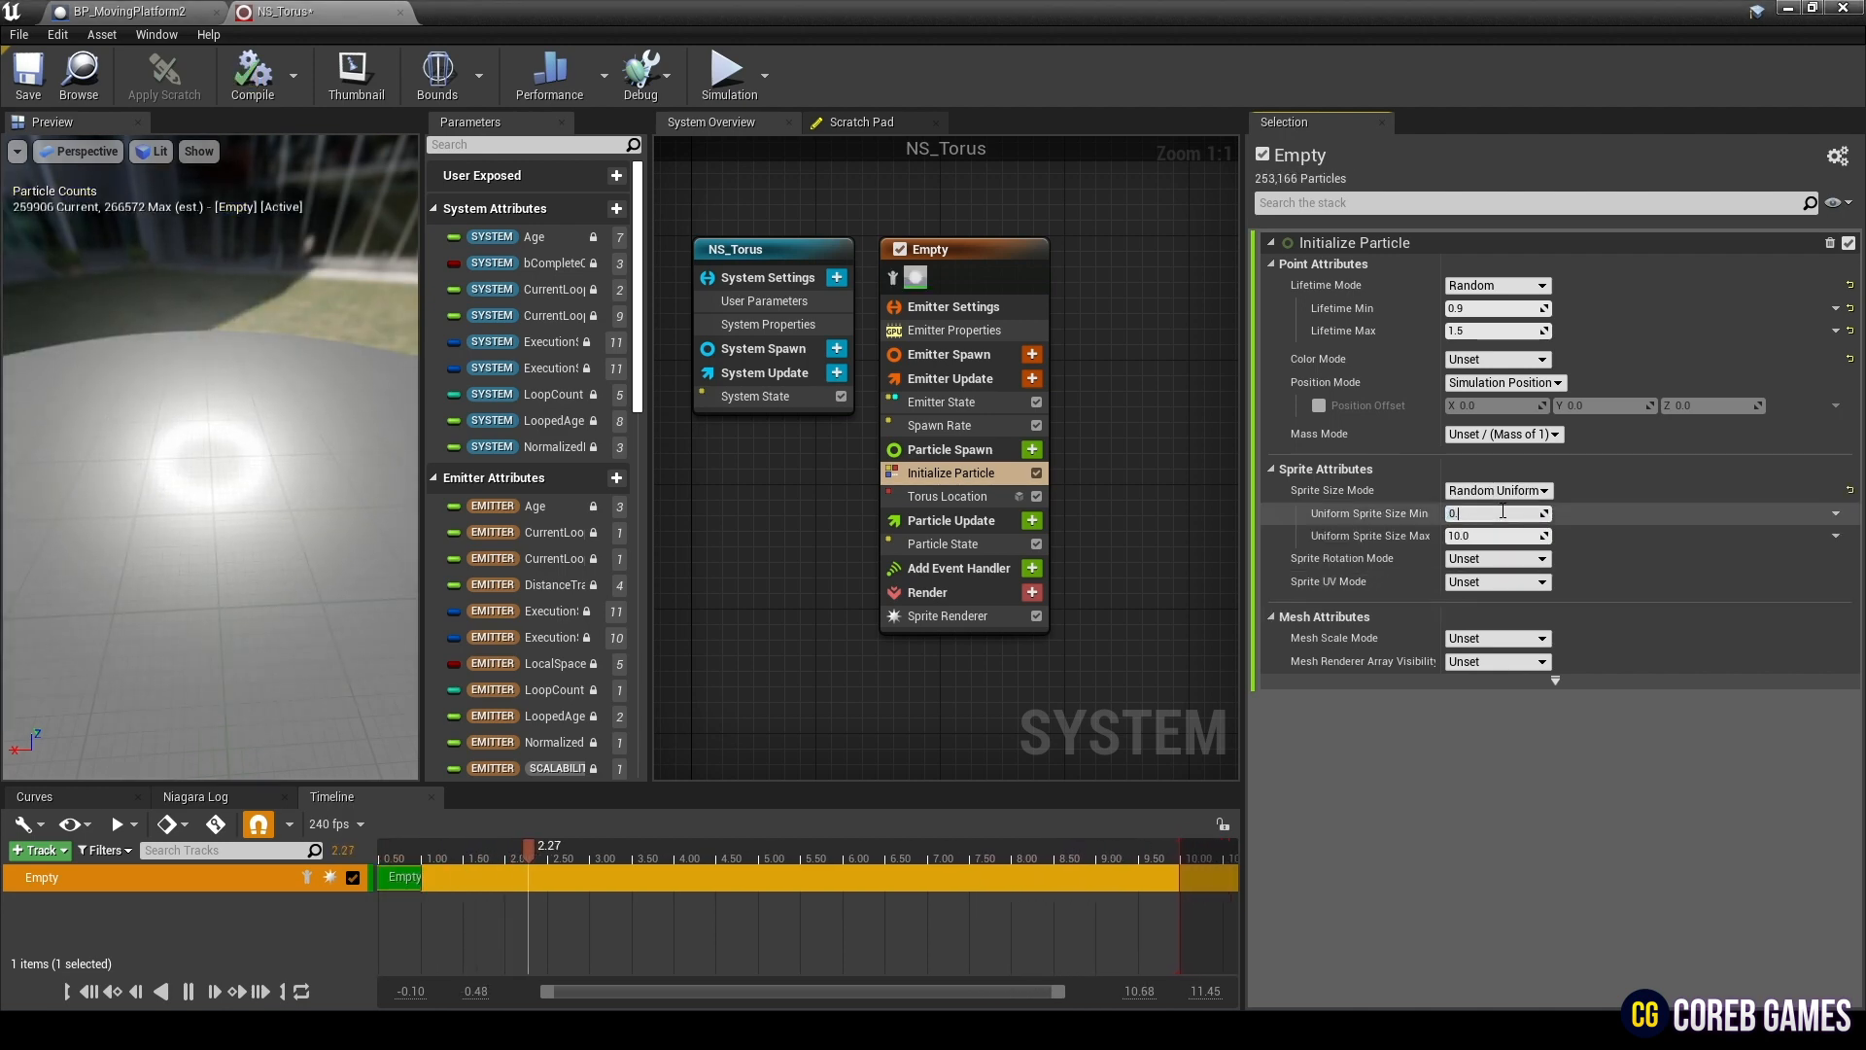
pyautogui.write('0.45')
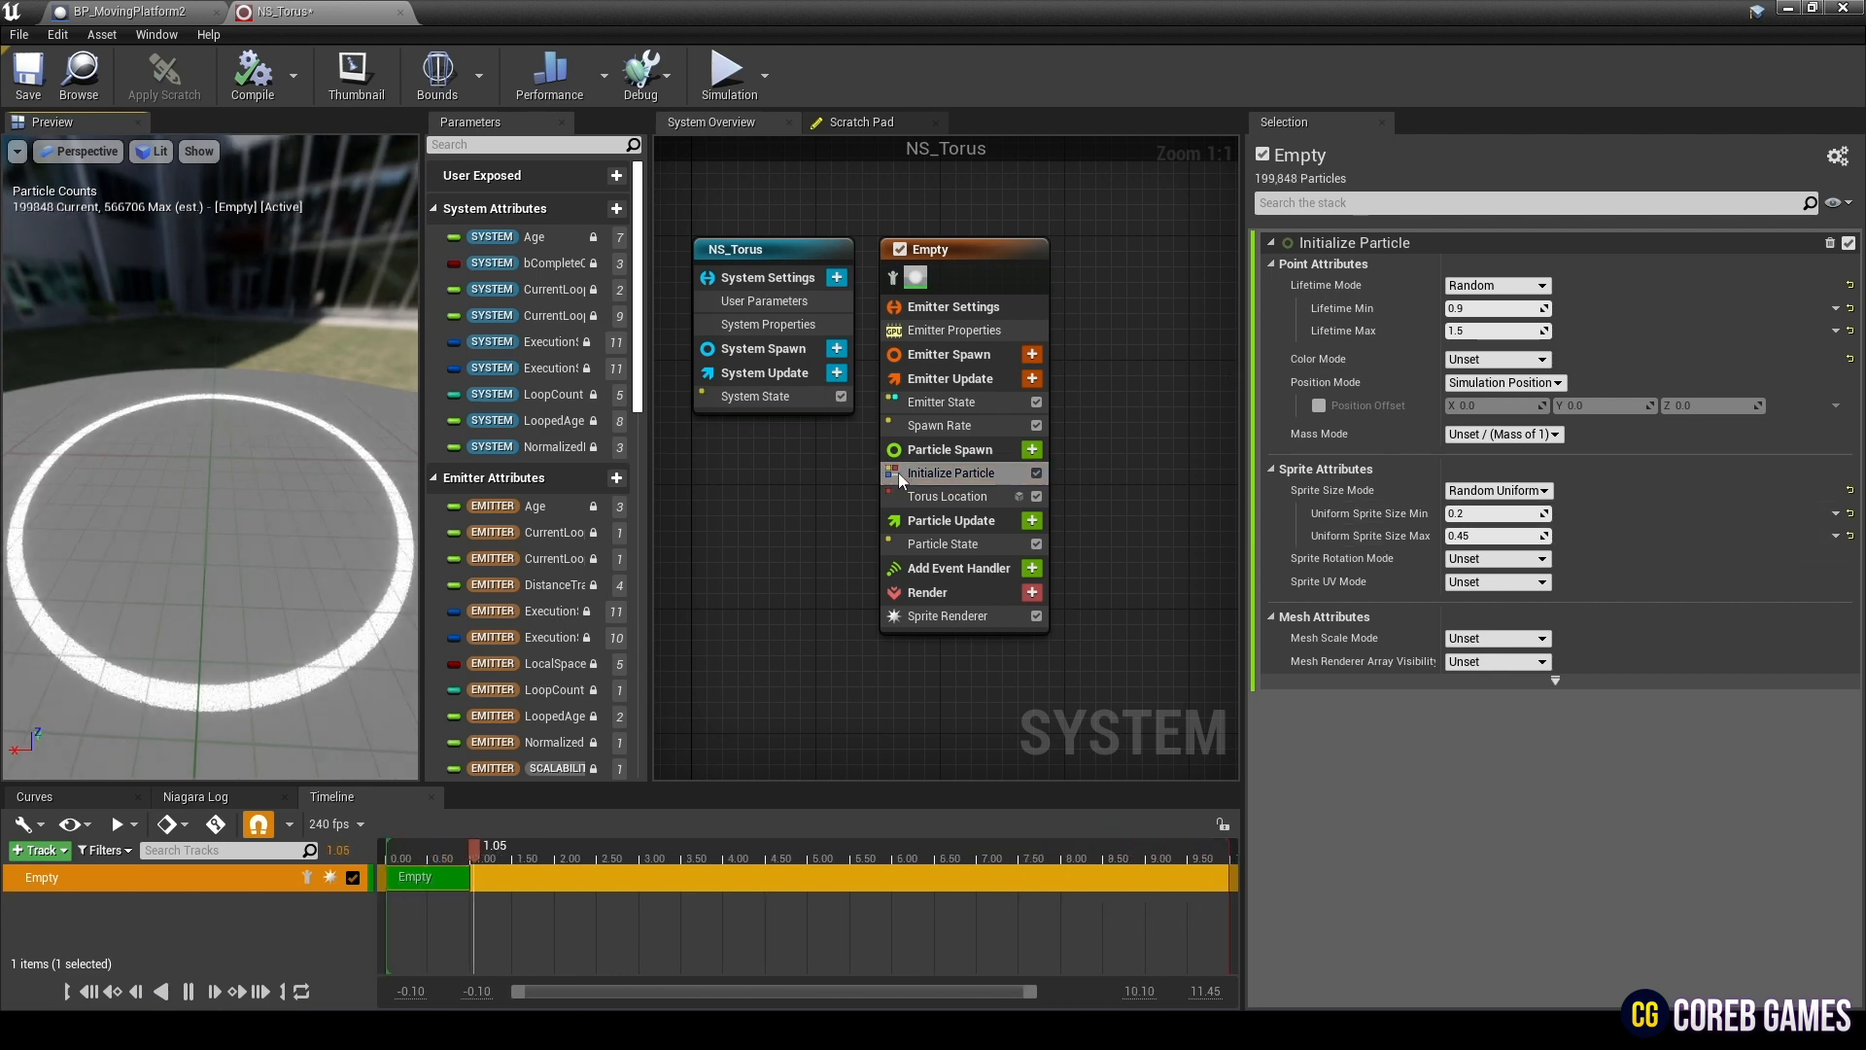
pyautogui.click(951, 521)
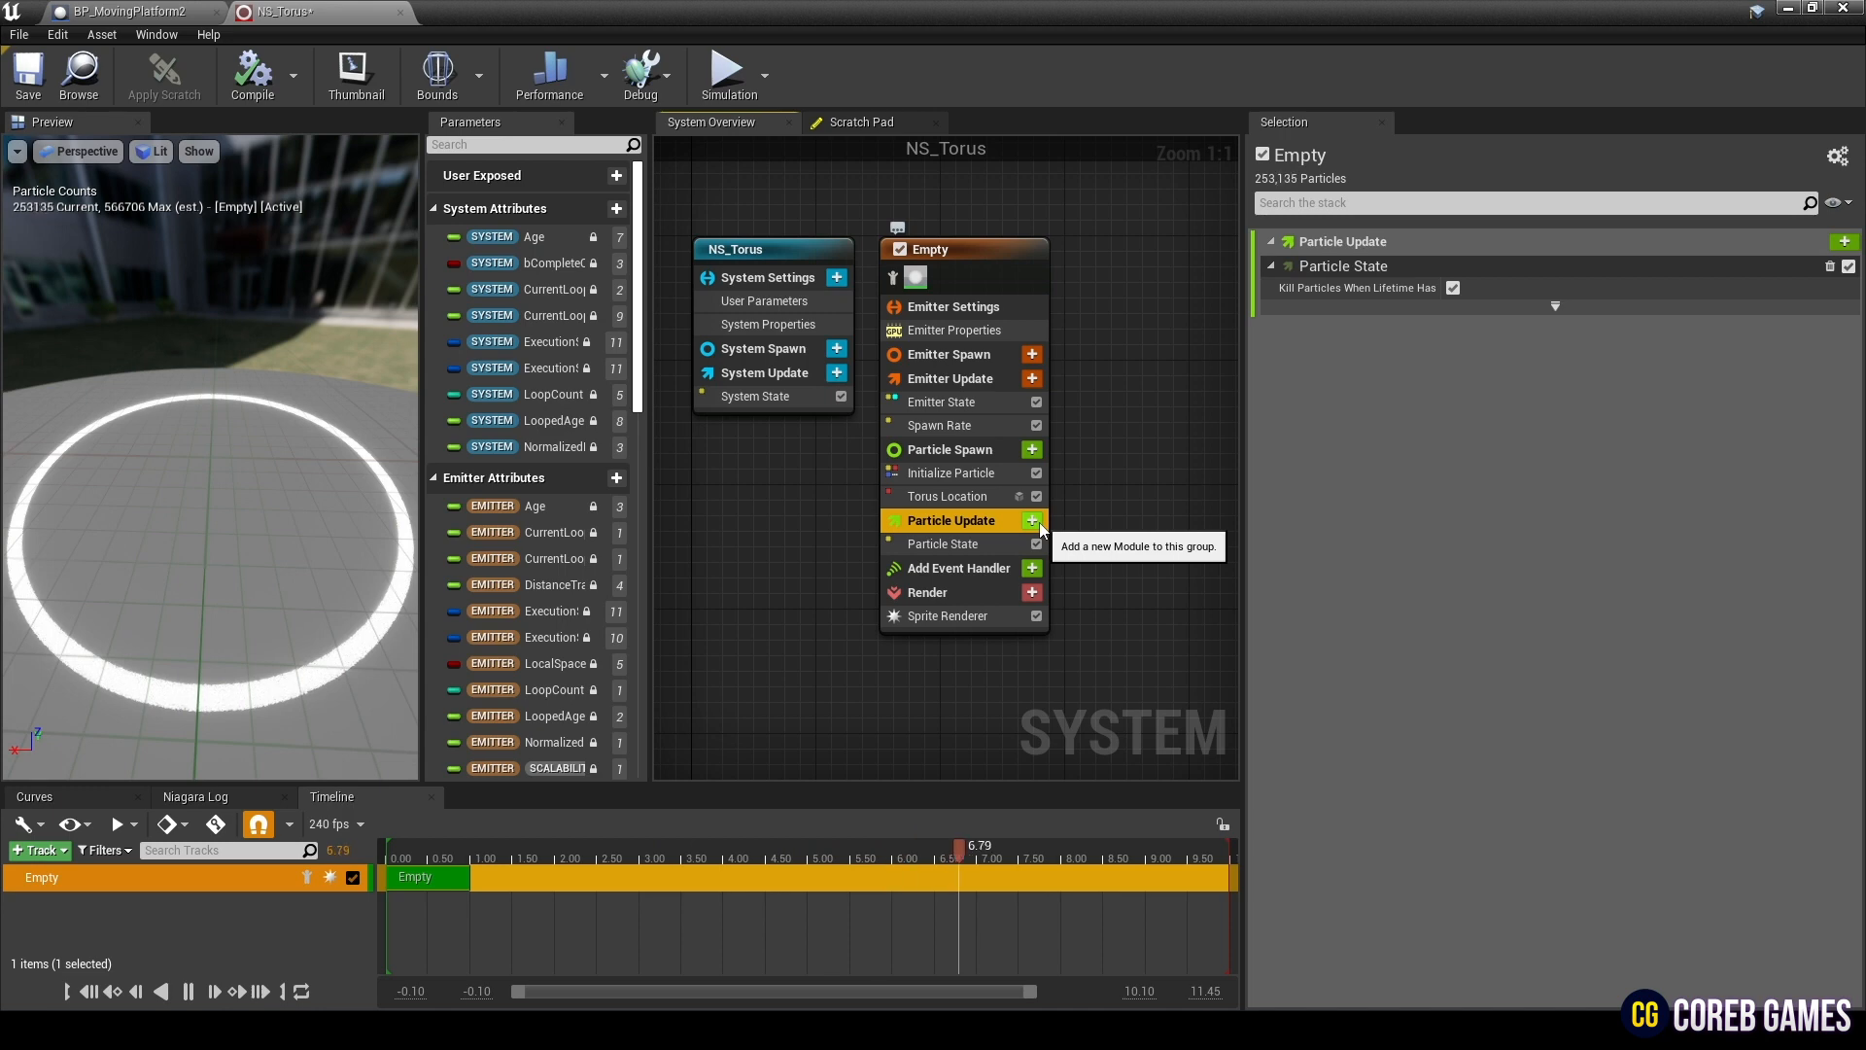
# Step: Add a Curl Noise Force with frequency 30, Evaluated (Ultra) quality and Y panning 0.05
pyautogui.click(1032, 521)
pyautogui.write('30')
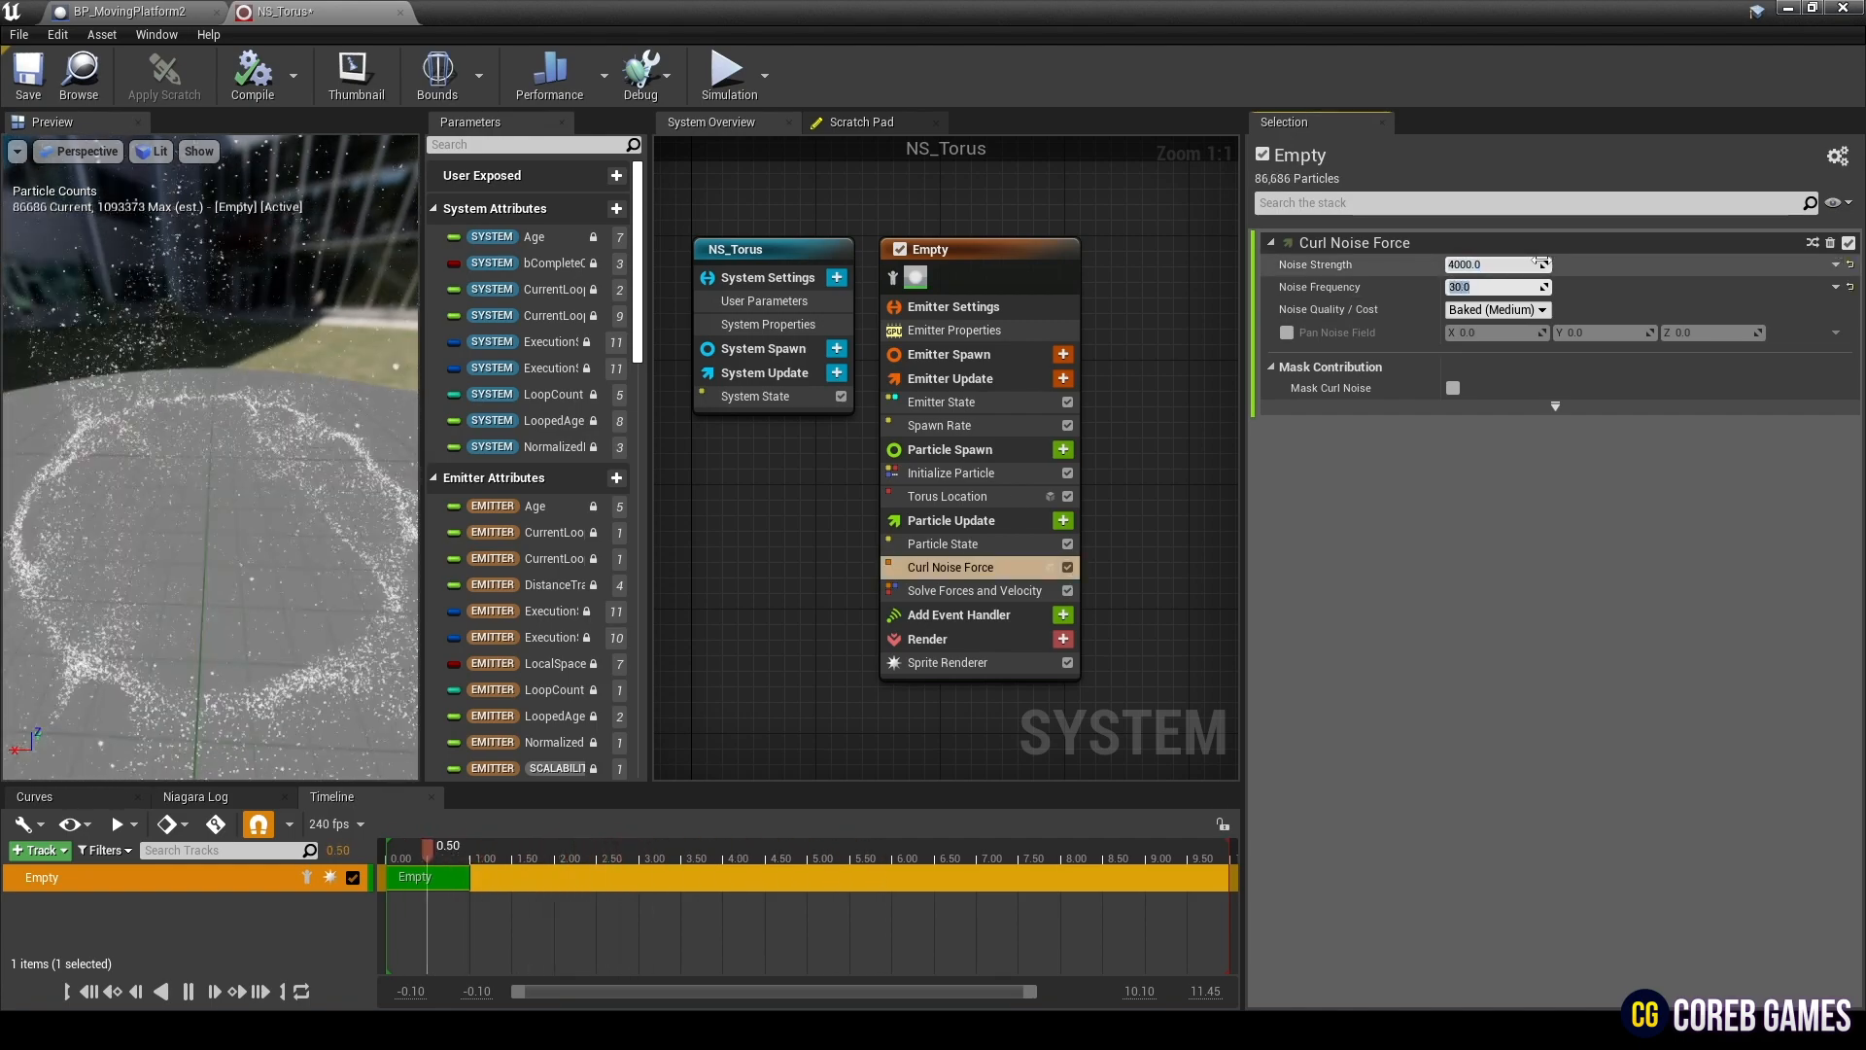
pyautogui.click(1495, 309)
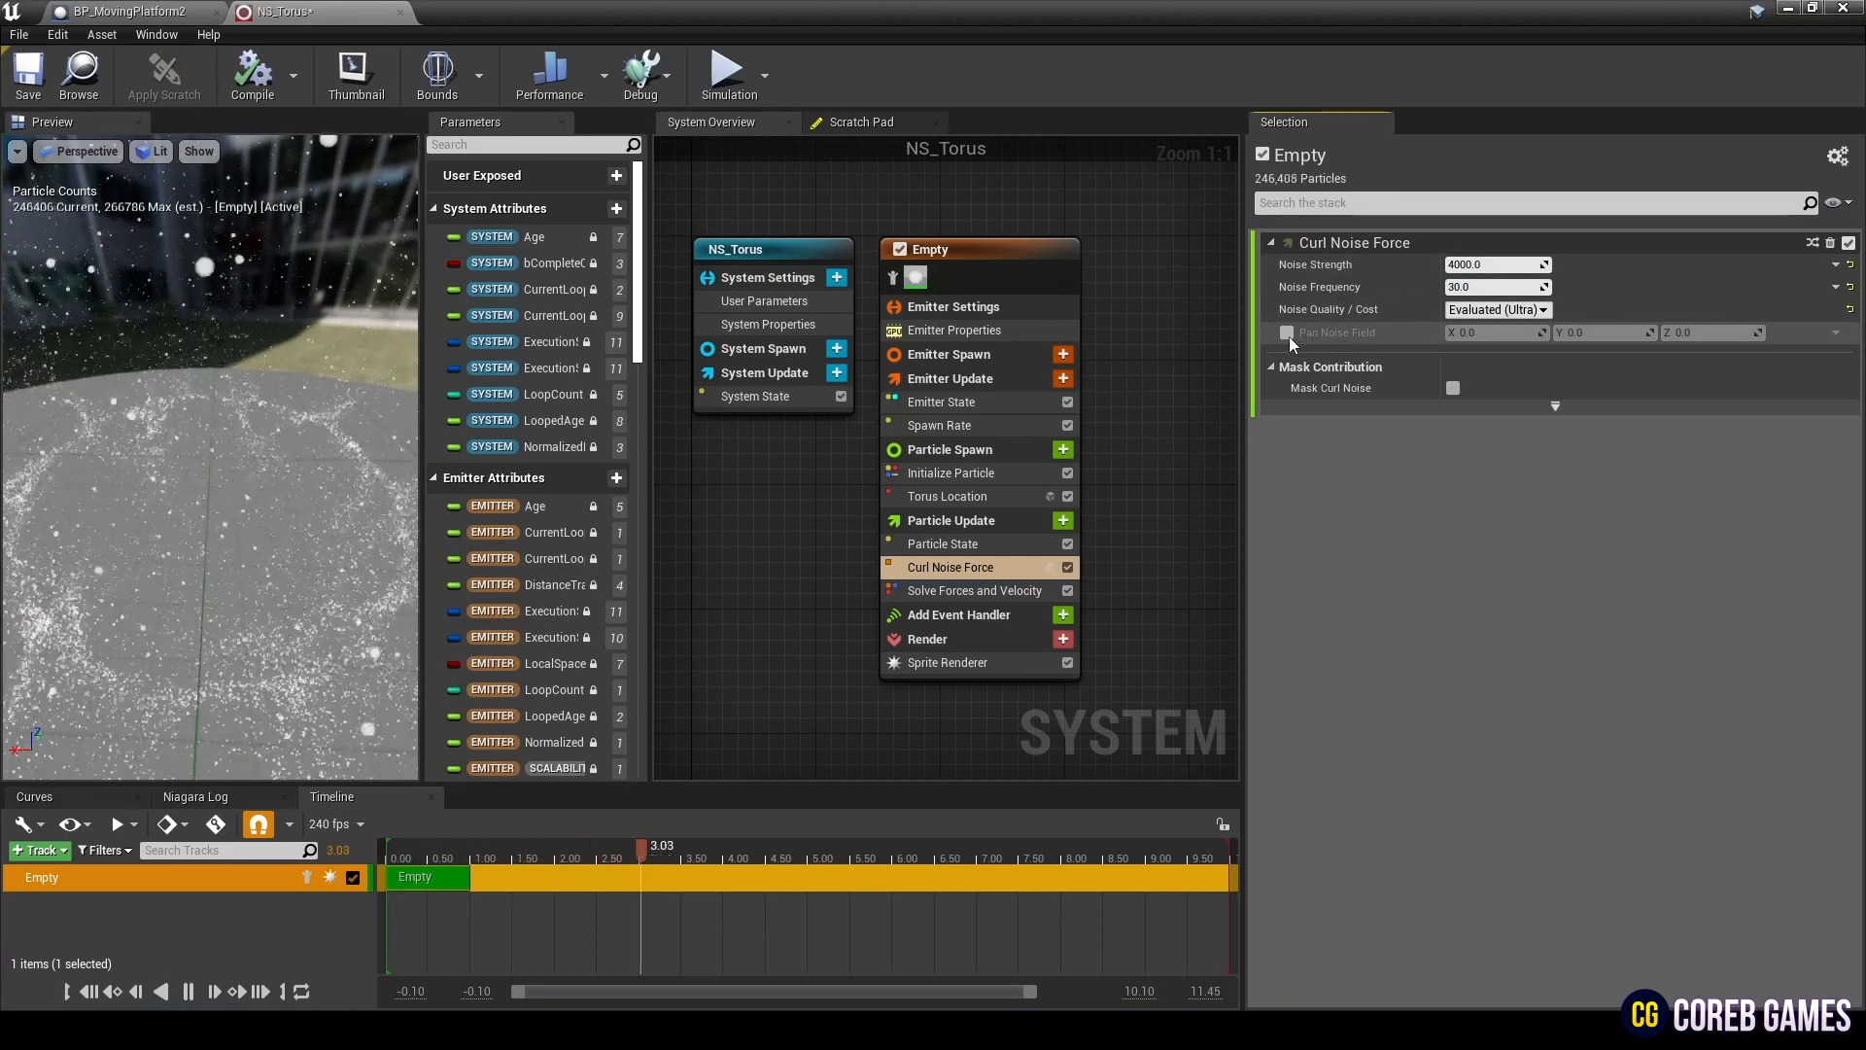
pyautogui.click(1287, 332)
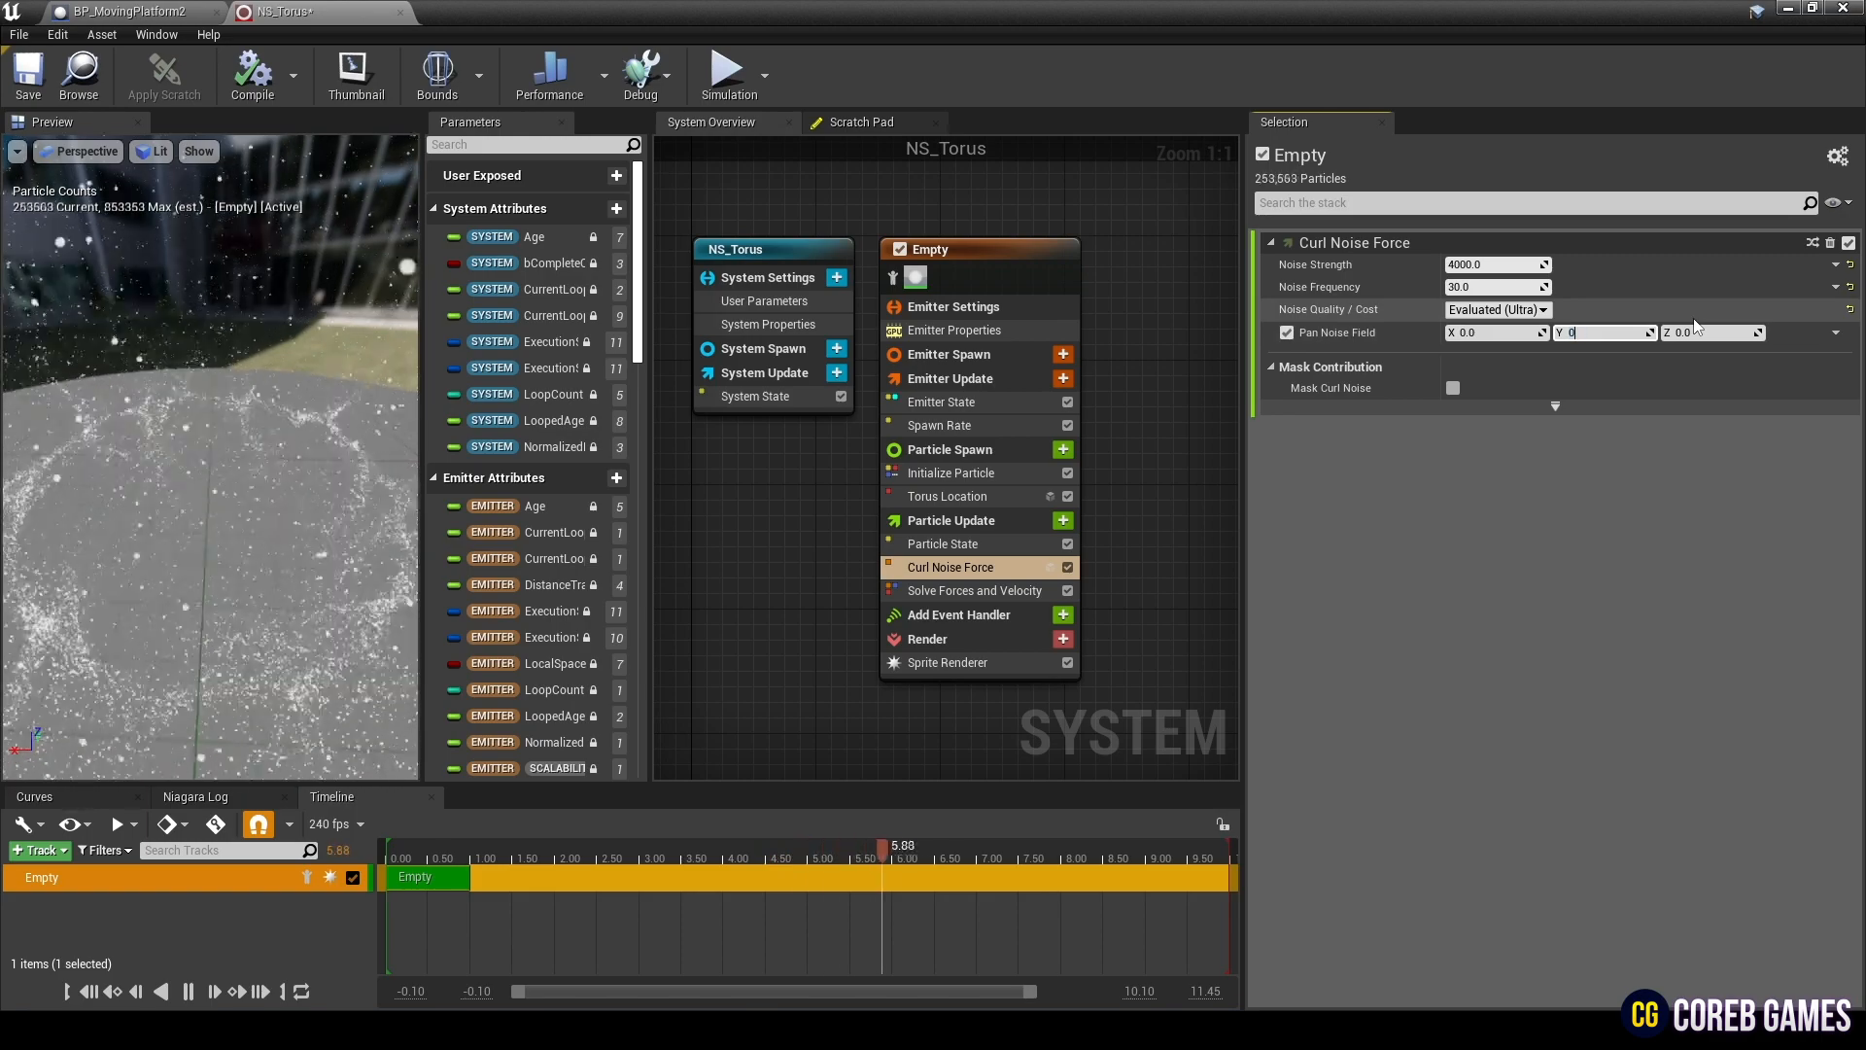
pyautogui.write('0.05')
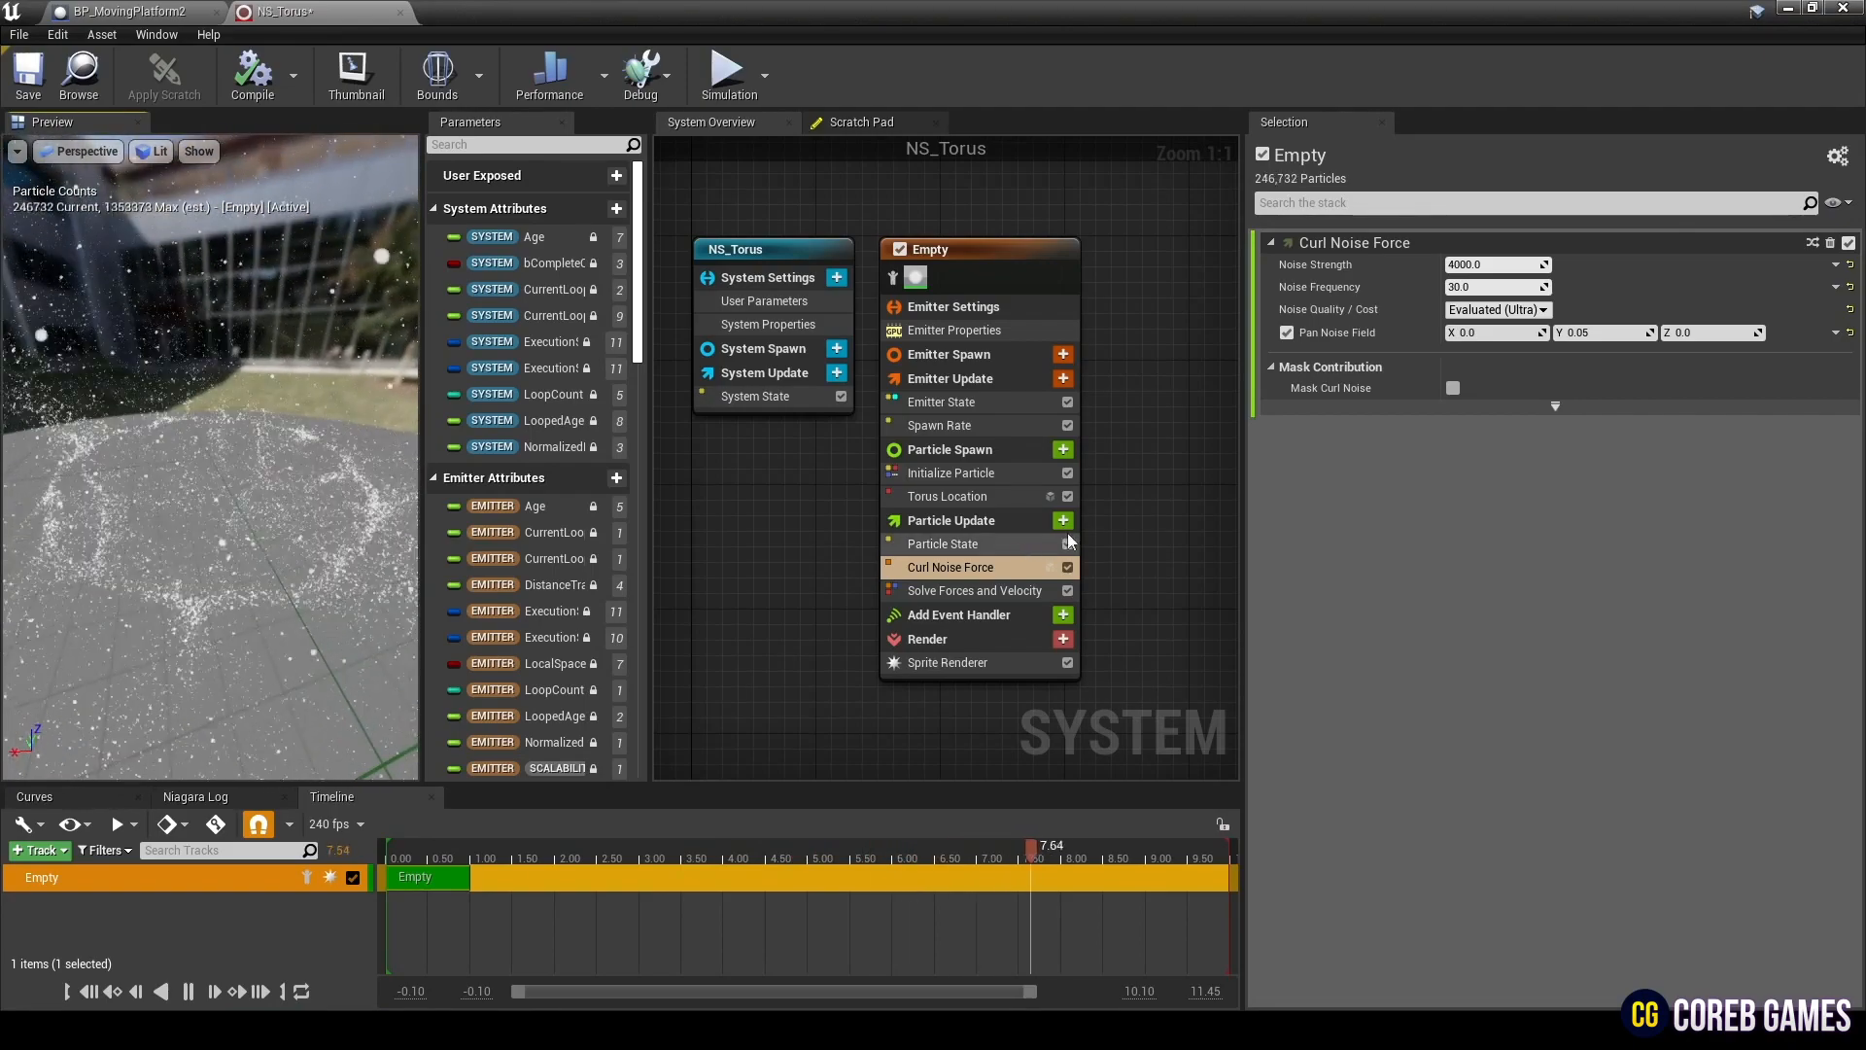
# Step: Add a second Curl Noise Force with strength 5000, Evaluated (Ultra) quality and Pan Noise Field enabled
pyautogui.click(1061, 521)
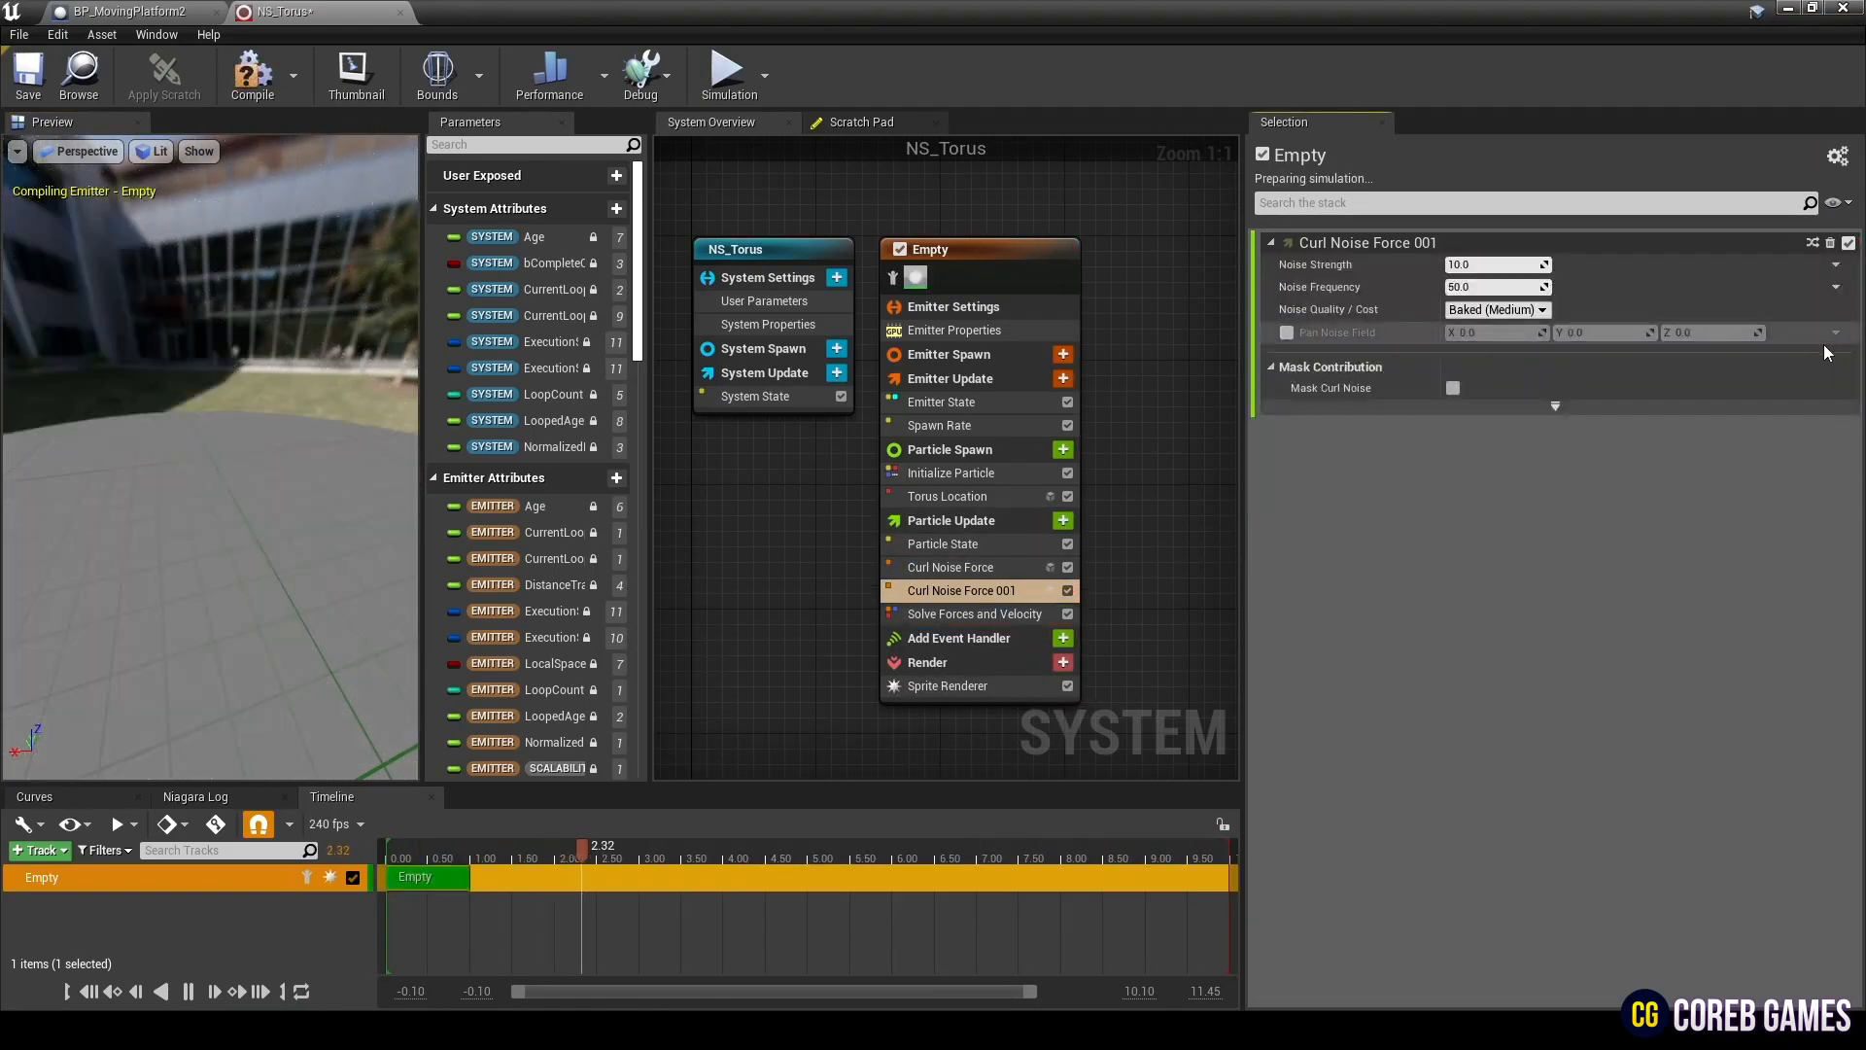
pyautogui.click(1495, 264)
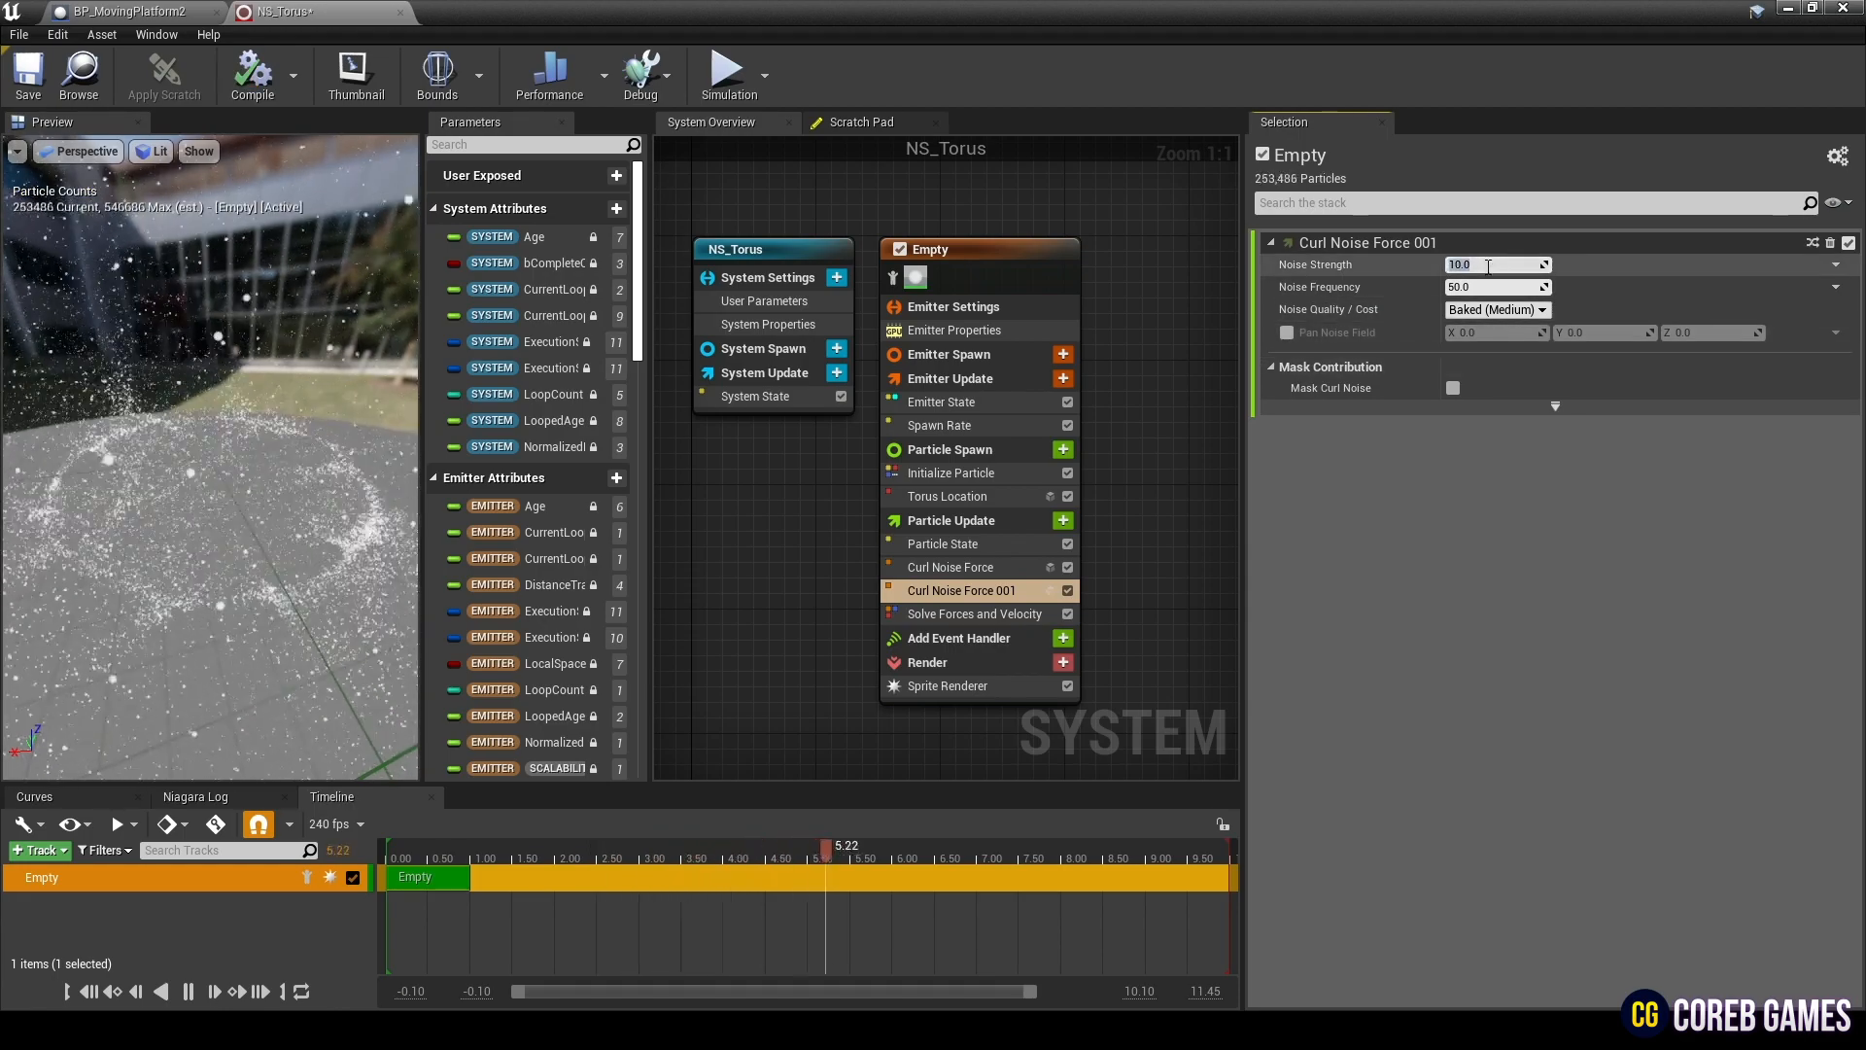
pyautogui.write('5000.0')
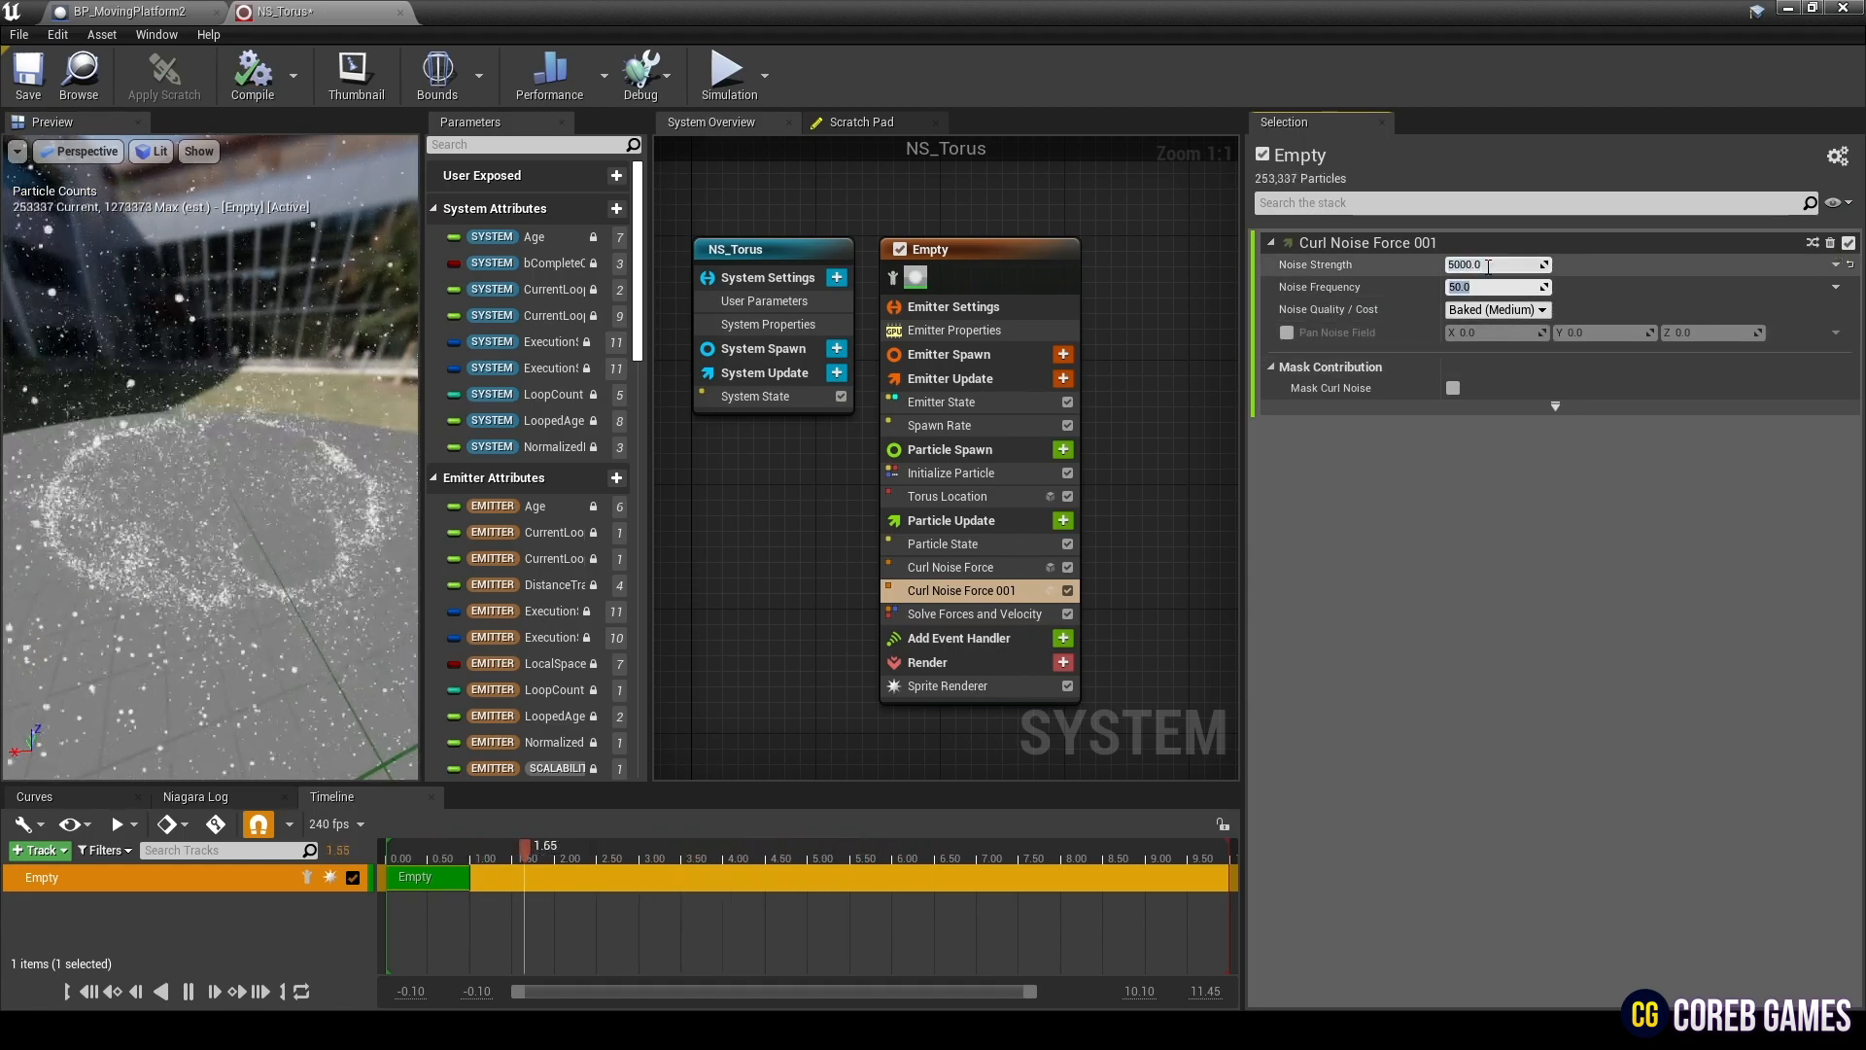
pyautogui.click(1494, 309)
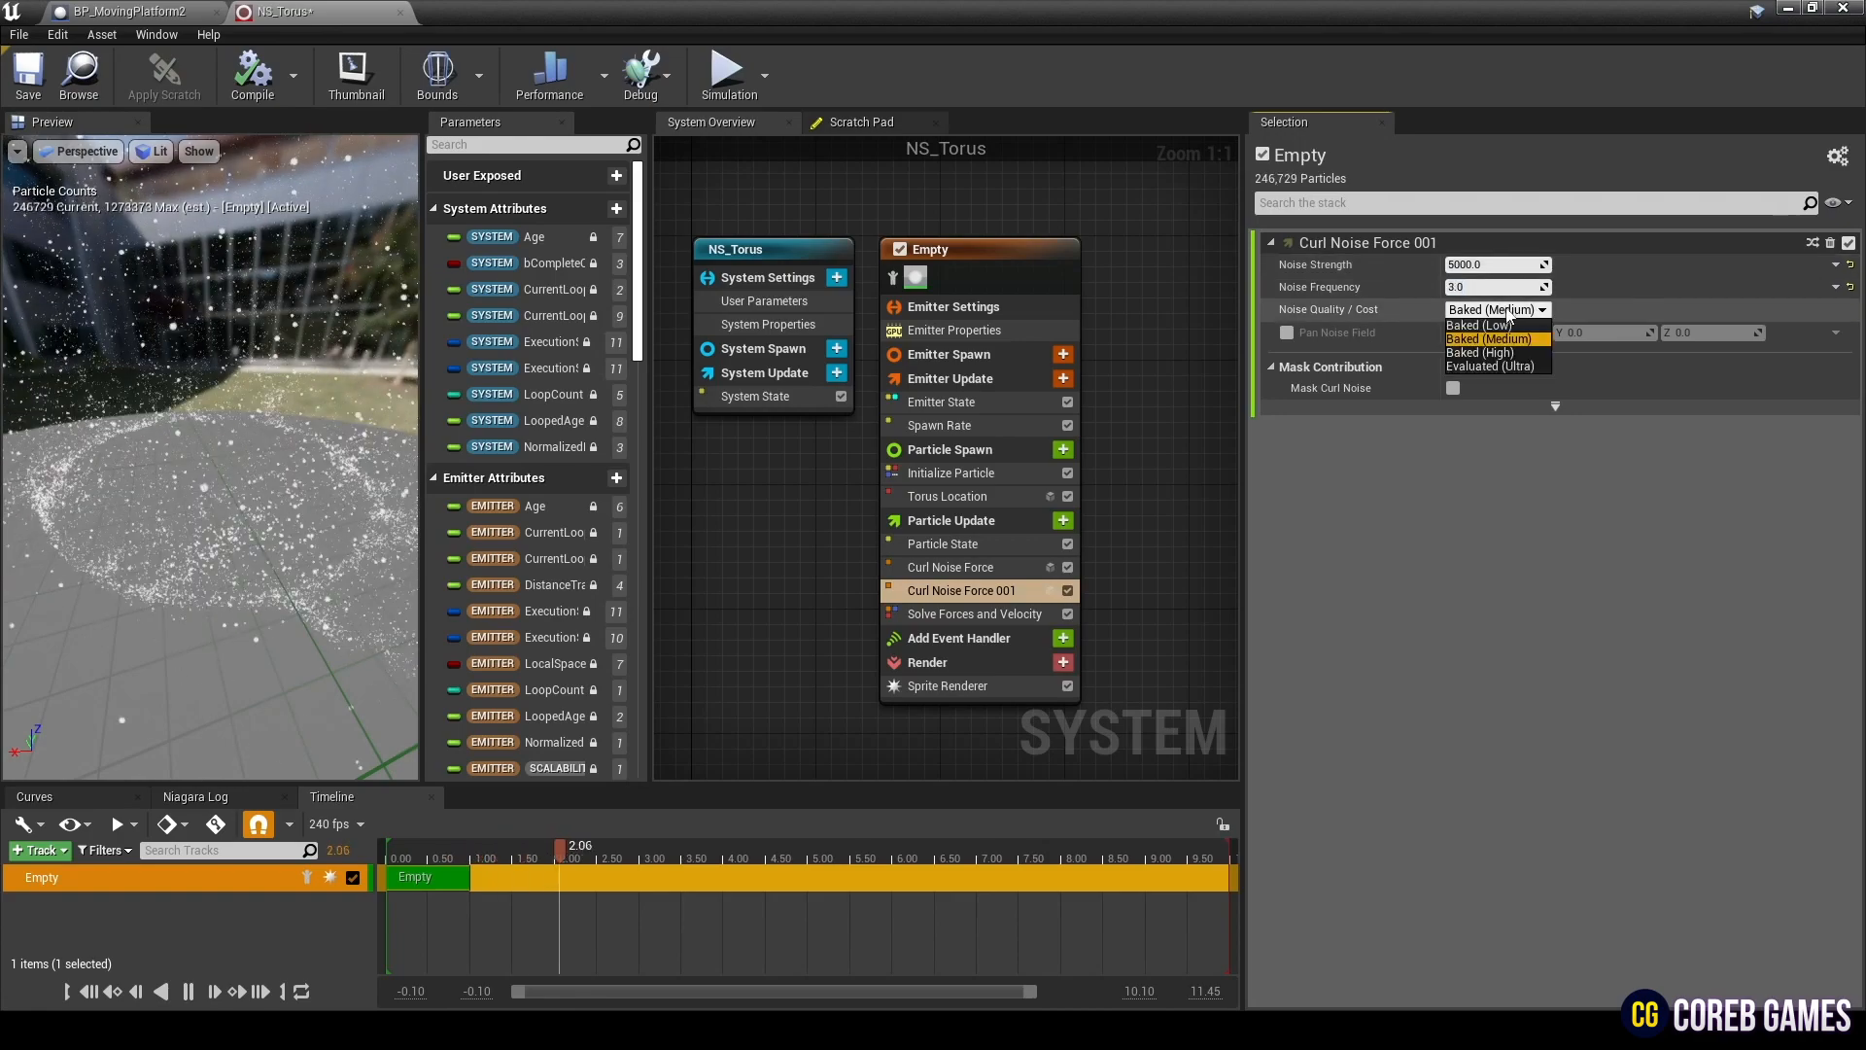
pyautogui.click(1489, 365)
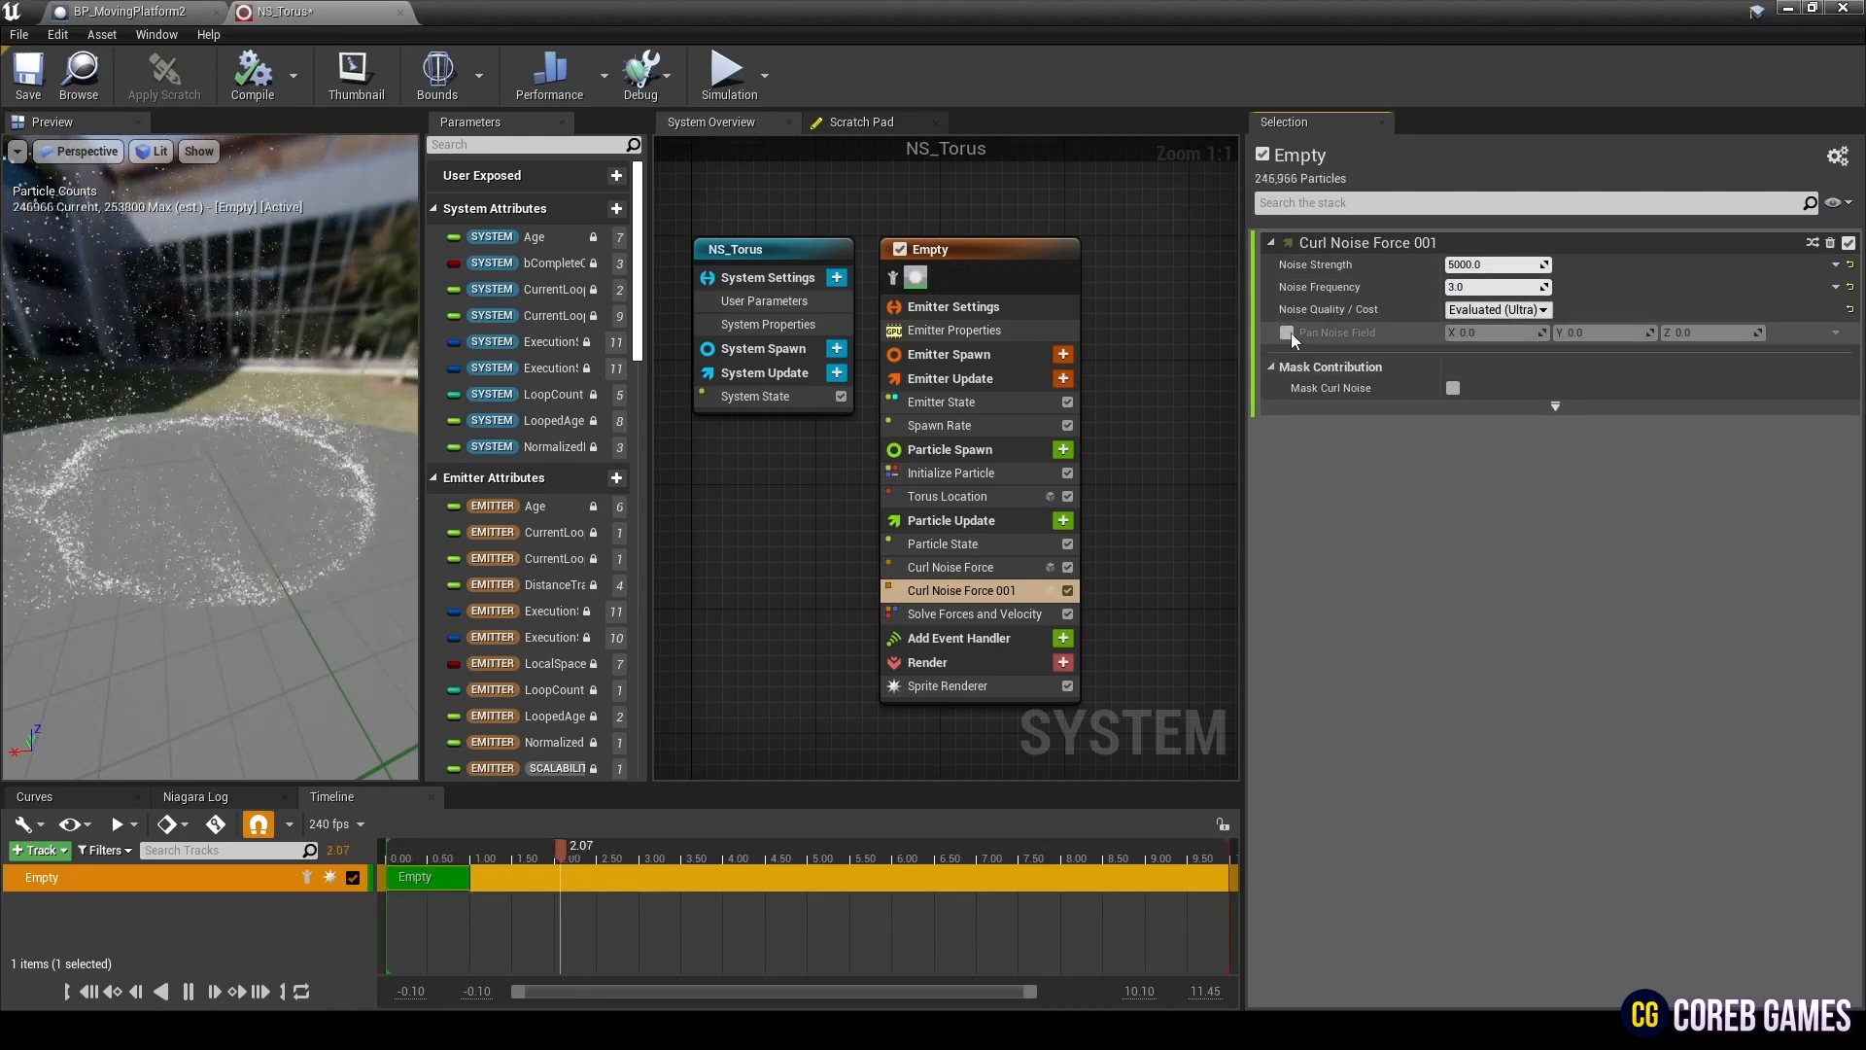
pyautogui.click(1285, 332)
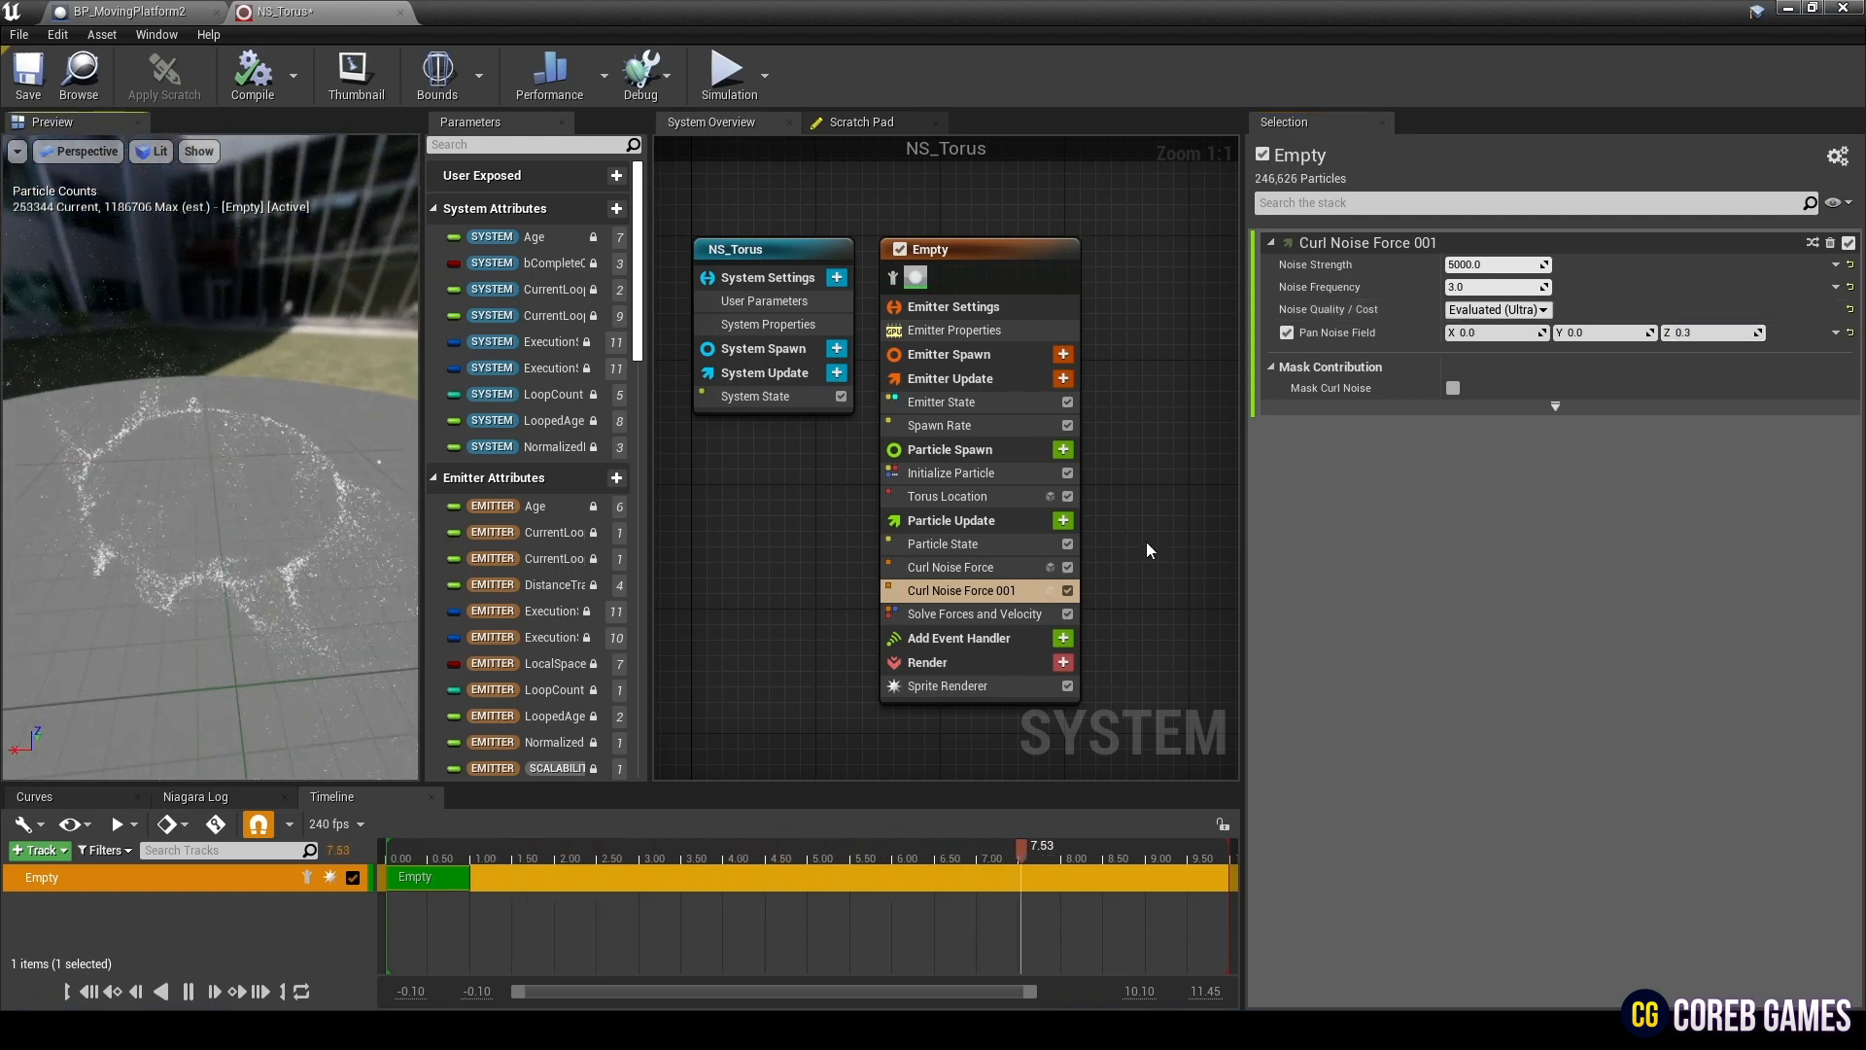
# Step: Add Vortex Velocity and Vortex Force before the force solve, force 40 on Z 0.2 with influence falloff
pyautogui.click(1062, 521)
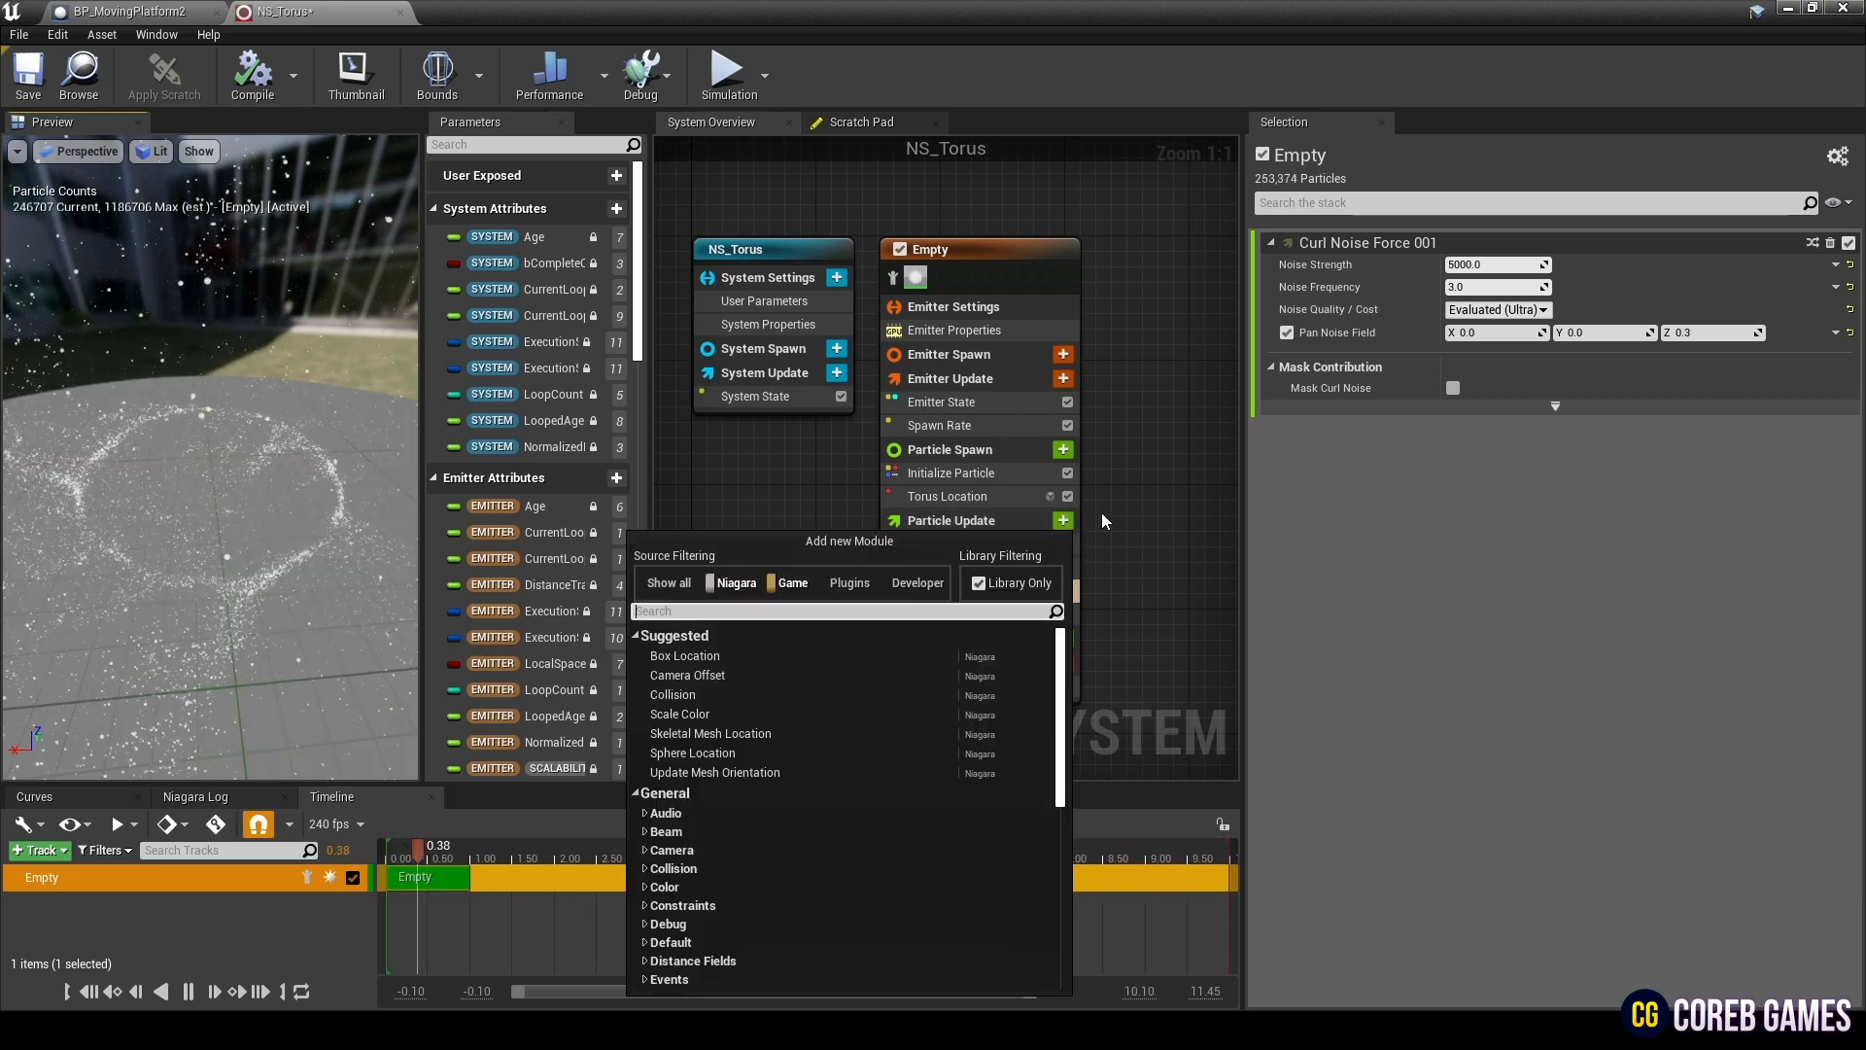
pyautogui.write('vort')
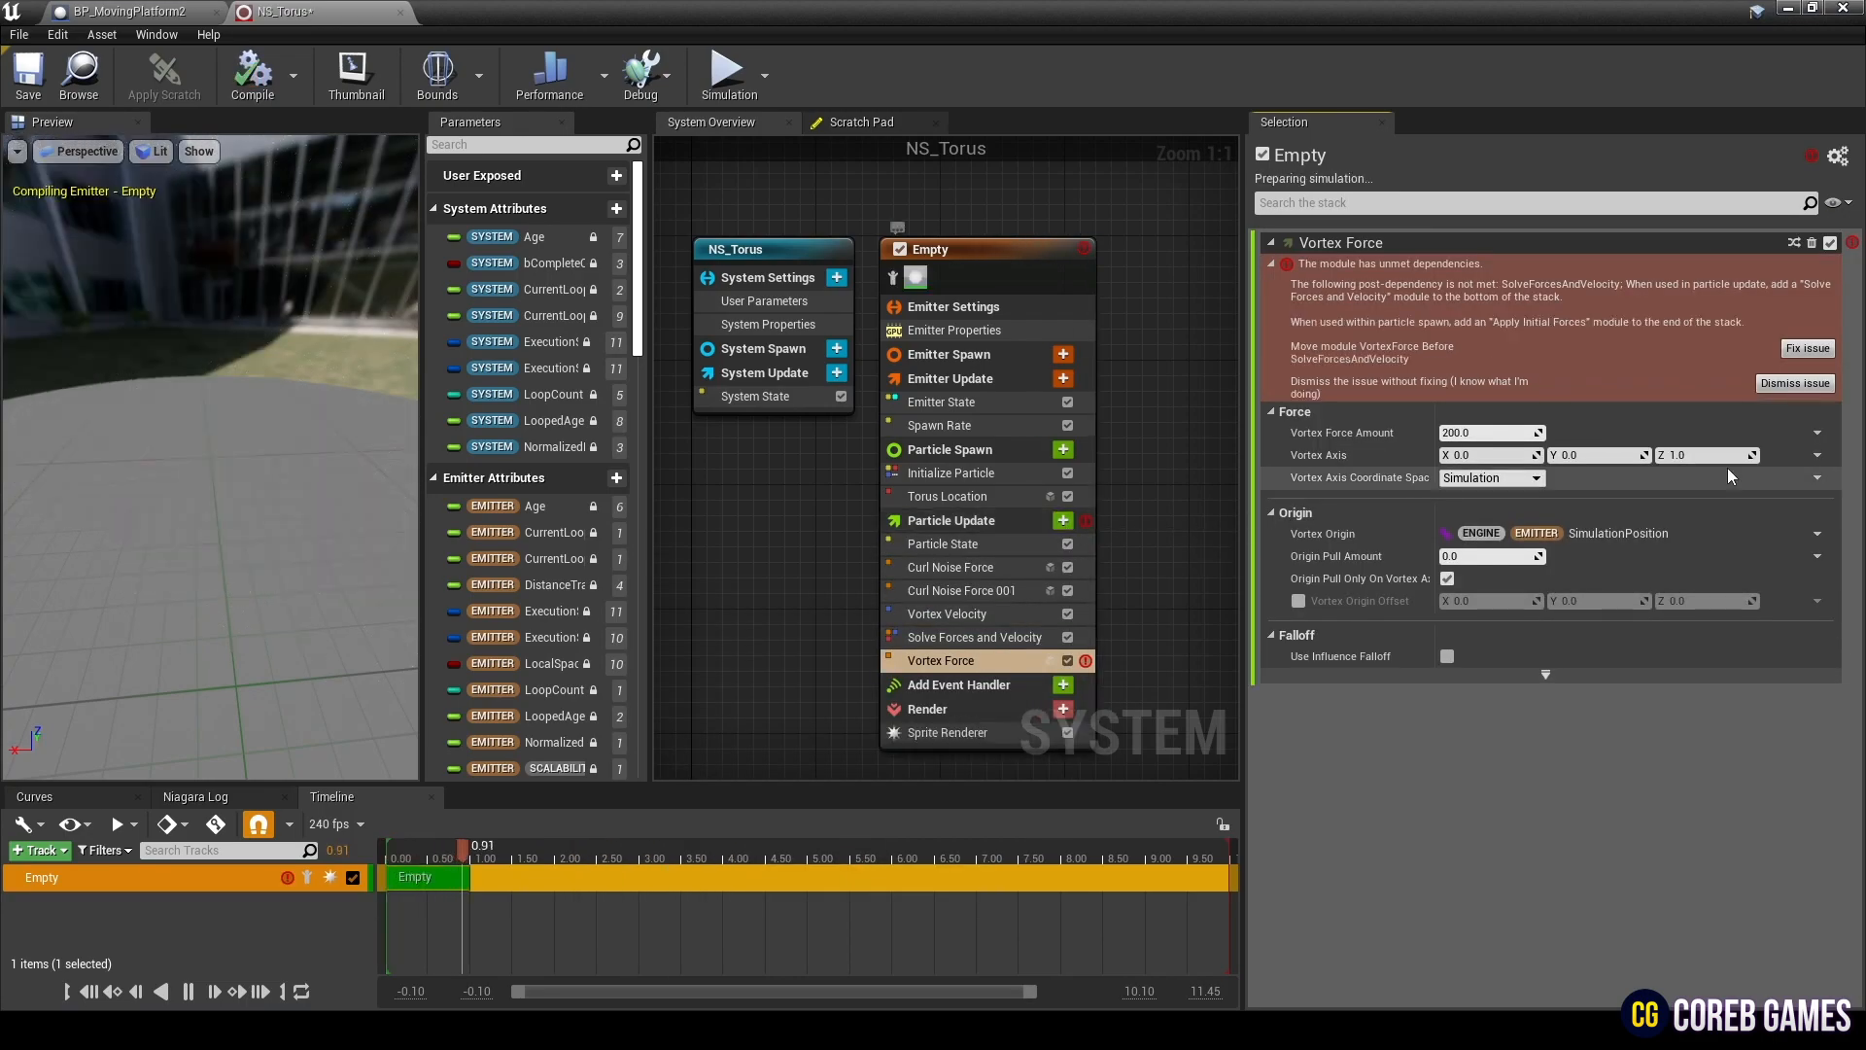
pyautogui.click(946, 613)
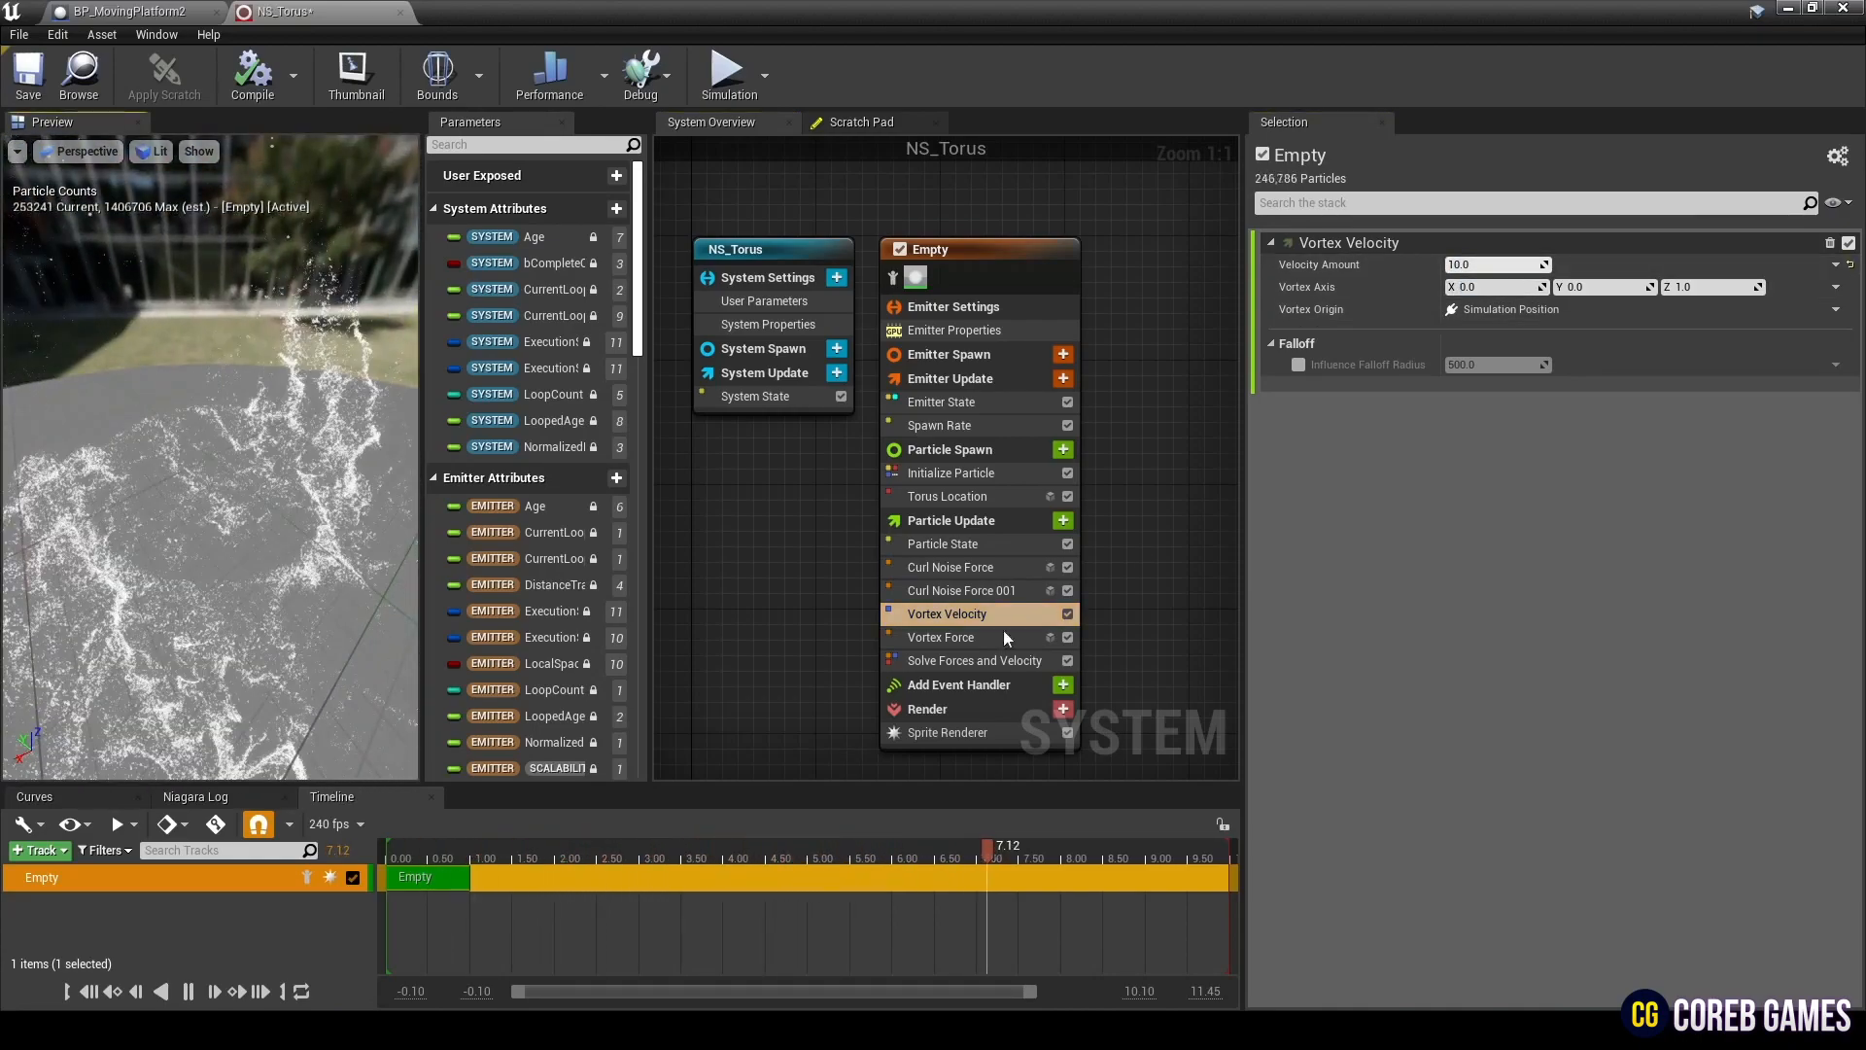
pyautogui.click(941, 638)
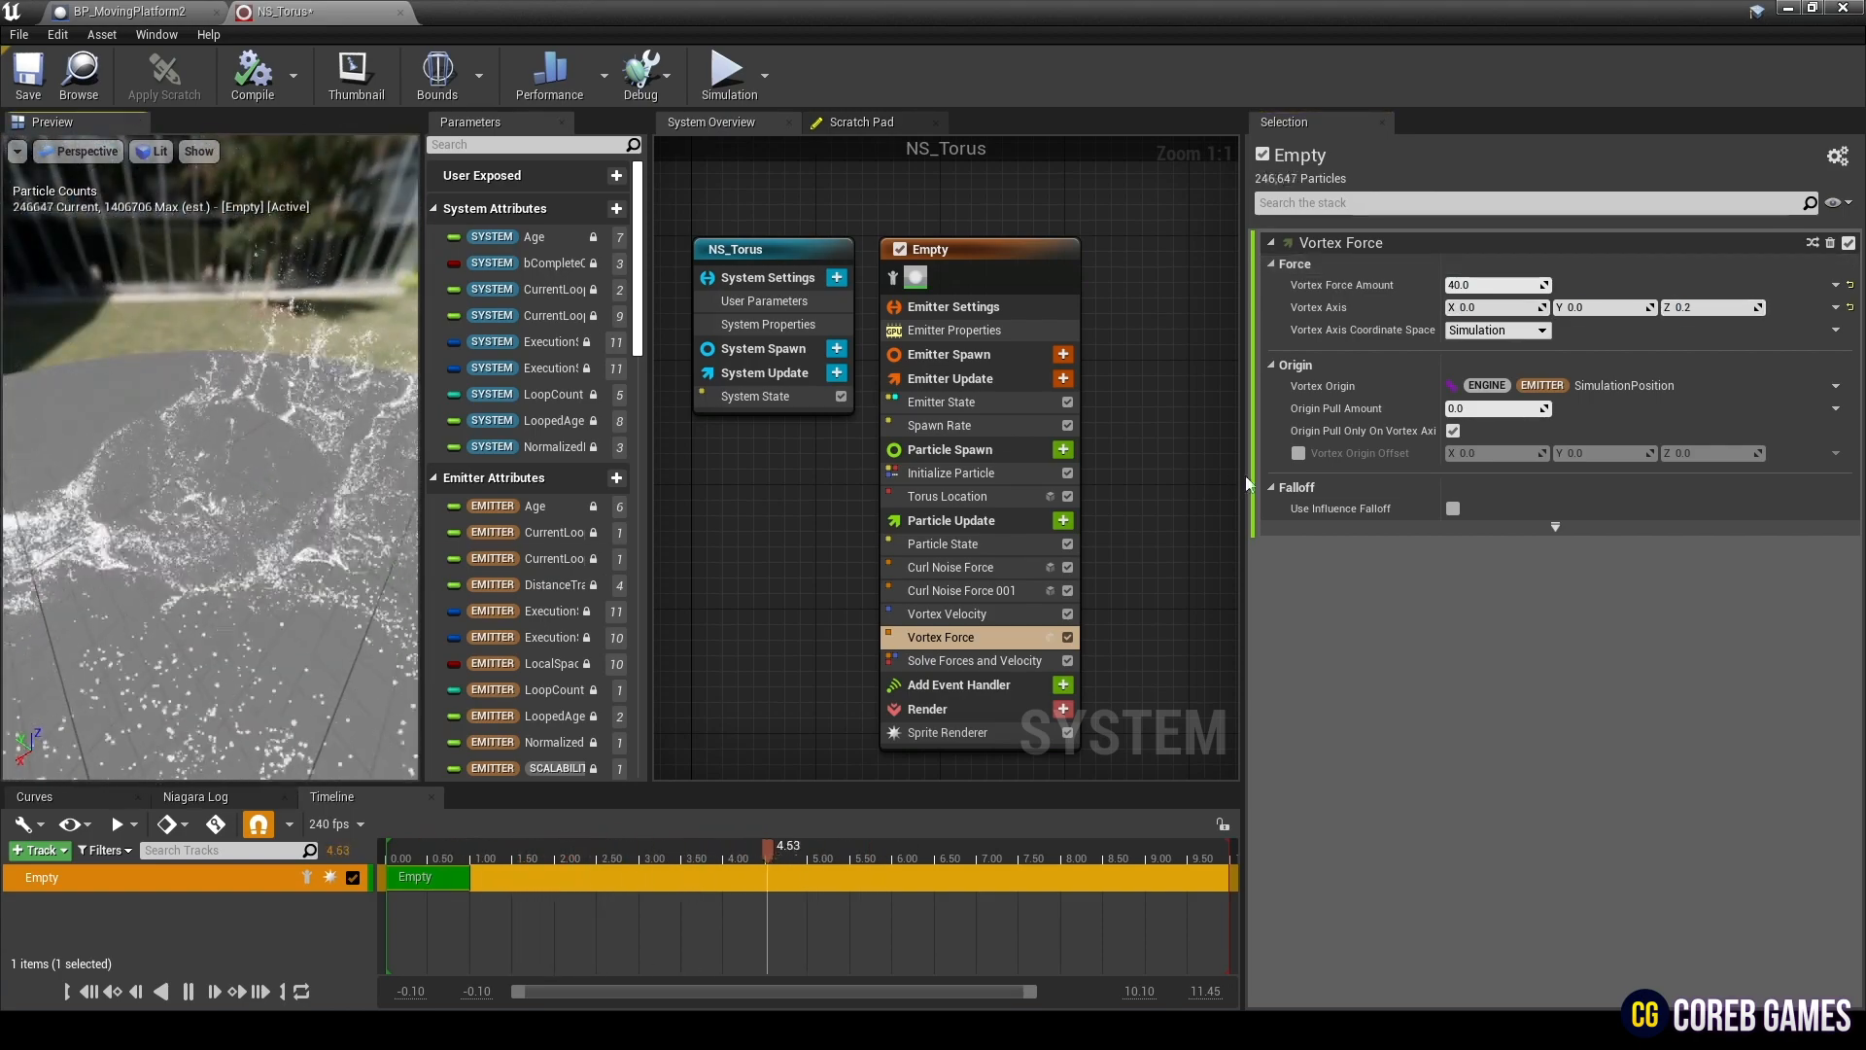
pyautogui.click(1452, 508)
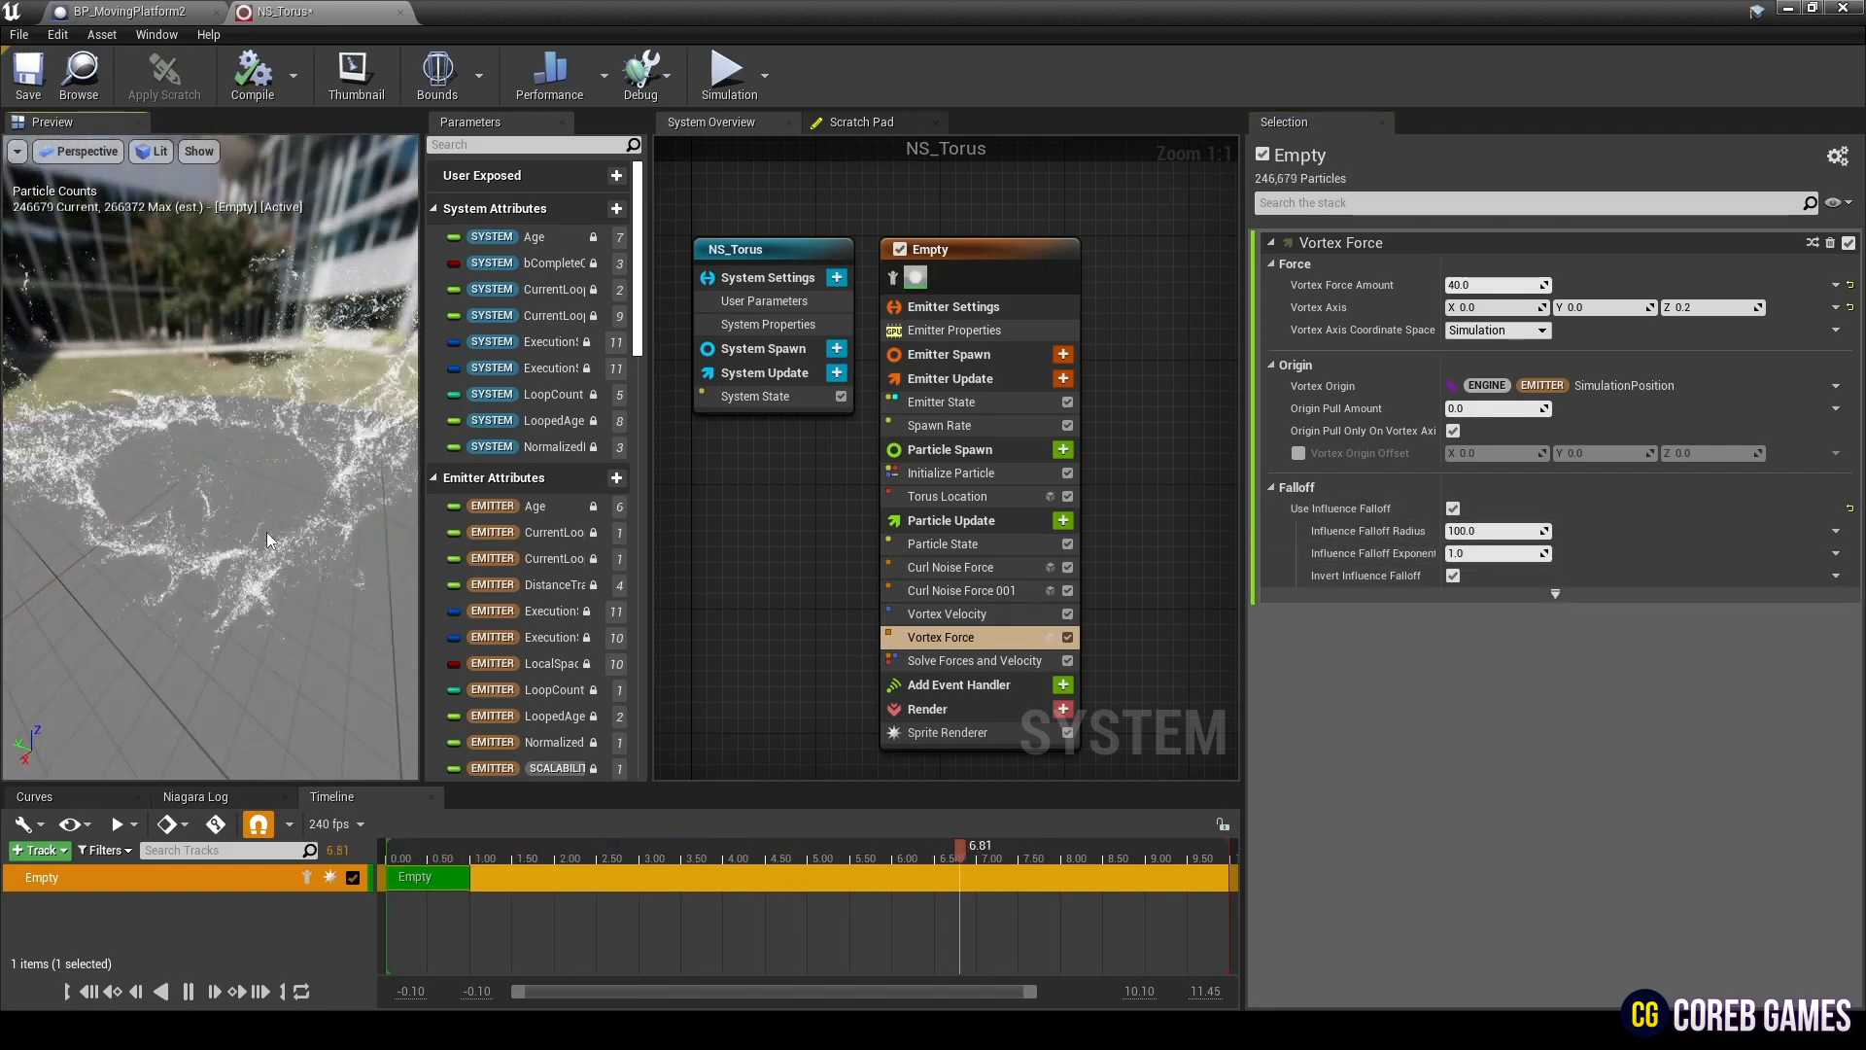
pyautogui.click(1063, 521)
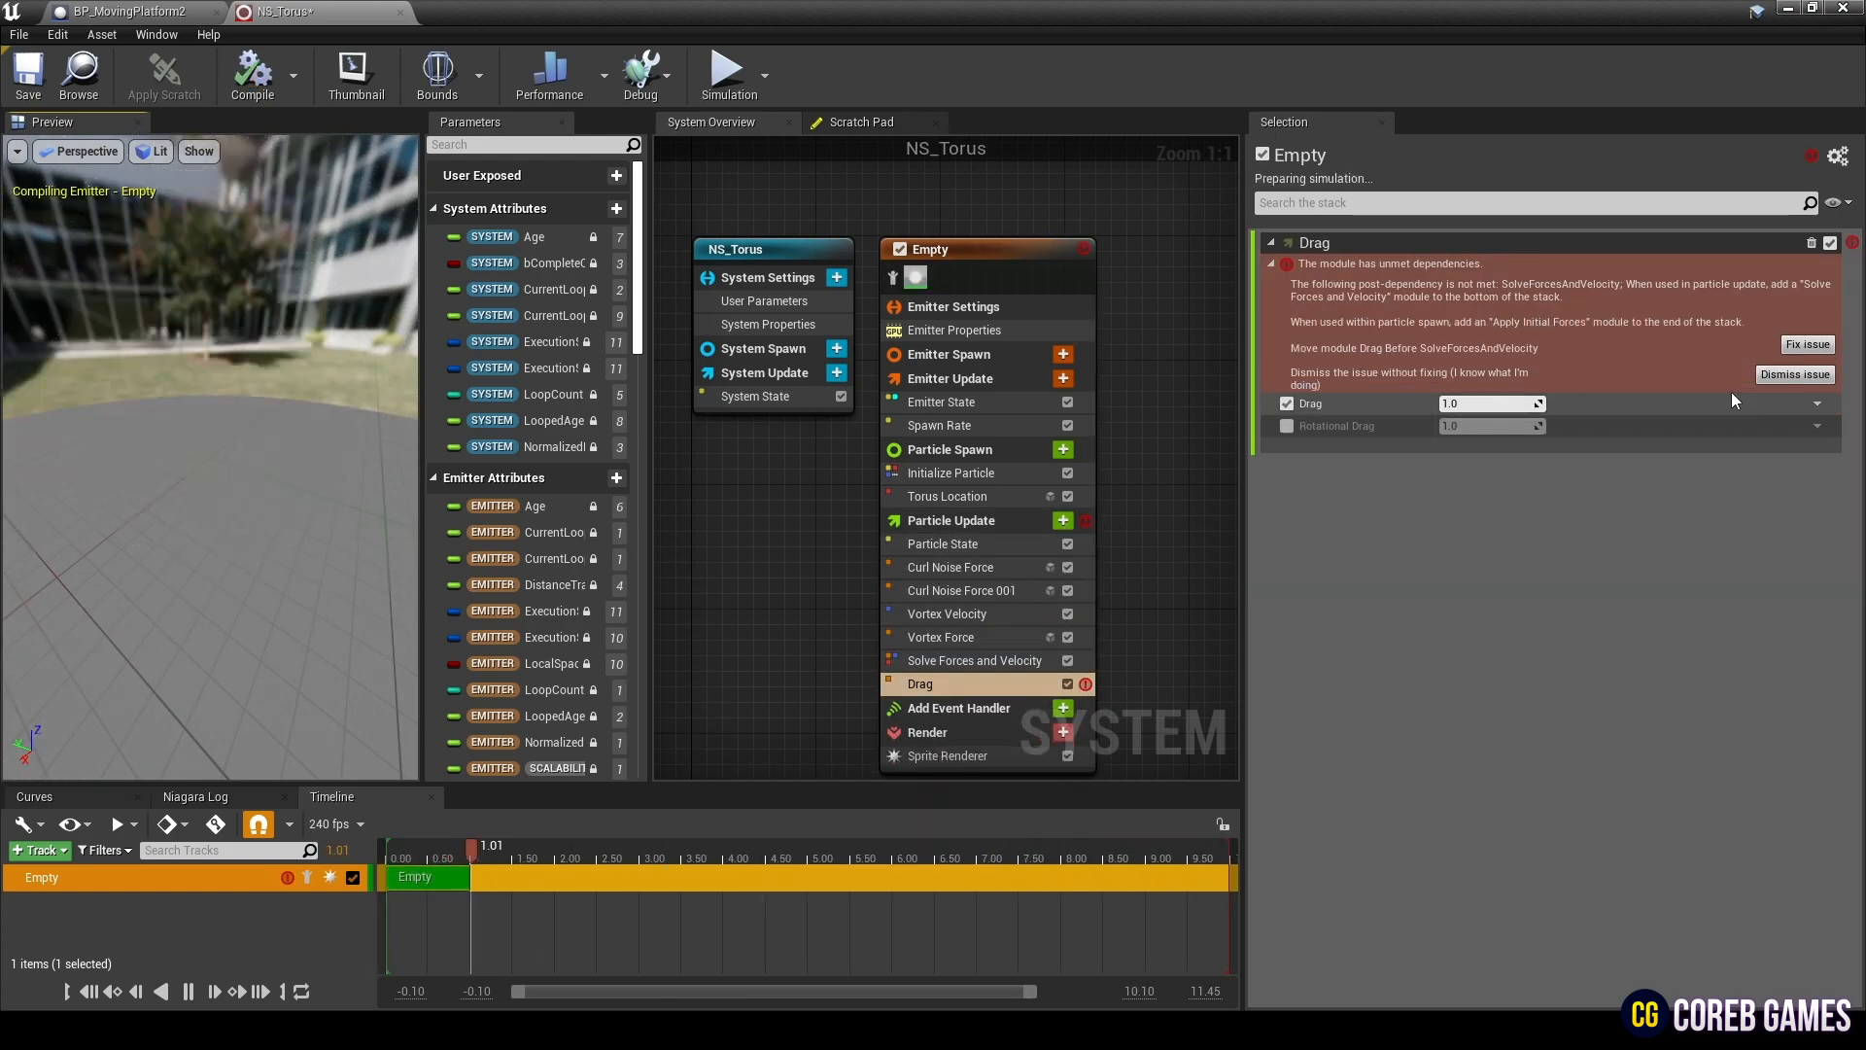
# Step: Move the Drag module above Solve Forces and Velocity and set drag to 5.0
pyautogui.click(1805, 344)
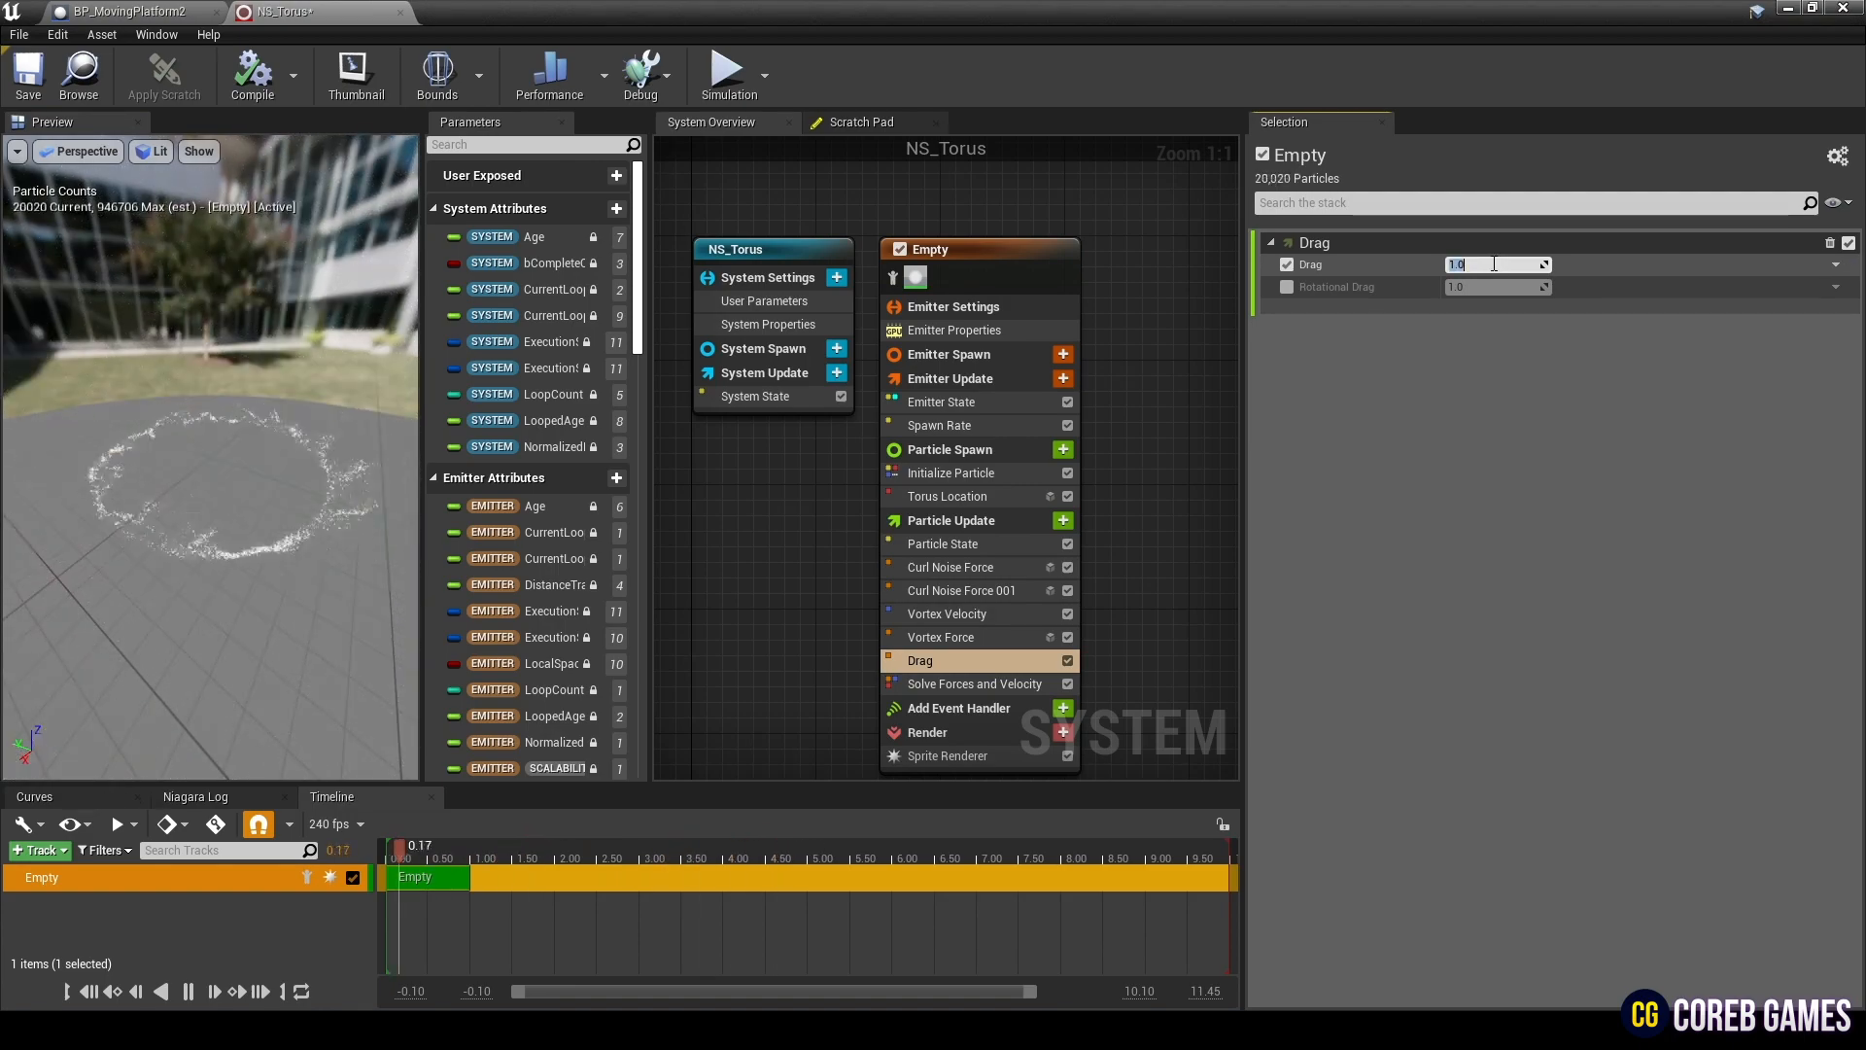
pyautogui.write('5.0')
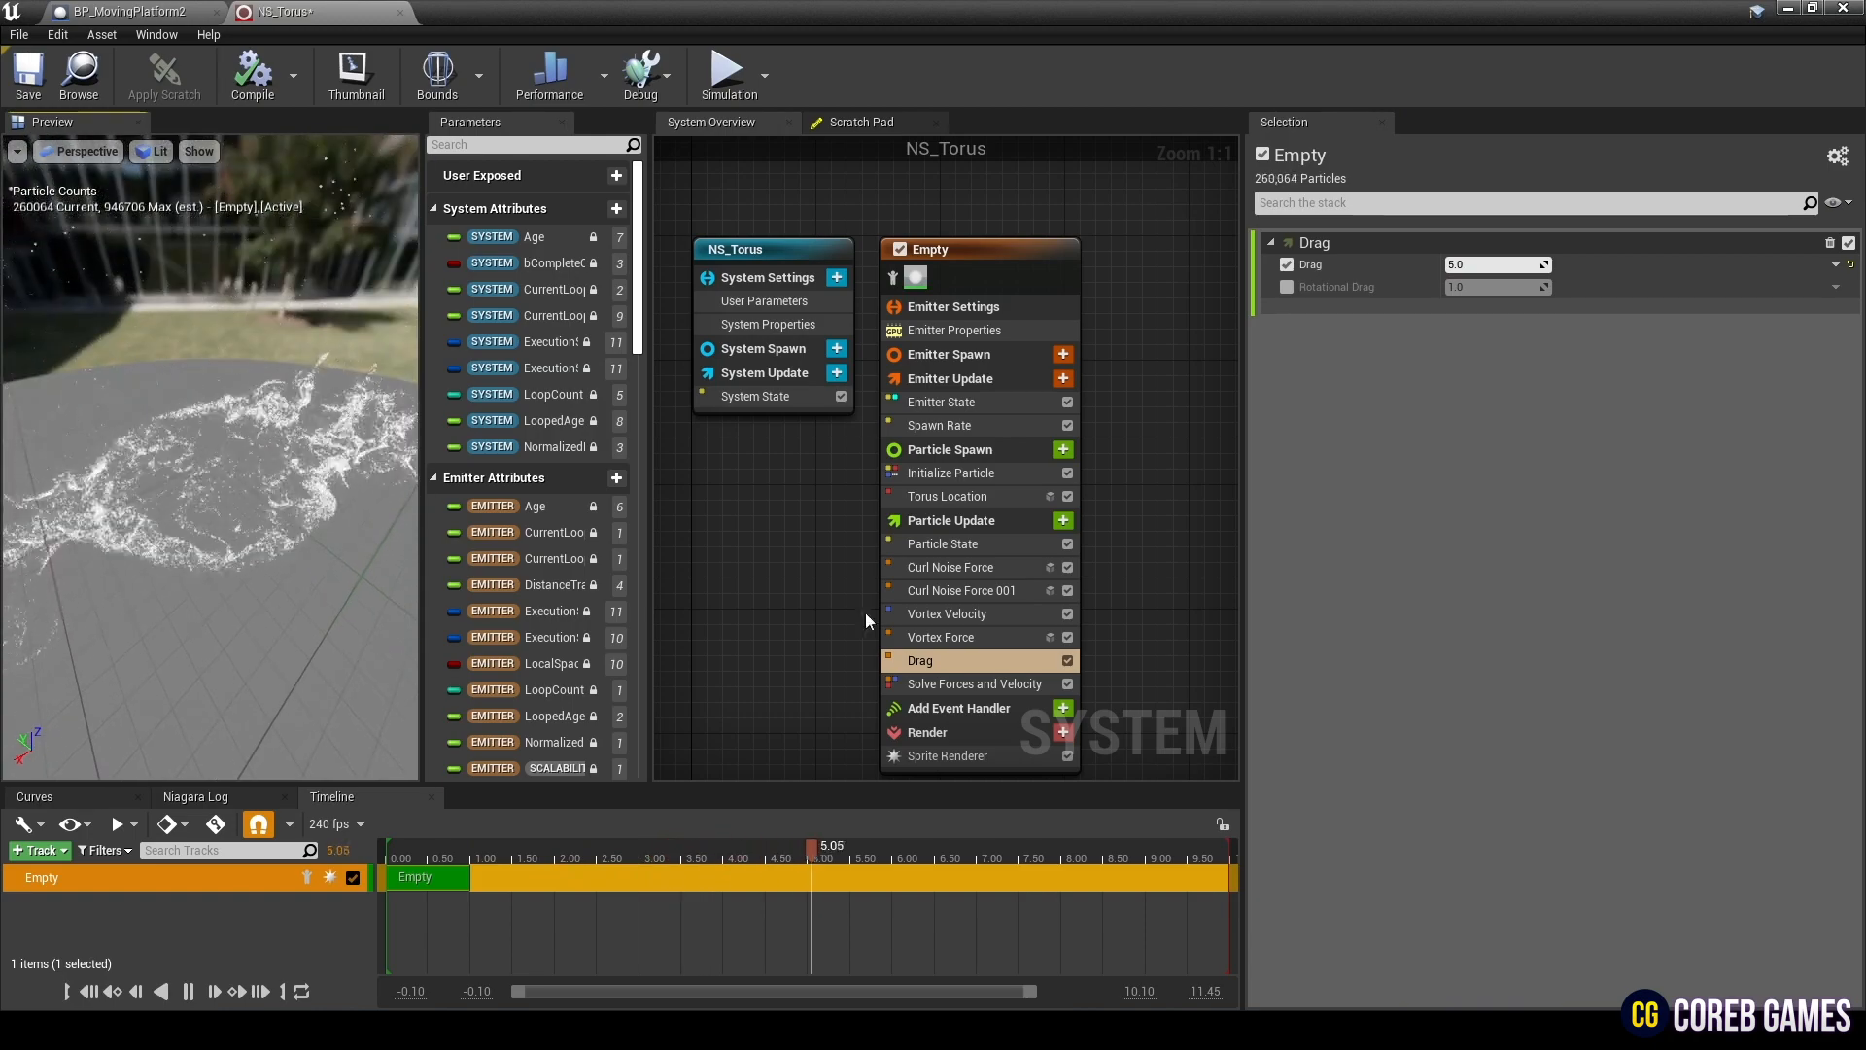
pyautogui.moveTo(1063, 520)
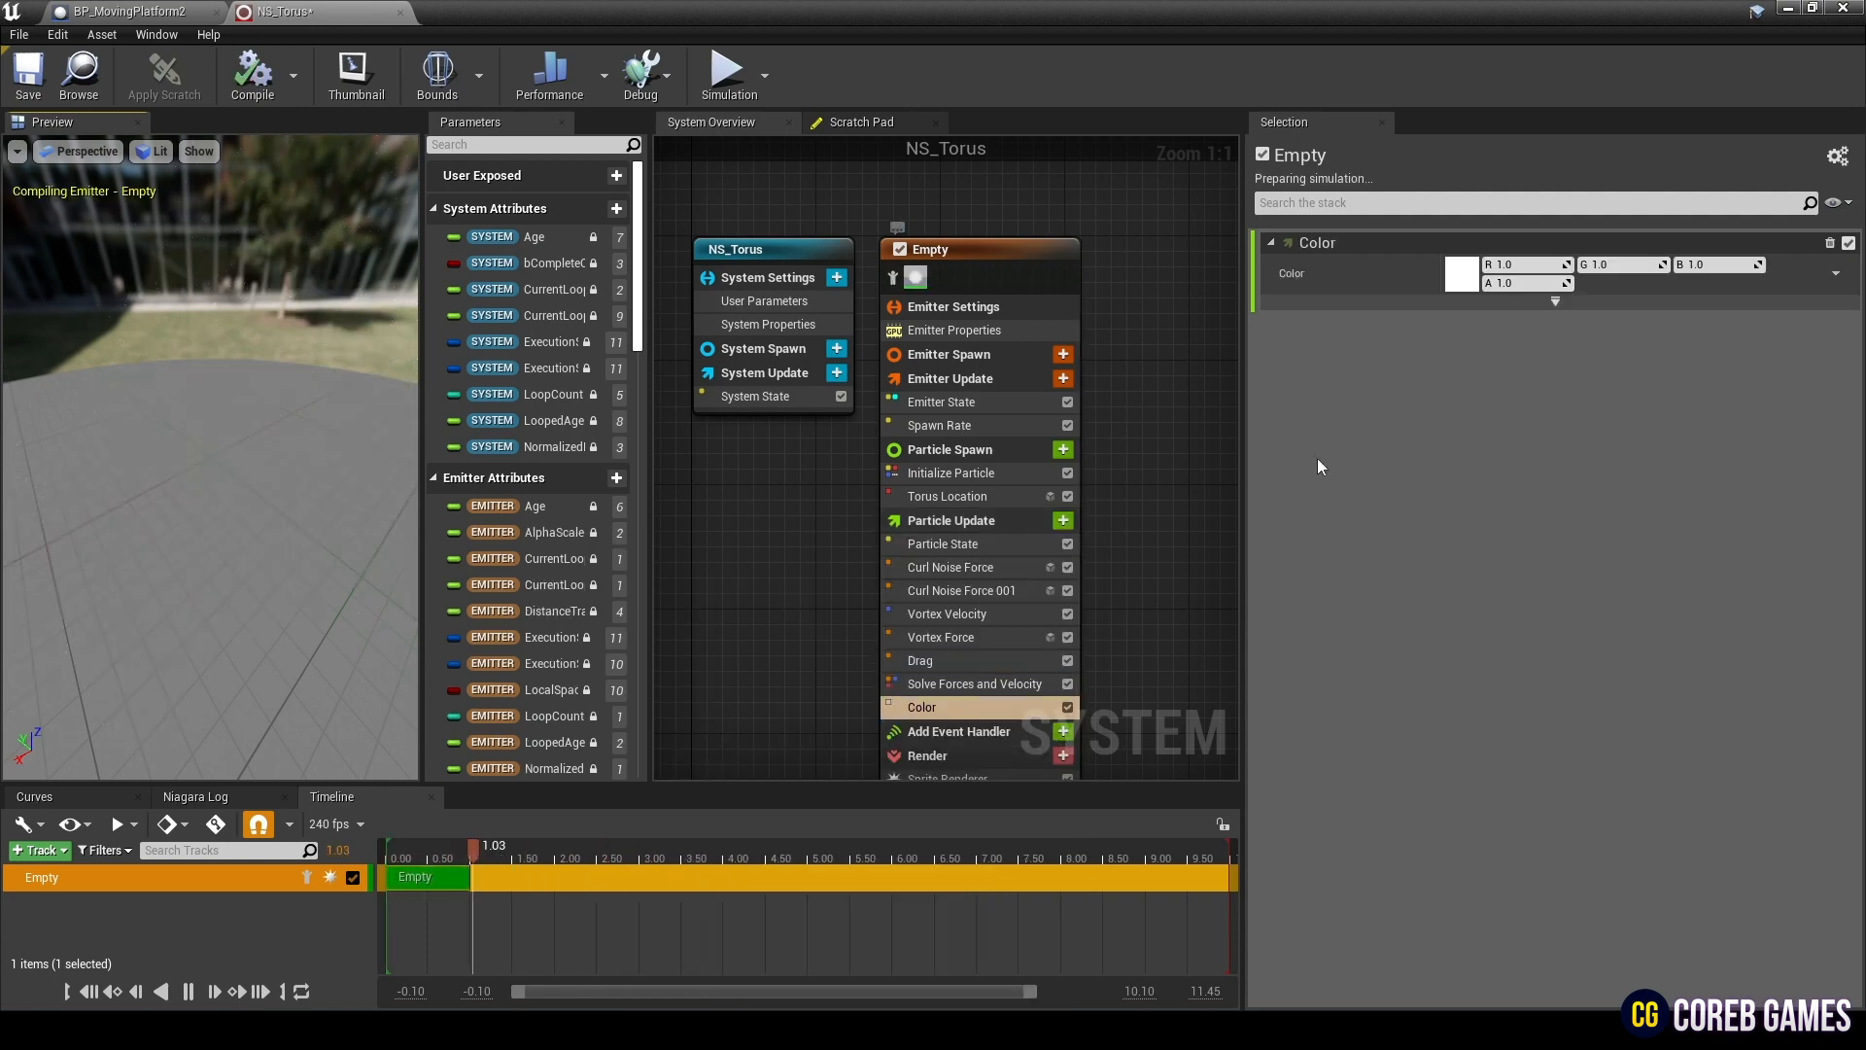
# Step: Drive particle color from a cyan curve and move the alpha key so particles fade out near end of life
pyautogui.click(1837, 274)
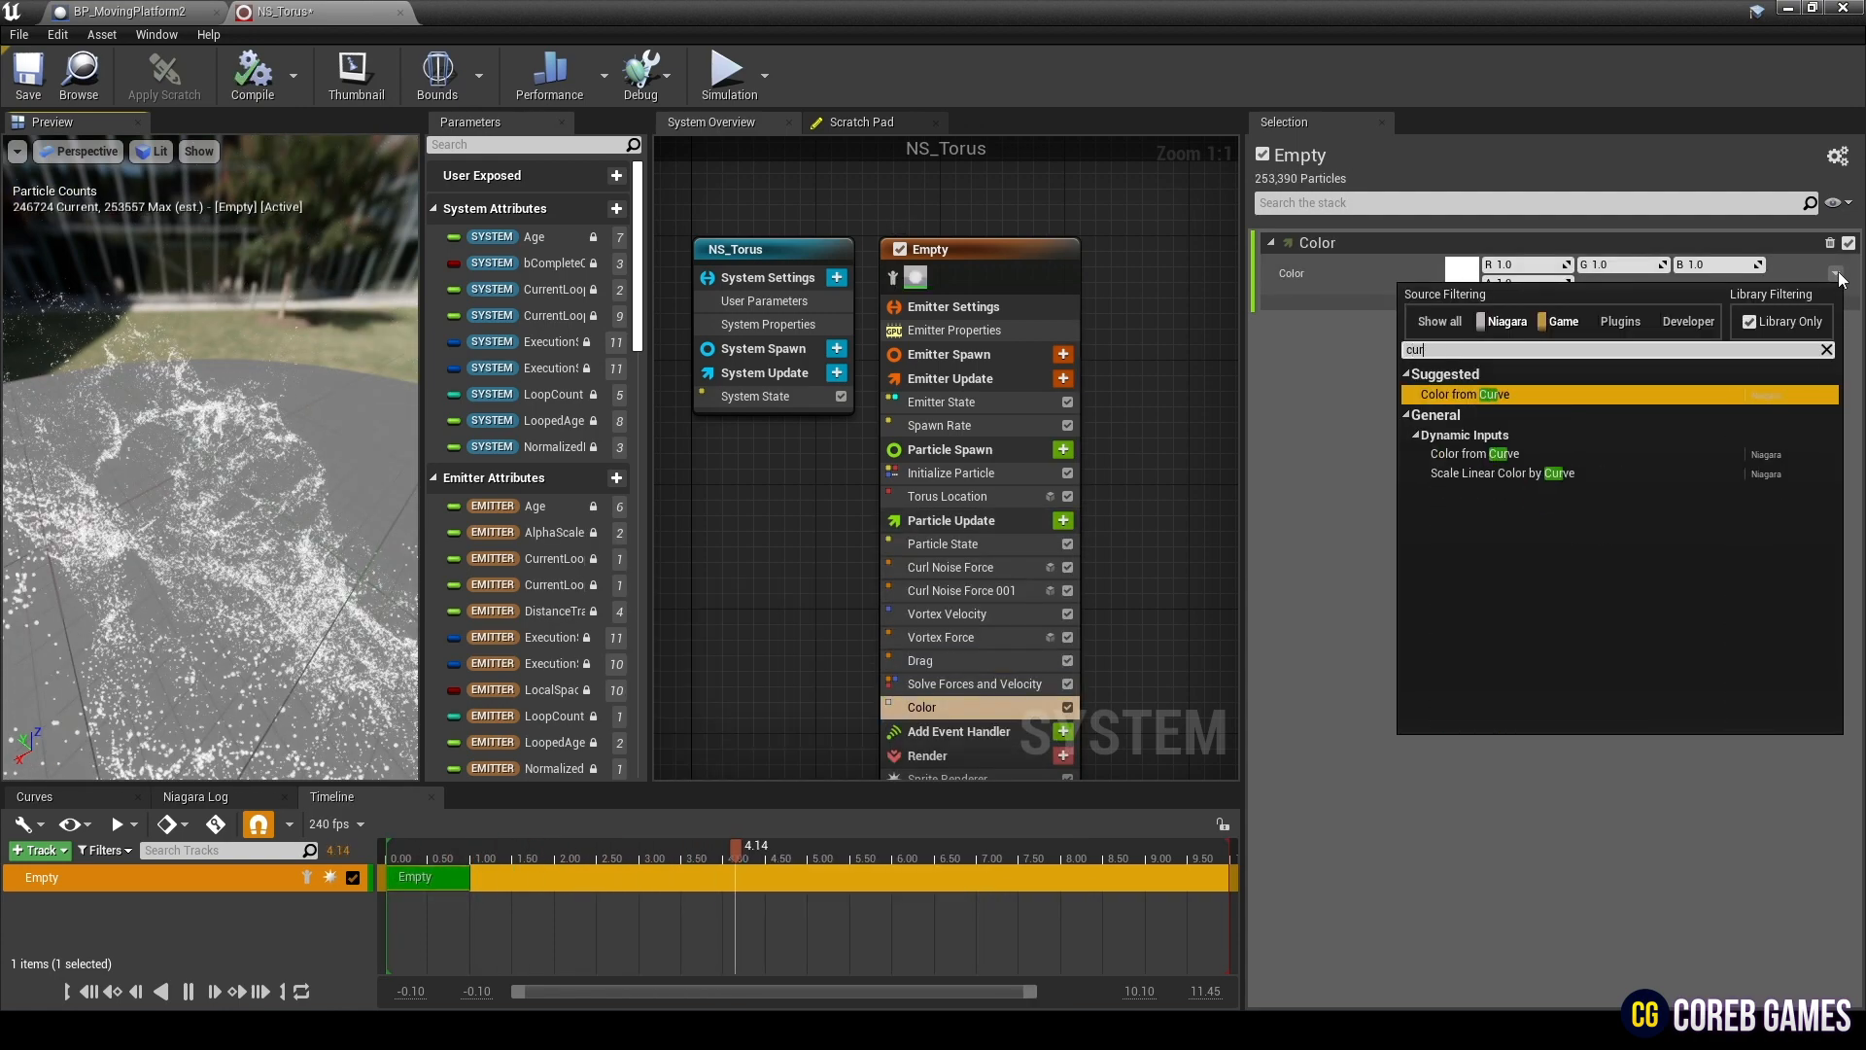
pyautogui.click(1461, 395)
pyautogui.write('20')
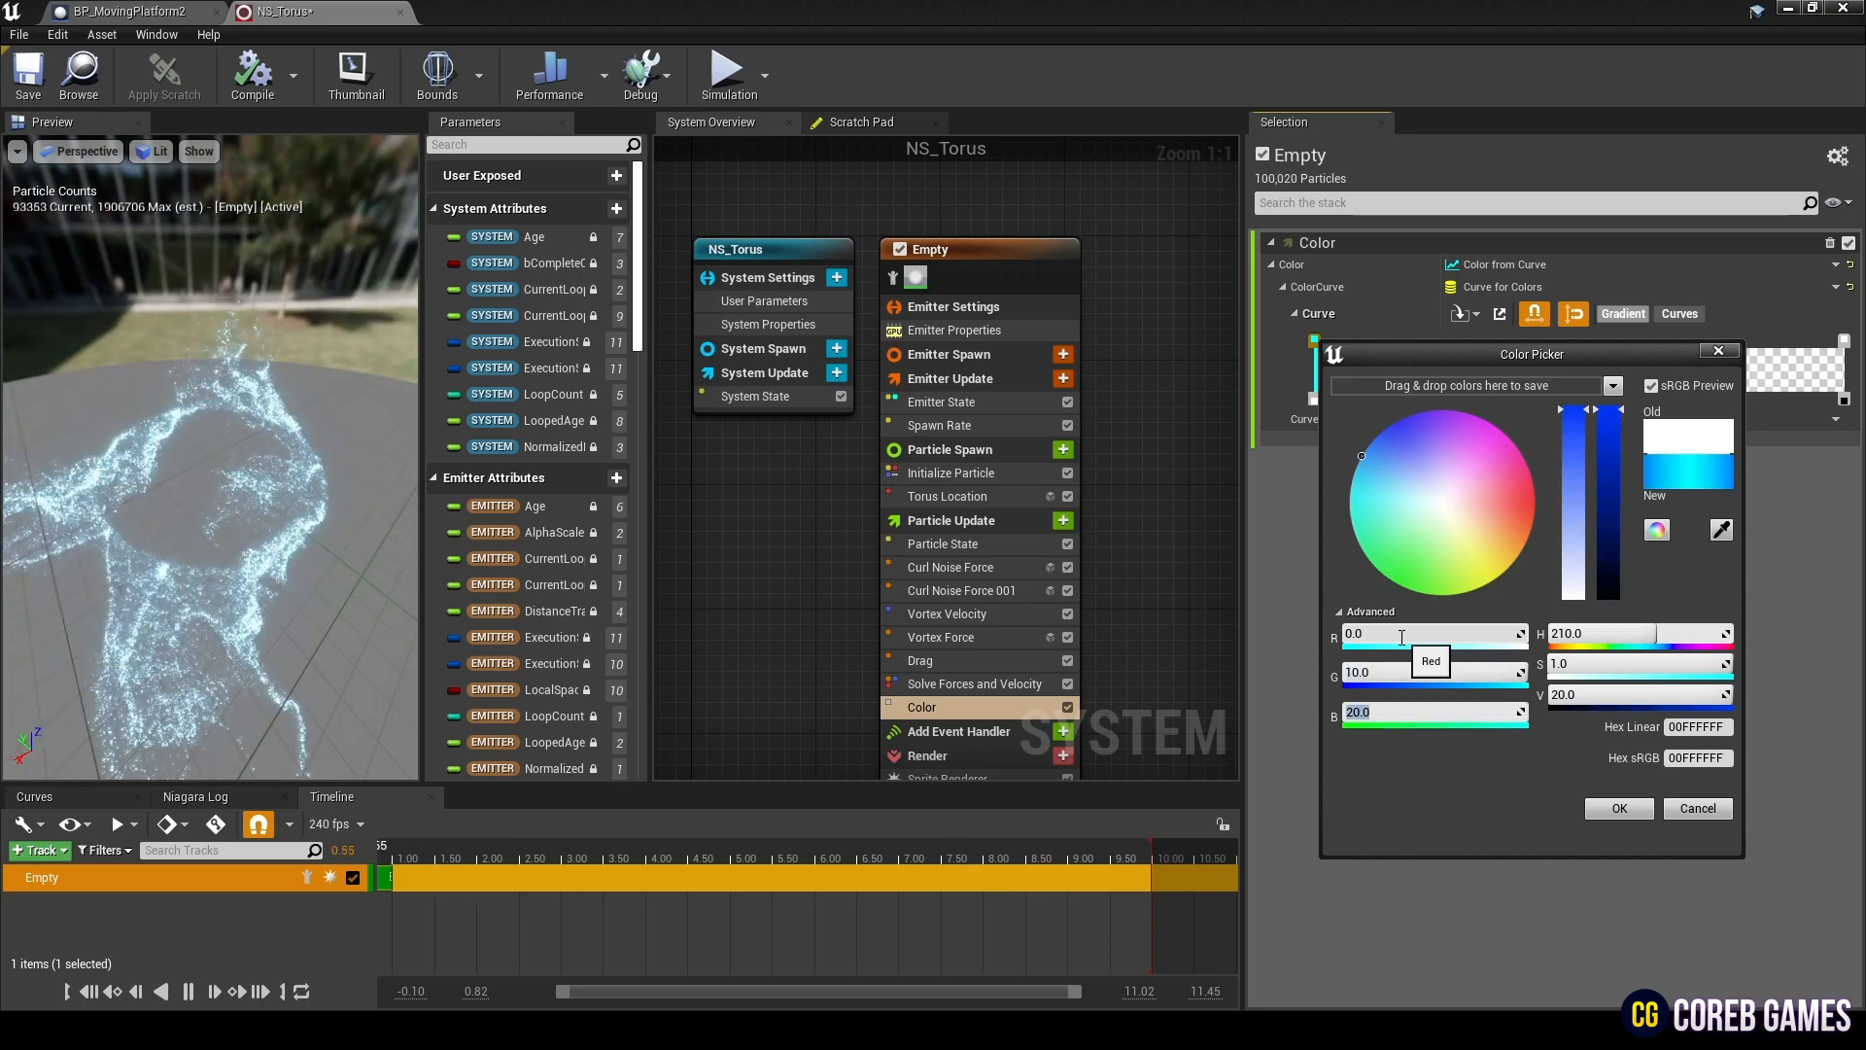
pyautogui.click(1615, 809)
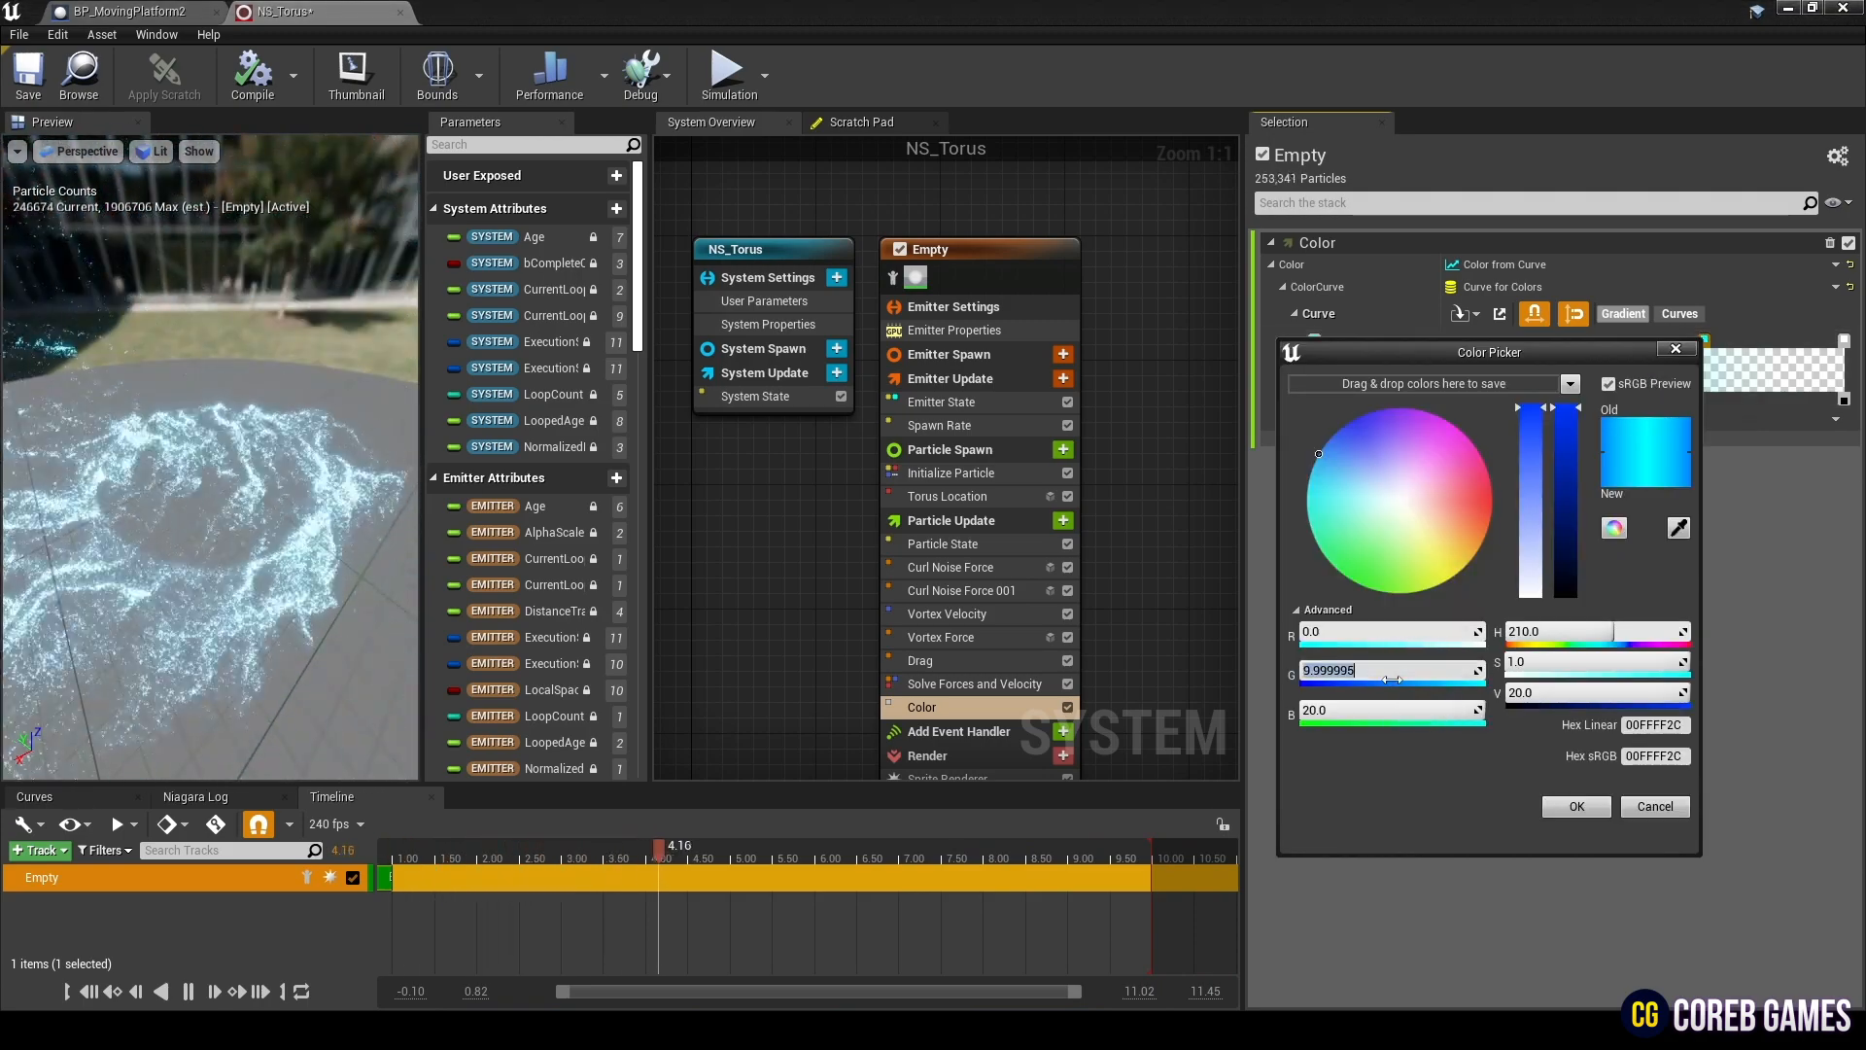
pyautogui.click(1572, 804)
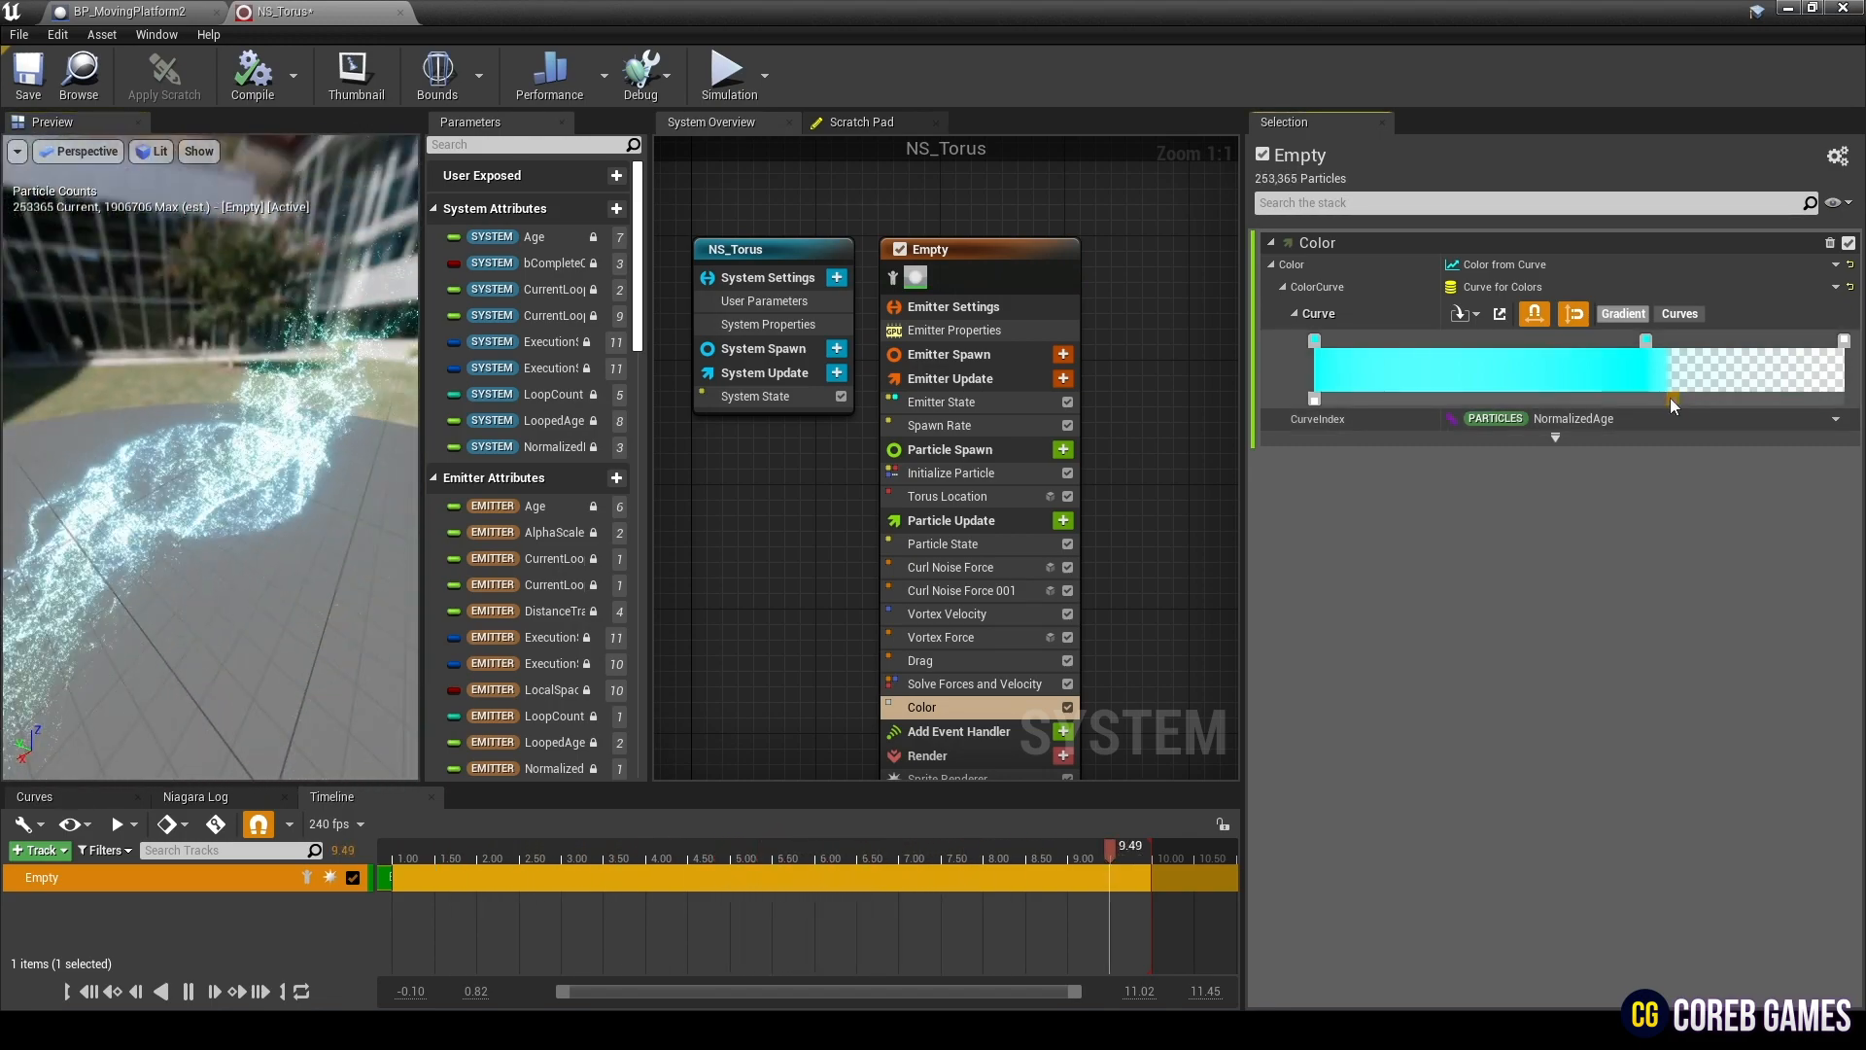
pyautogui.click(587, 875)
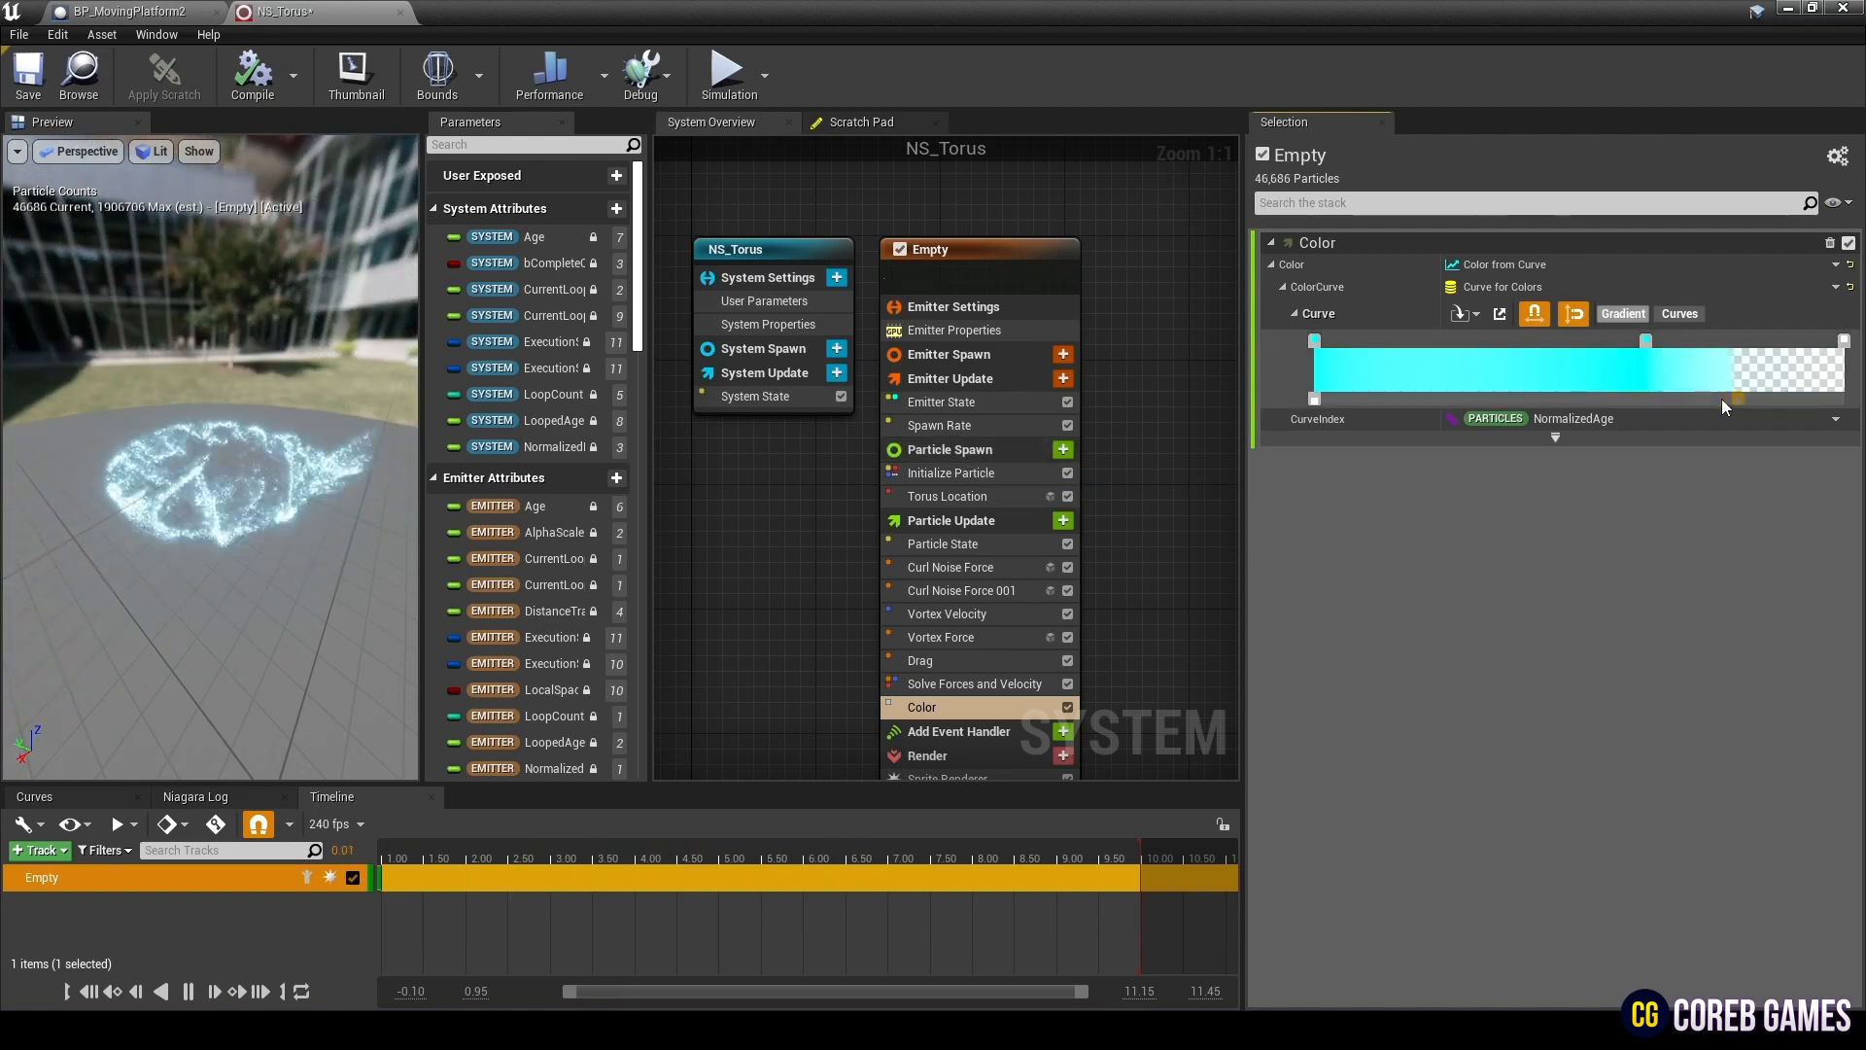
pyautogui.click(628, 846)
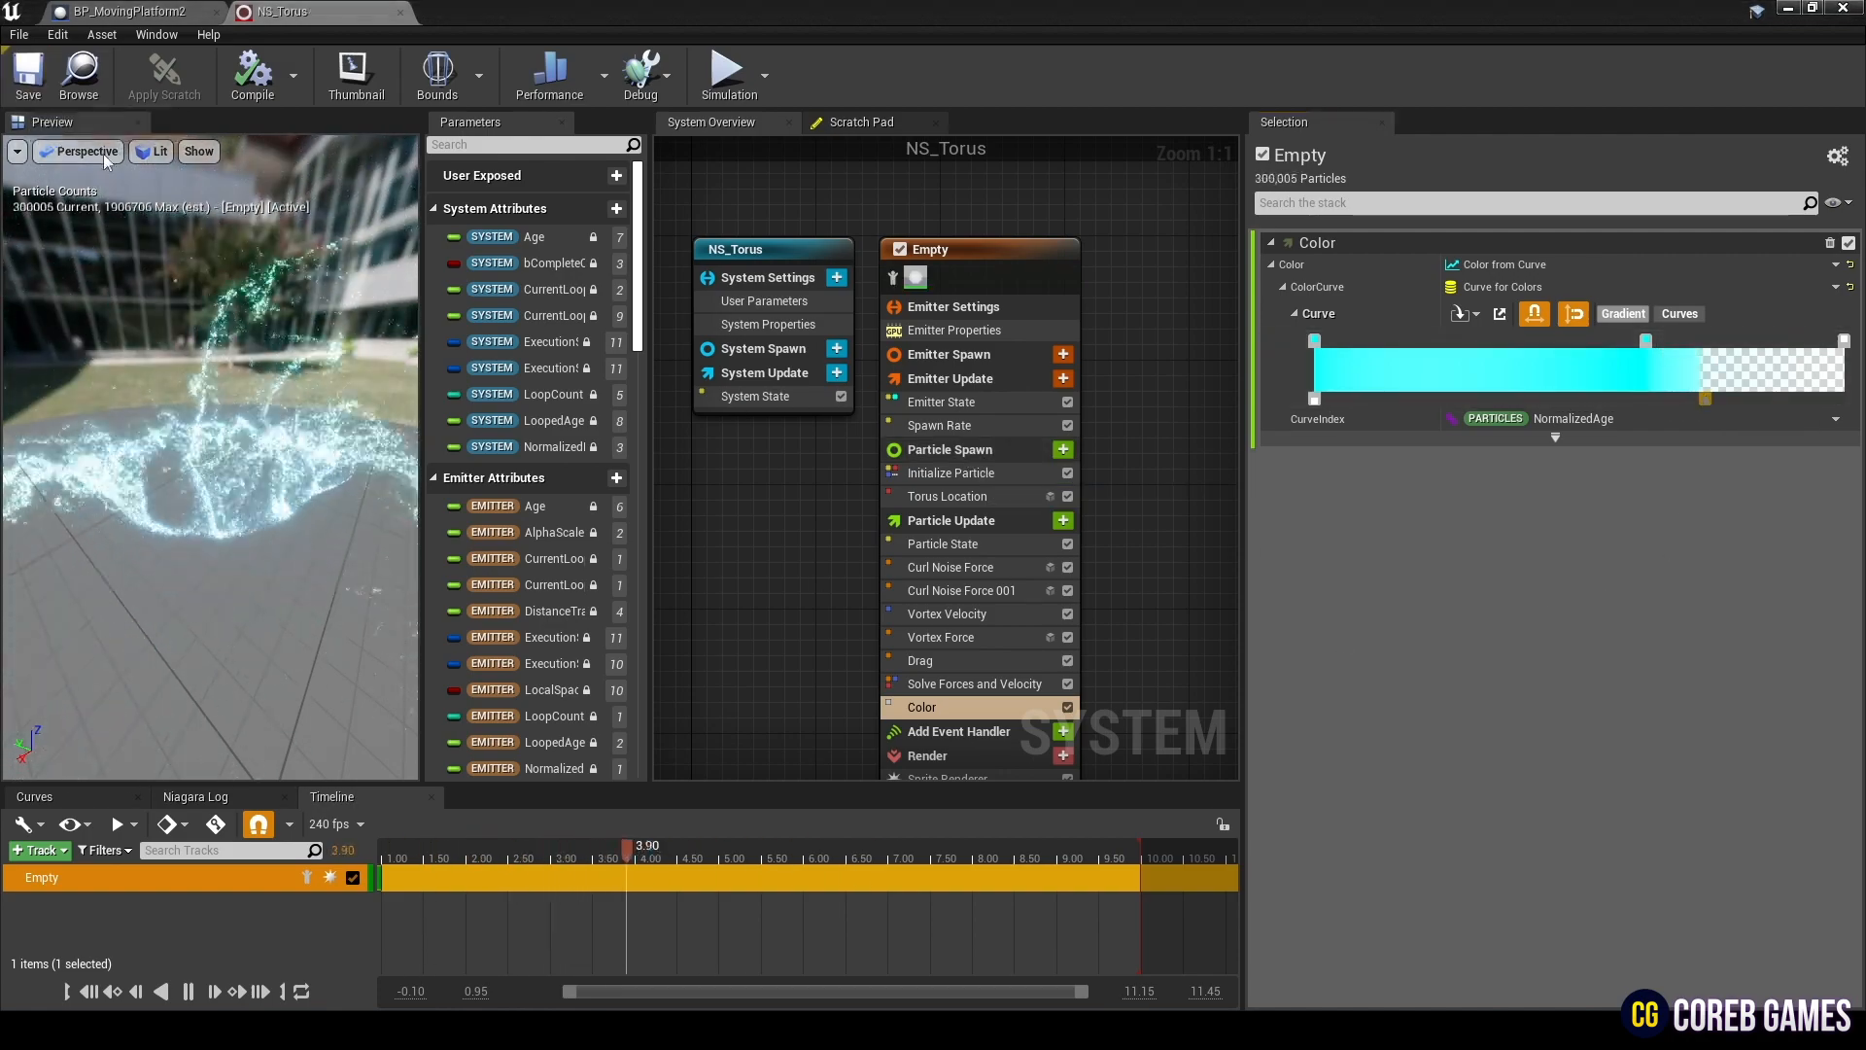
pyautogui.moveTo(216, 11)
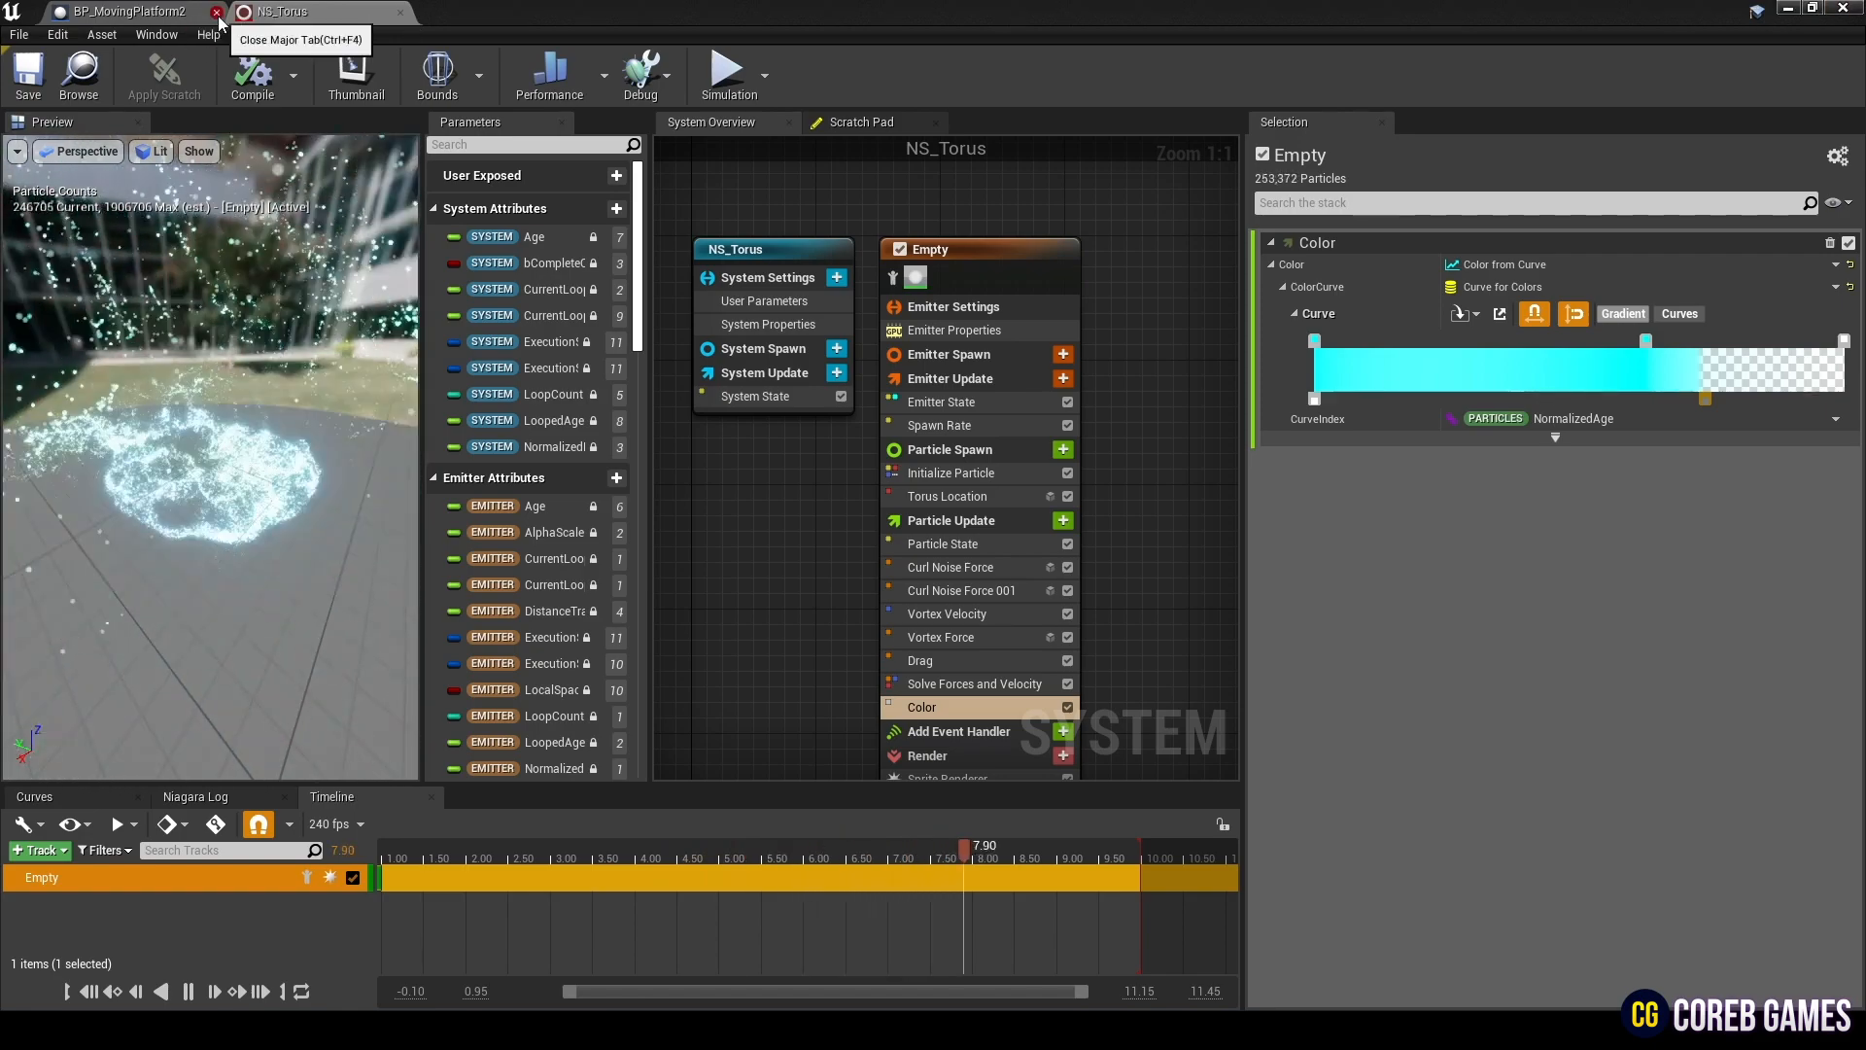